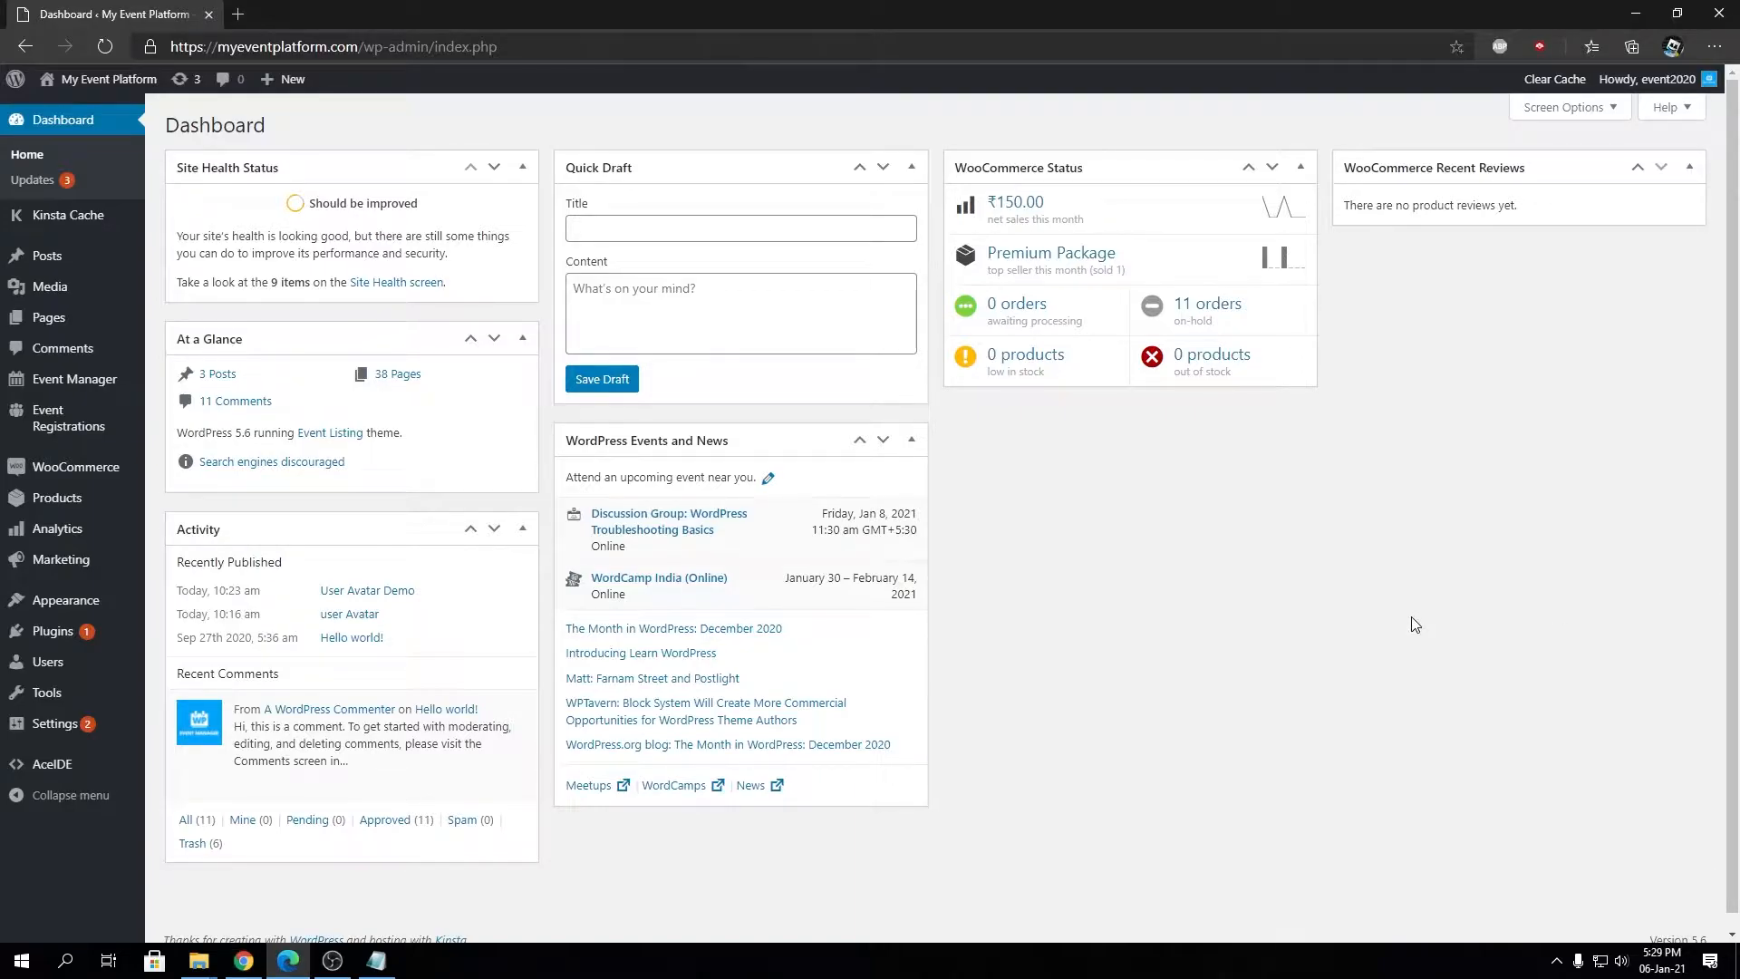
{"action": "mouse_move", "coordinate": [1416, 636]}
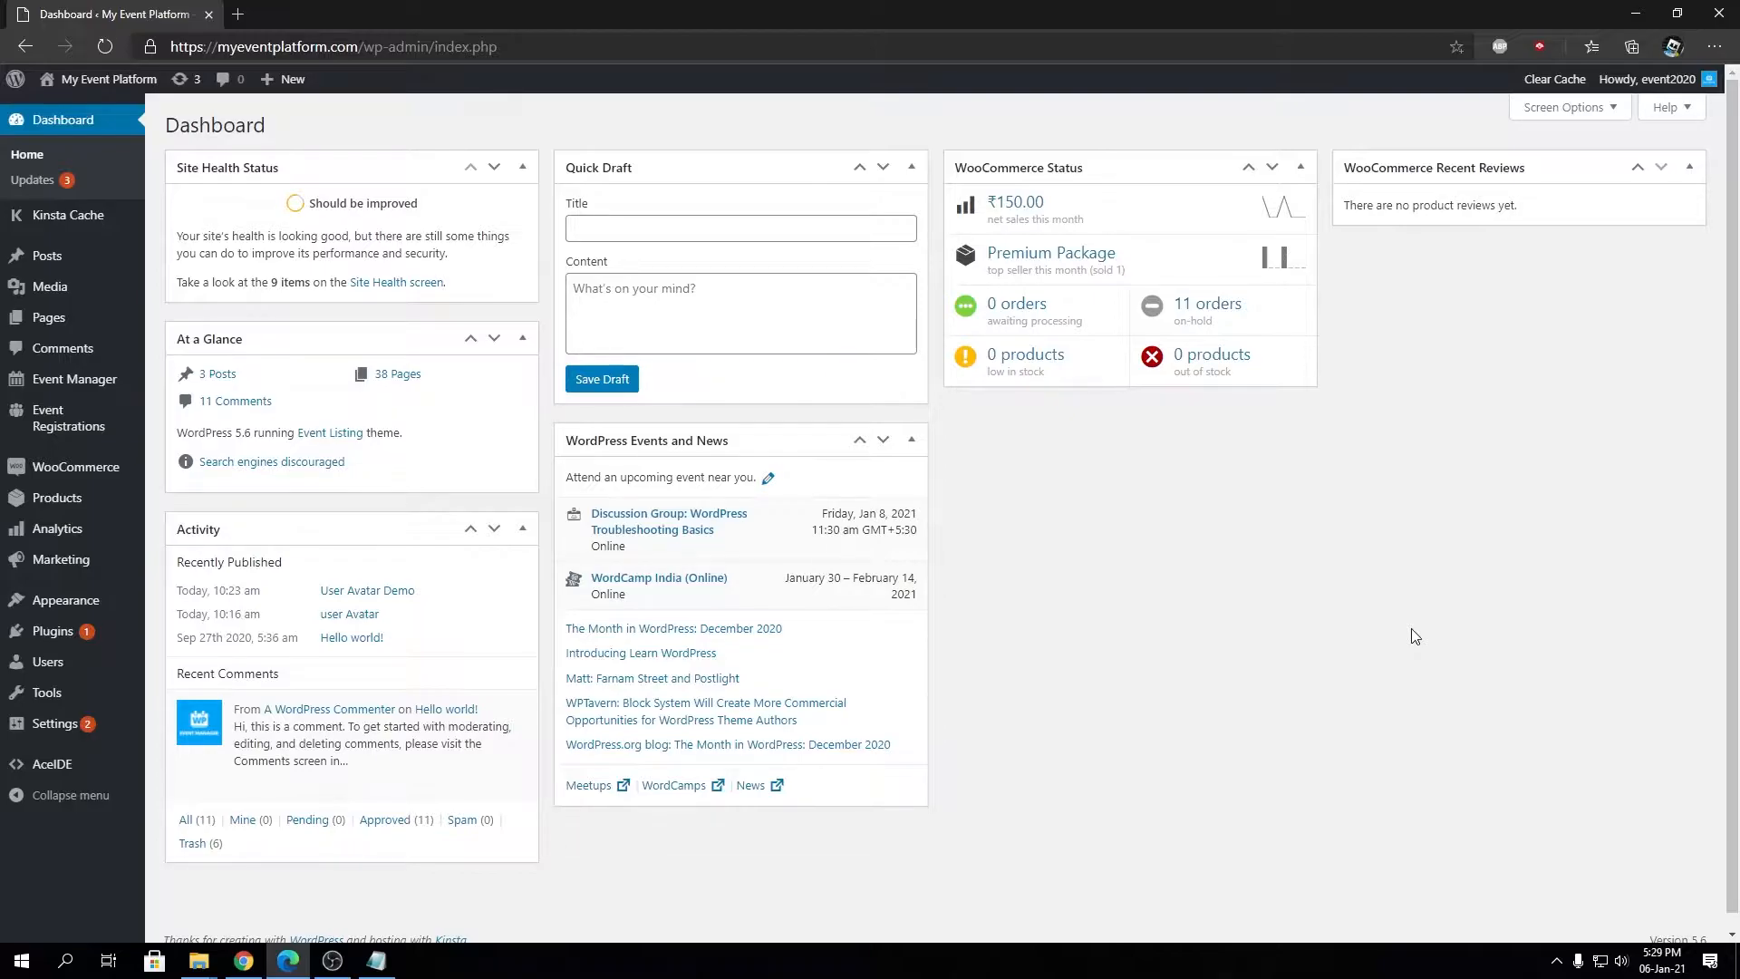
{"action": "mouse_move", "coordinate": [1009, 508]}
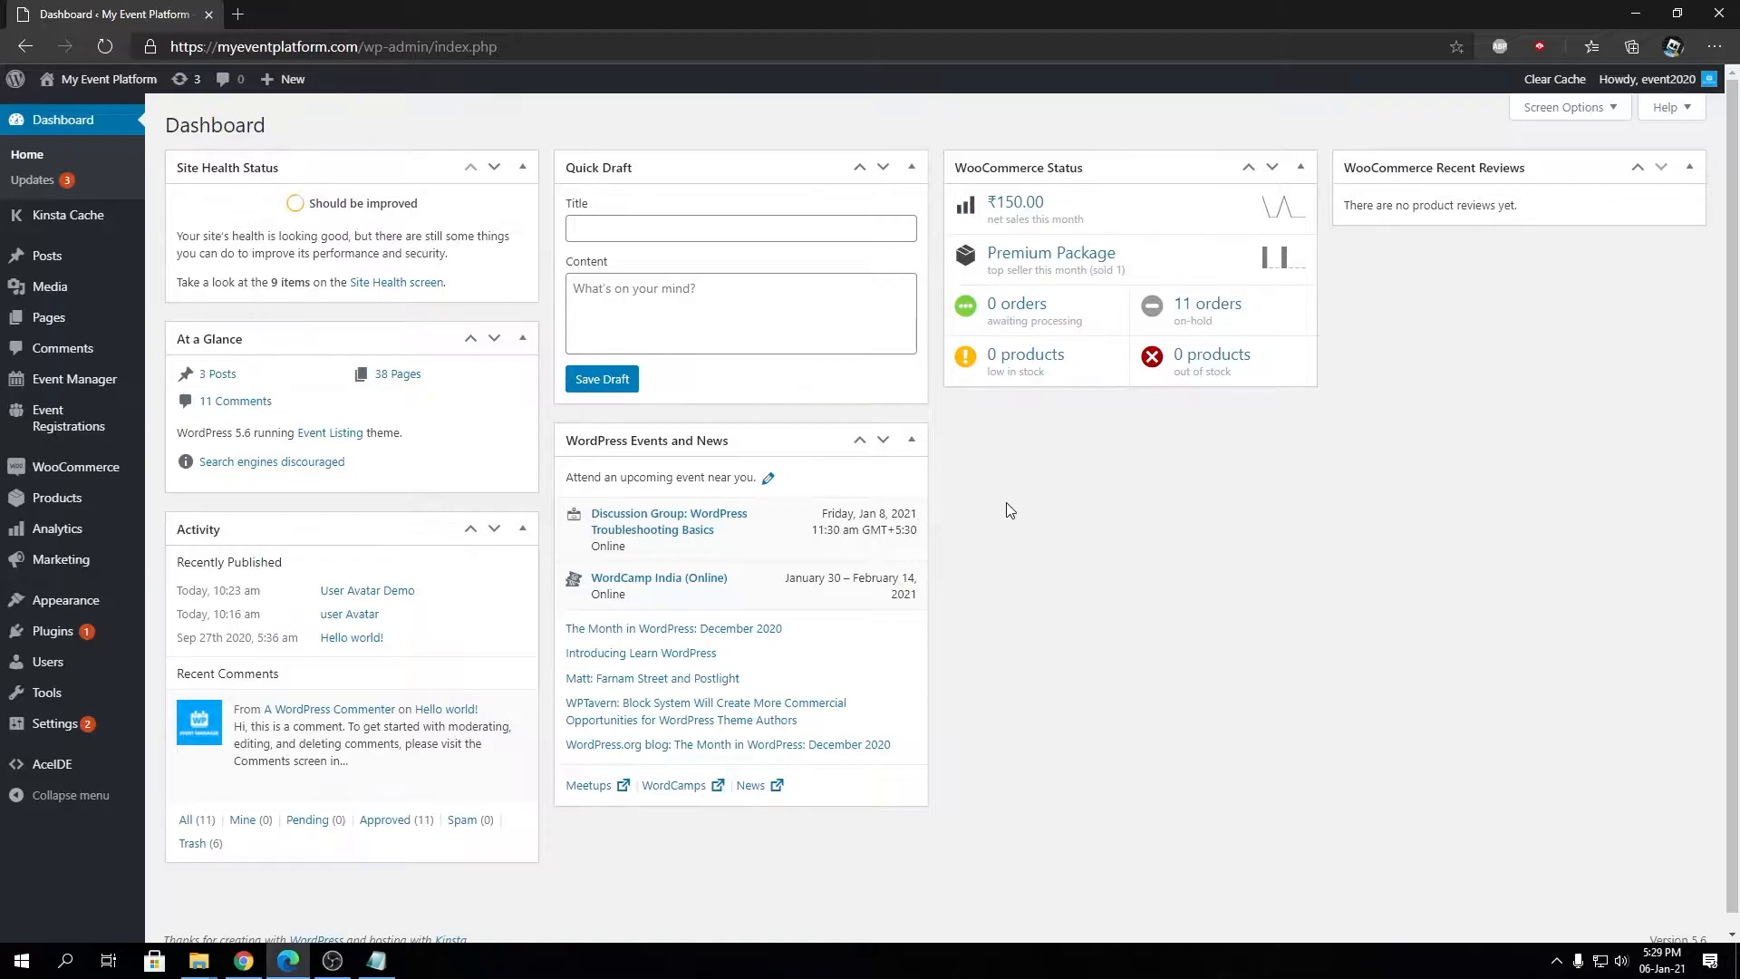
{"action": "mouse_move", "coordinate": [994, 516]}
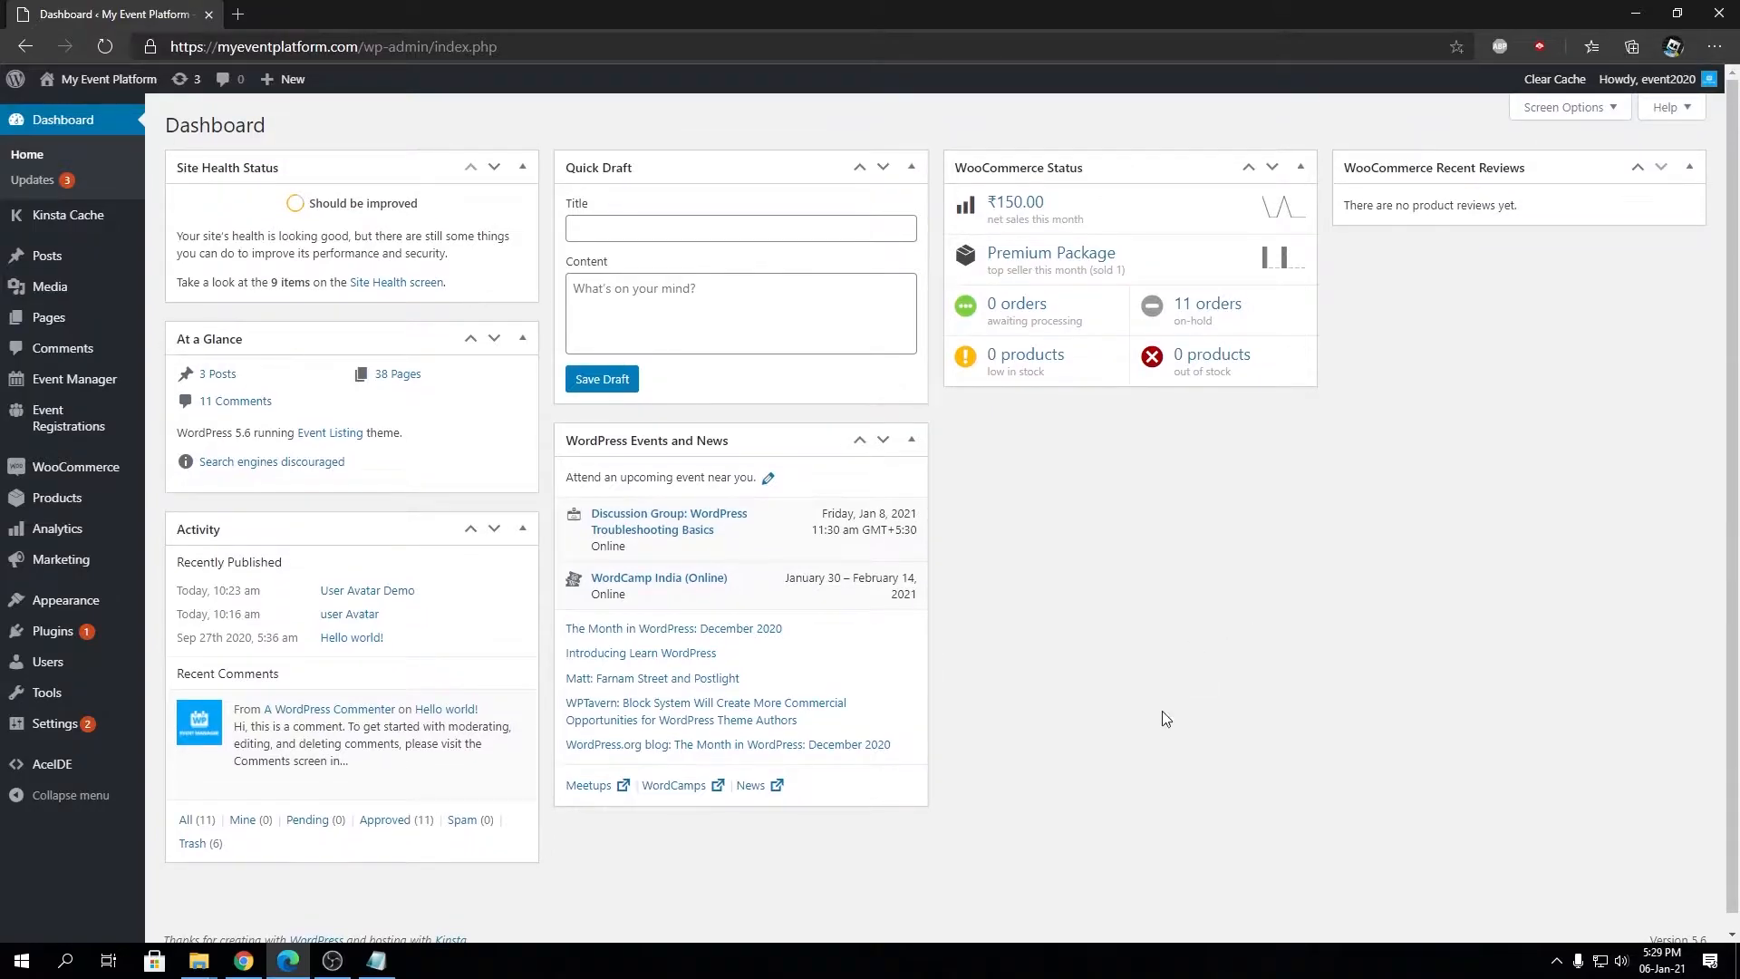
{"action": "mouse_move", "coordinate": [52, 632]}
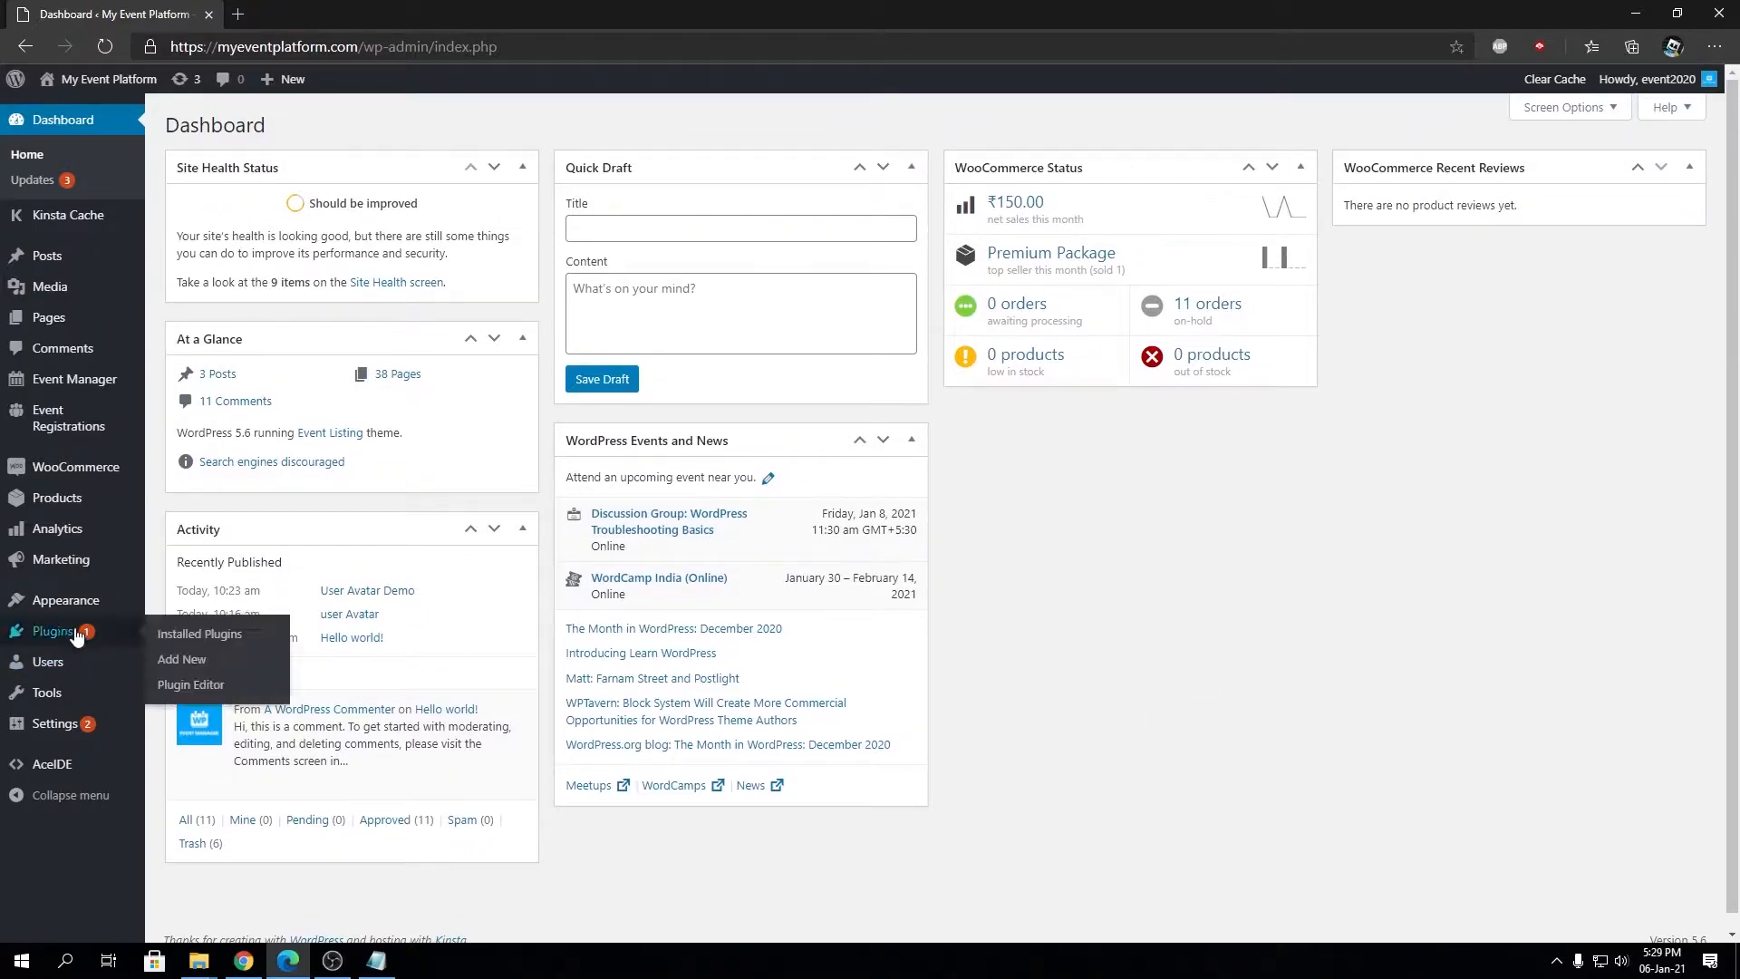
{"action": "mouse_move", "coordinate": [181, 659]}
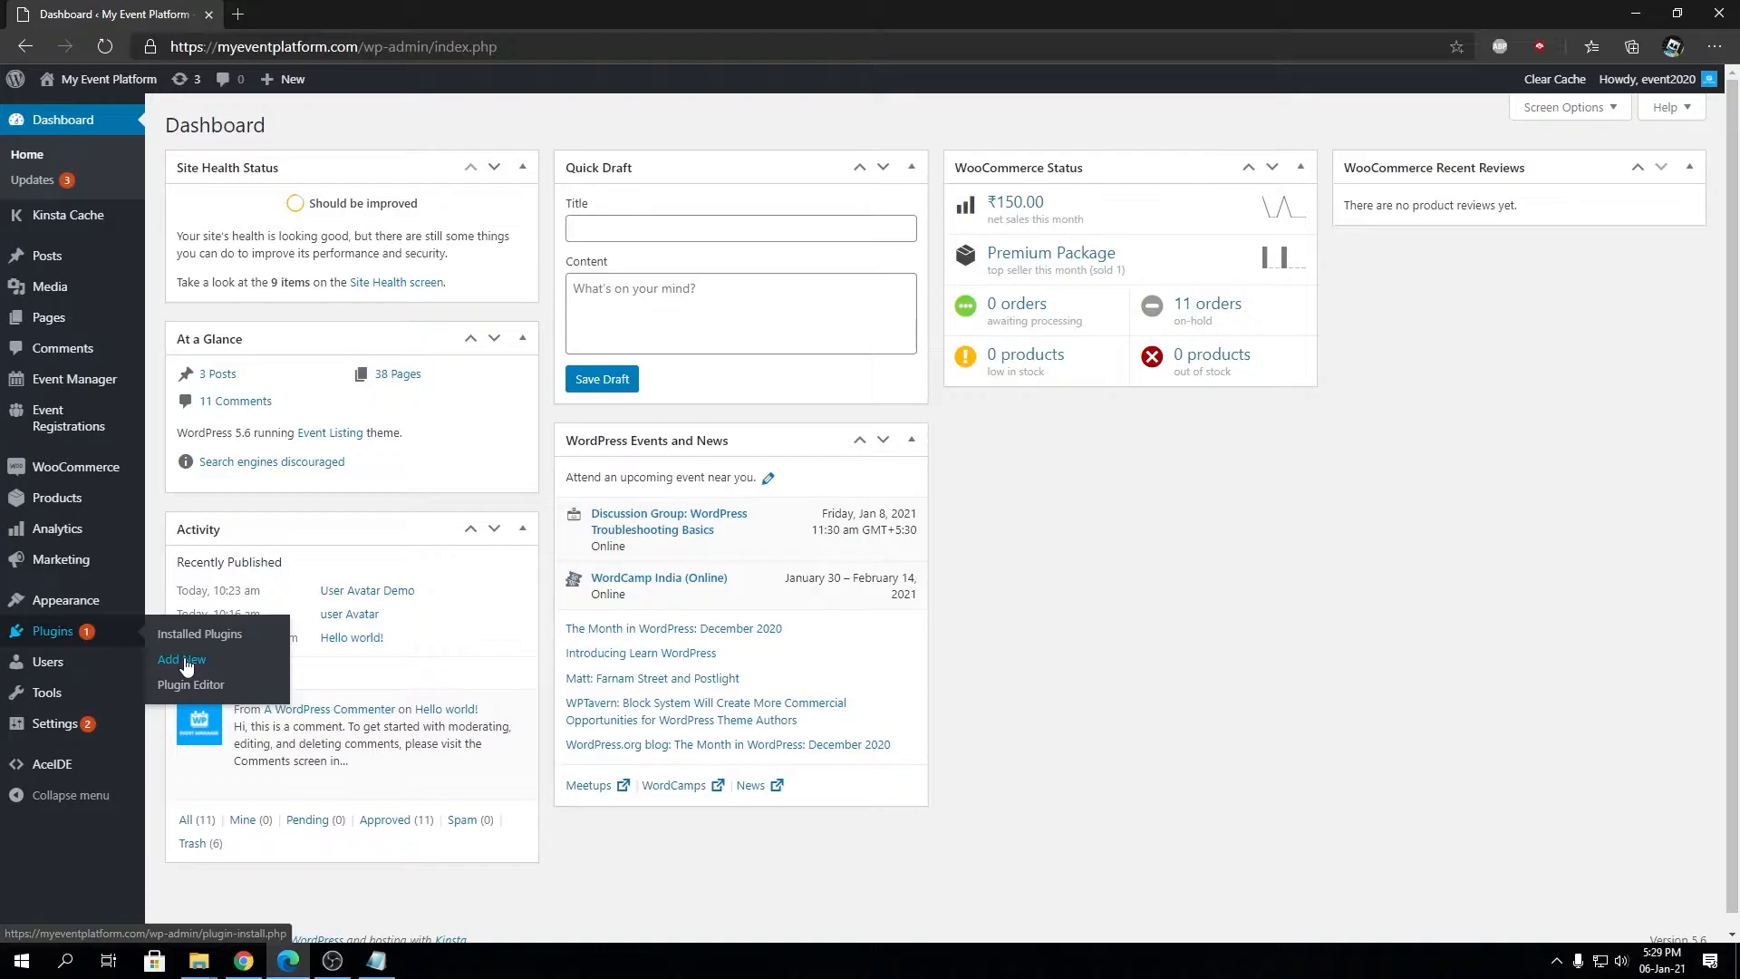
Search 'Lo' in Add New plugins, then install and activate Loco Translate.
{"action": "left_click", "coordinate": [182, 659]}
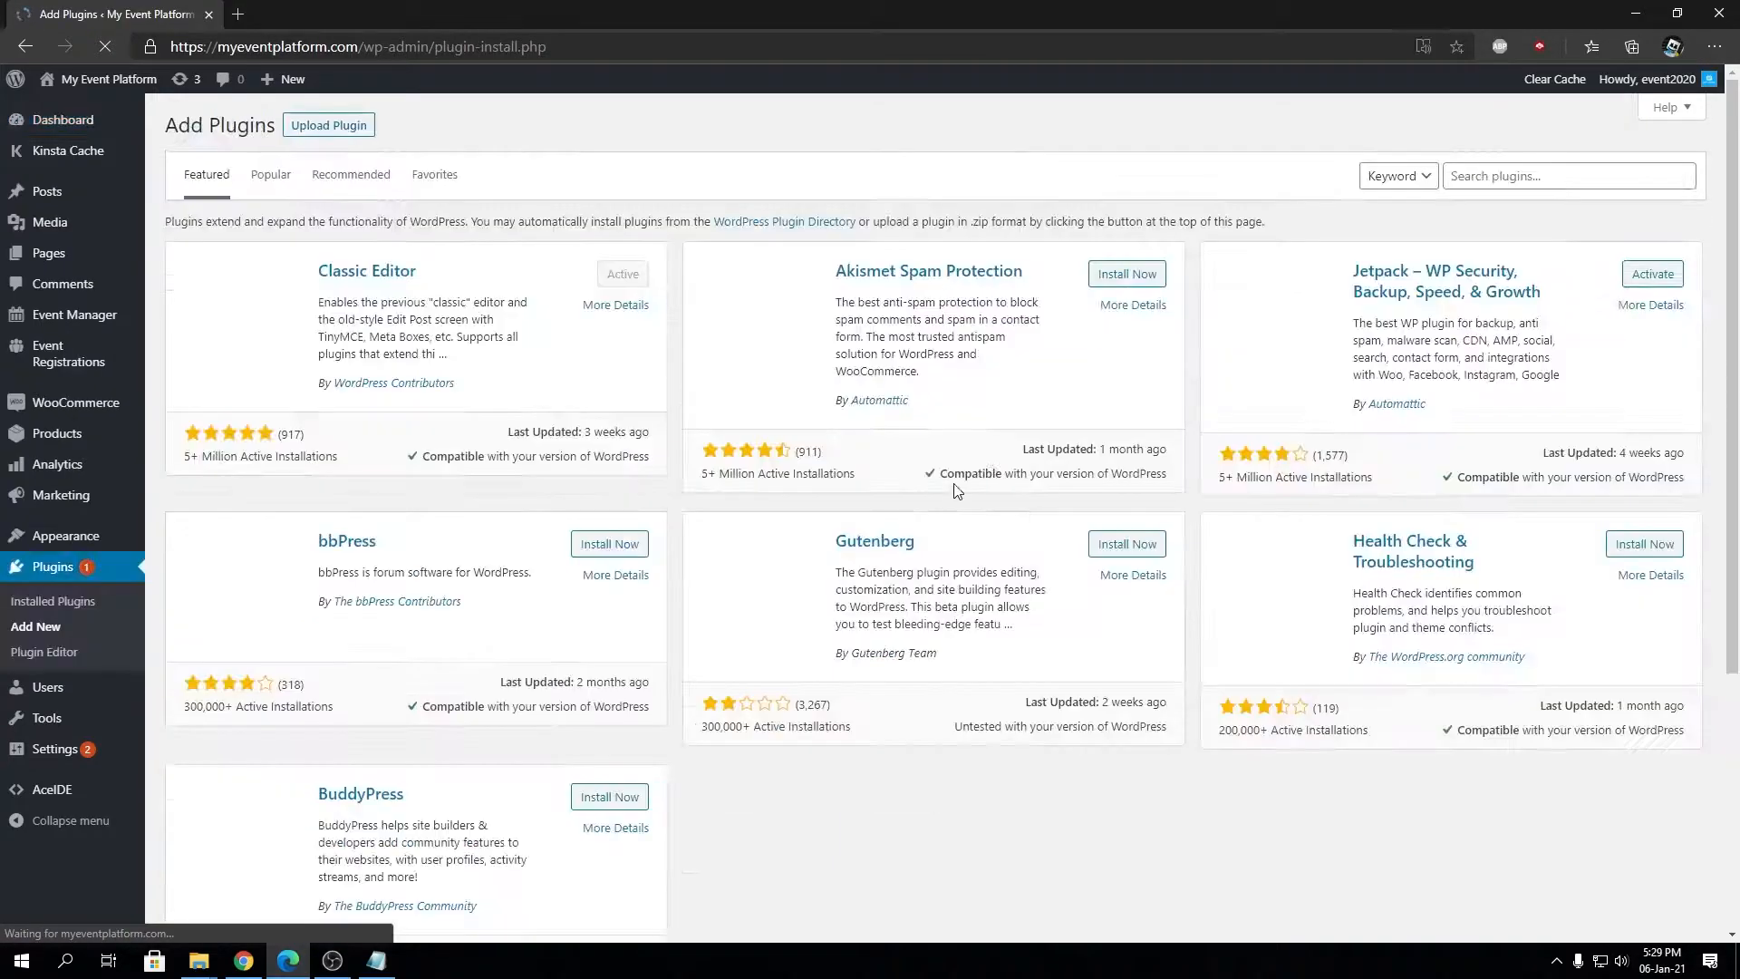
{"action": "type", "text": "Loco translate"}
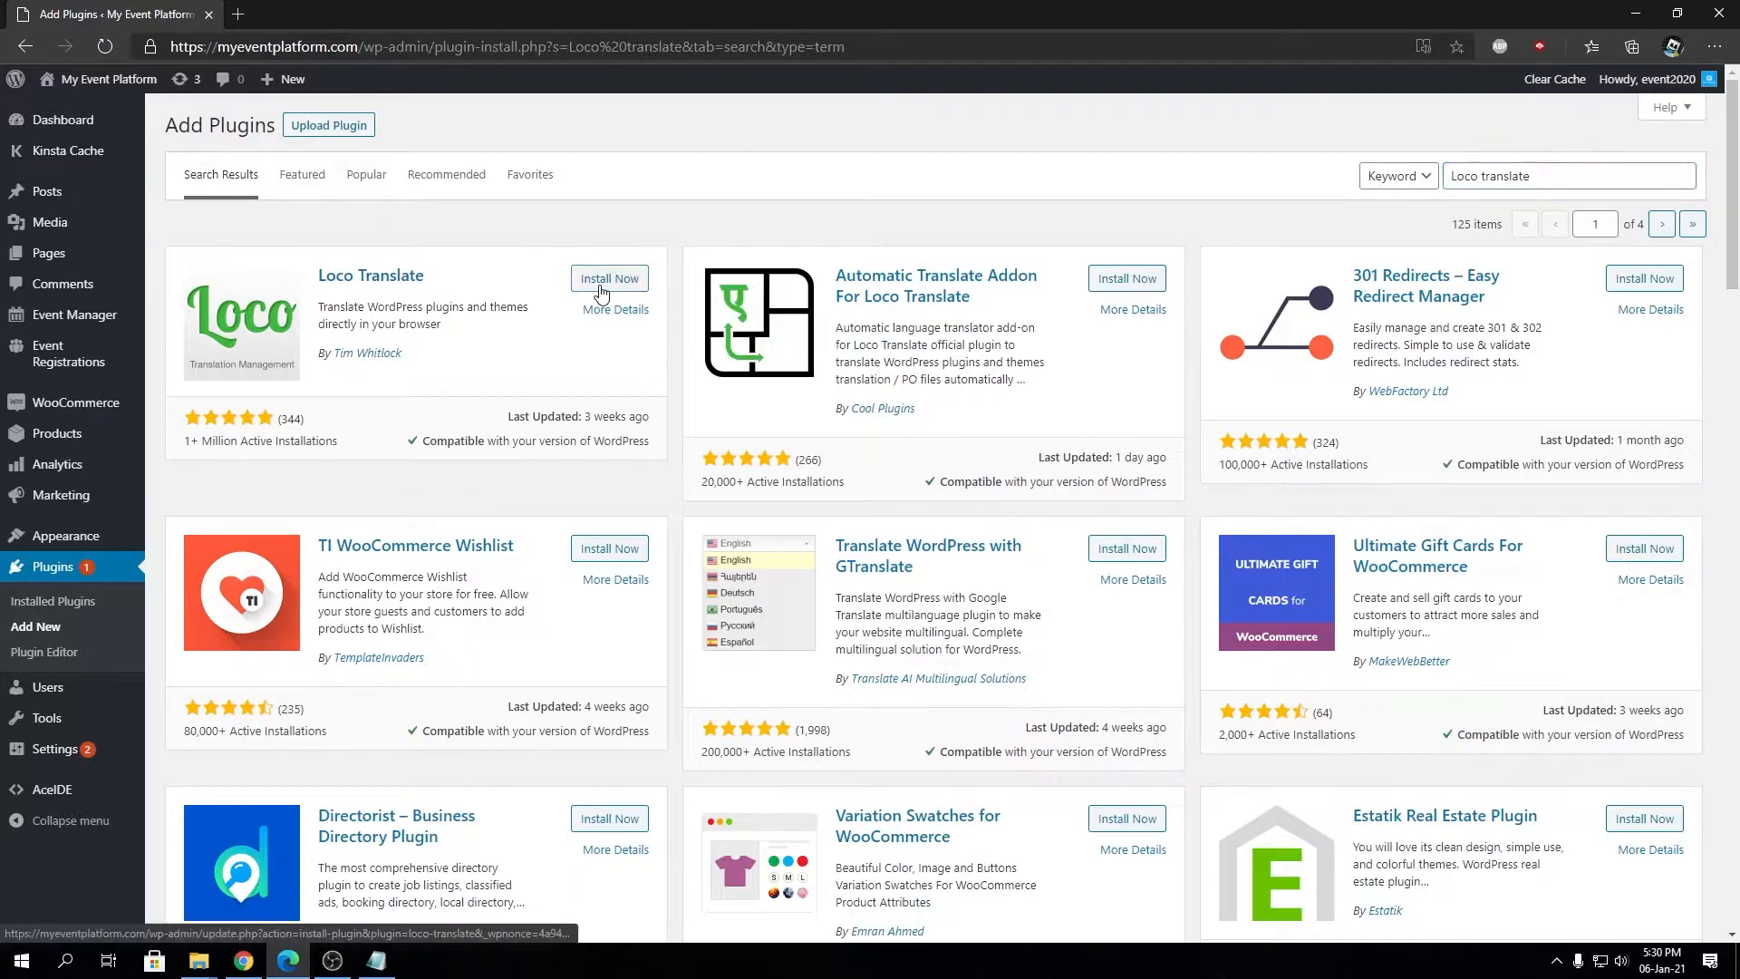
{"action": "left_click", "coordinate": [609, 278]}
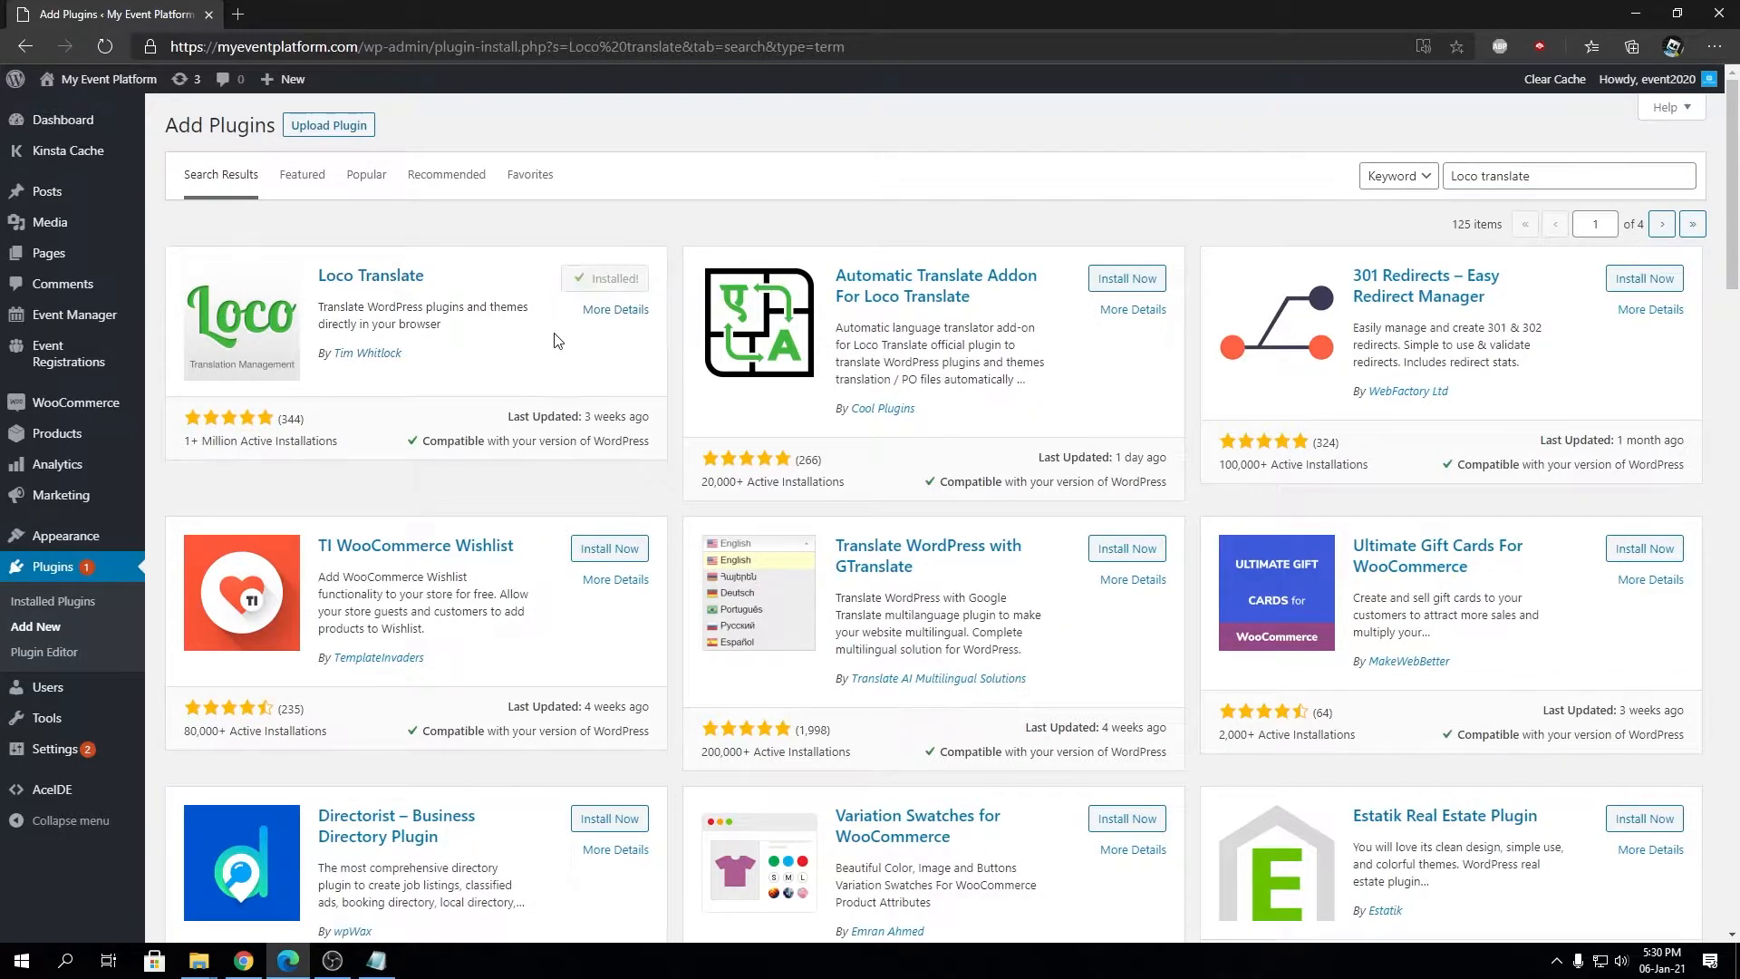
{"action": "mouse_move", "coordinate": [607, 283]}
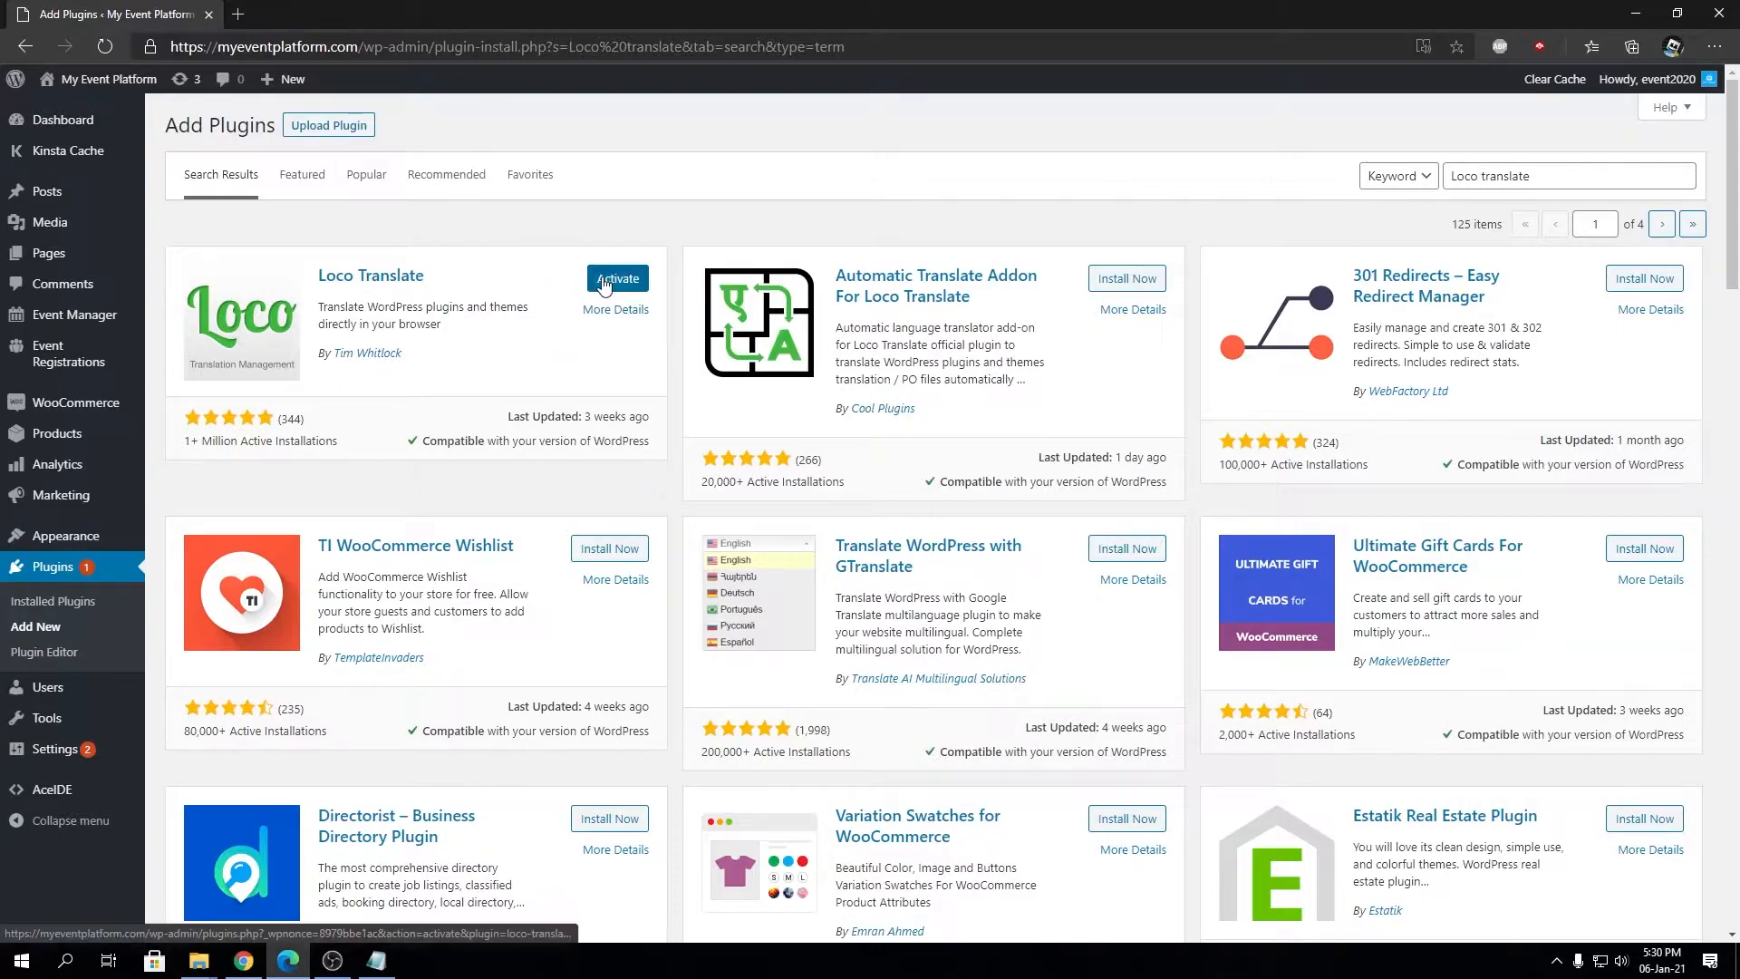
{"action": "left_click", "coordinate": [617, 277]}
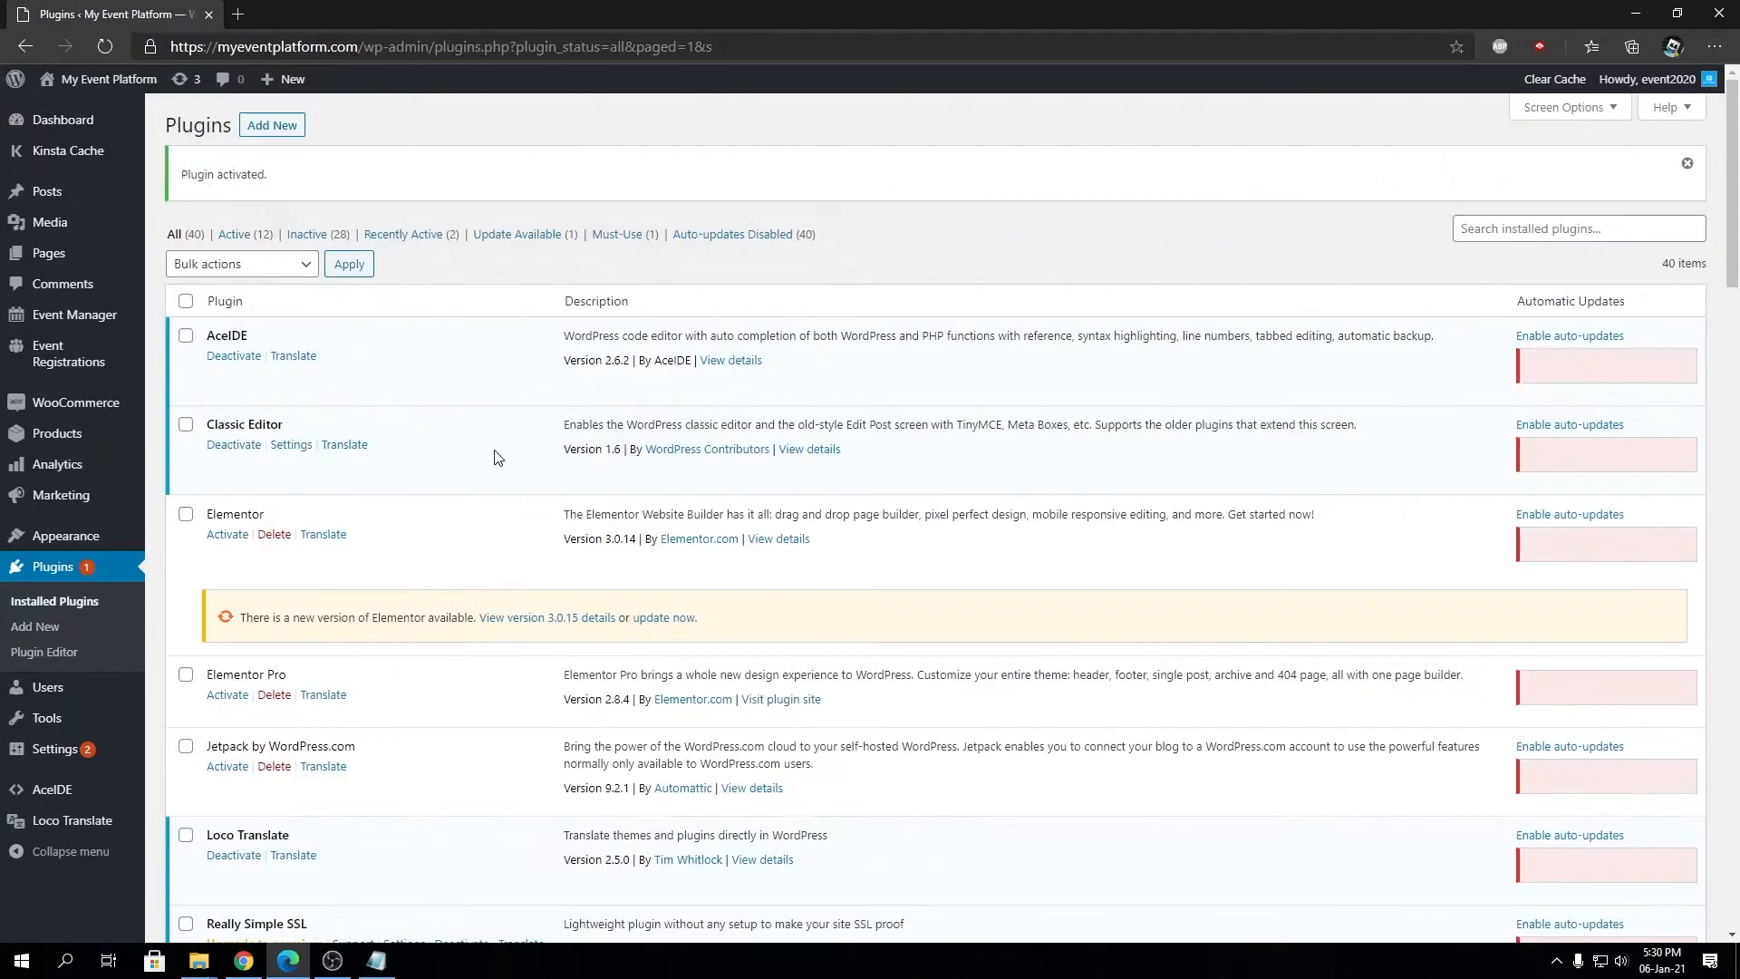
{"action": "mouse_move", "coordinate": [55, 840]}
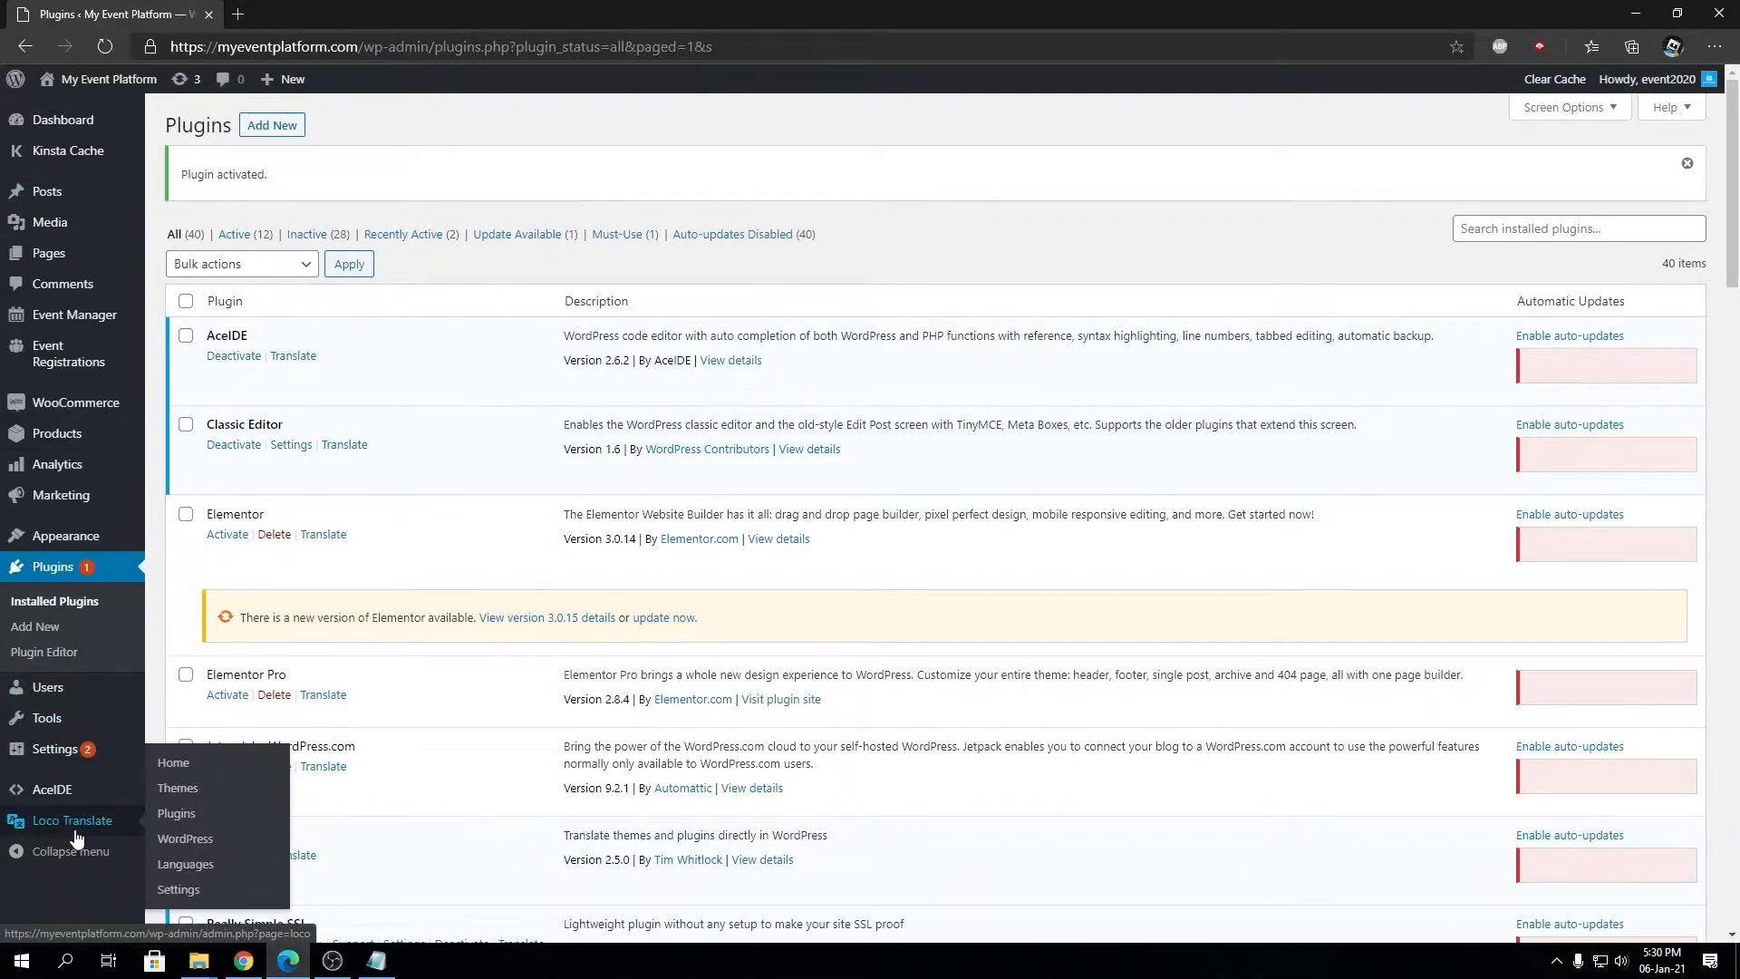
Go to the Loco Translate home overview and pick the WP Event Manager bundle.
{"action": "left_click", "coordinate": [71, 820]}
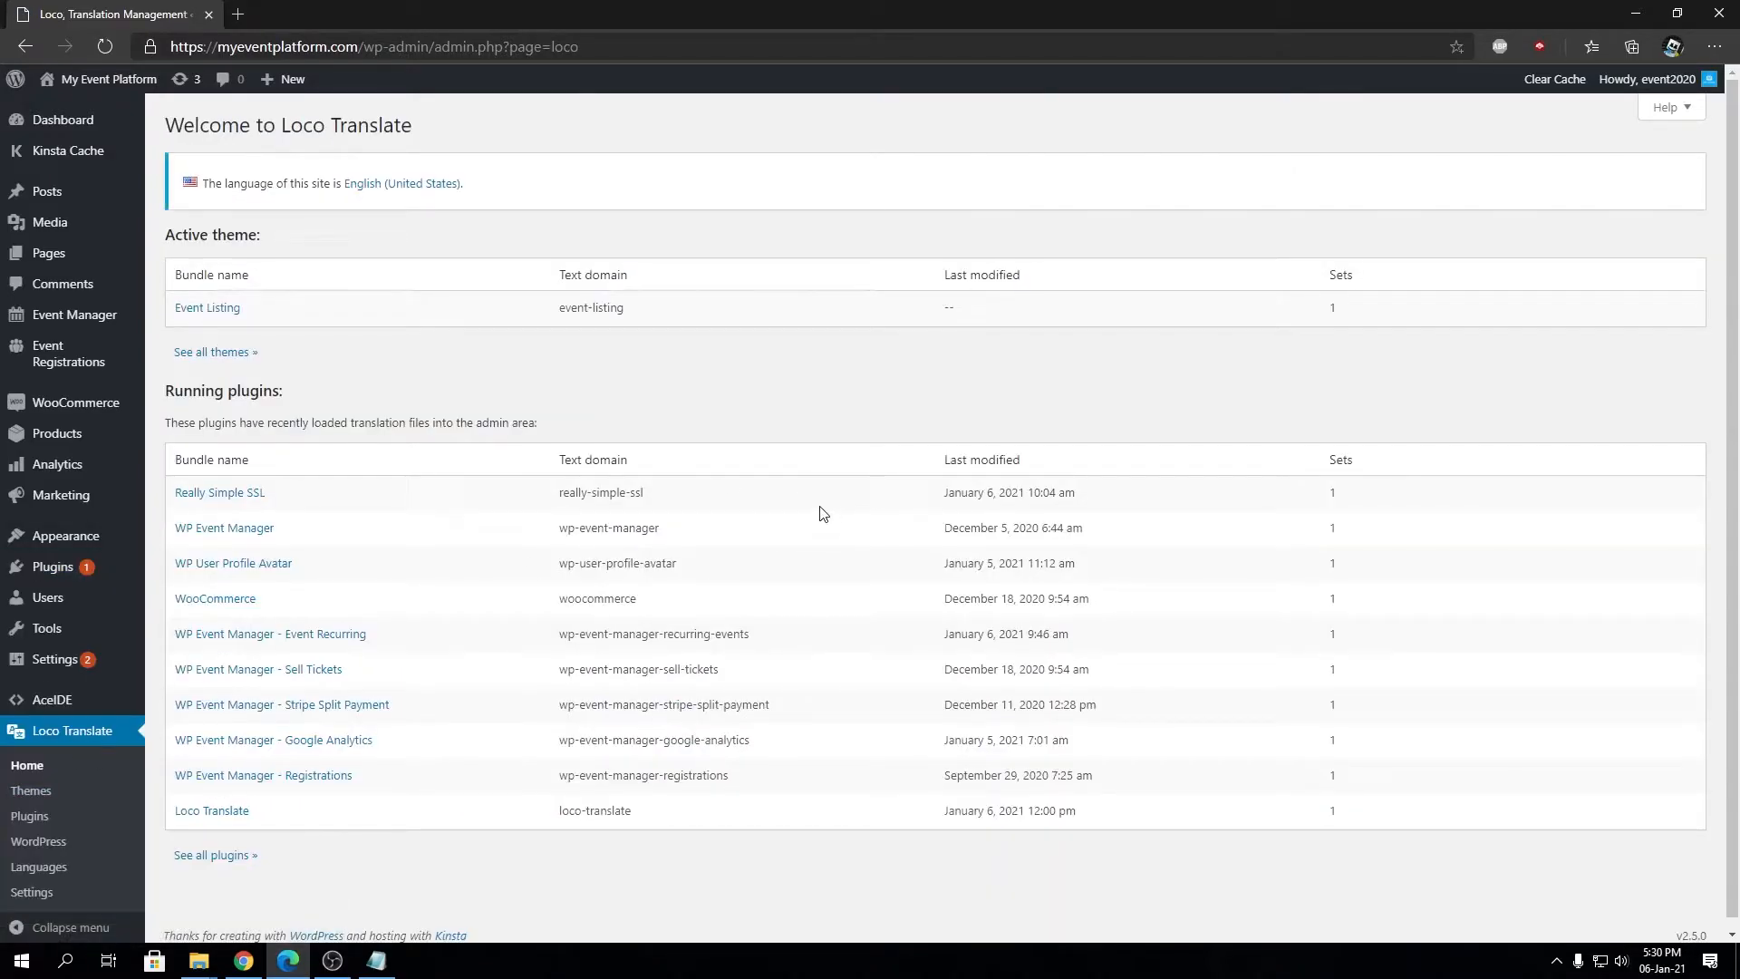
{"action": "mouse_move", "coordinate": [866, 455]}
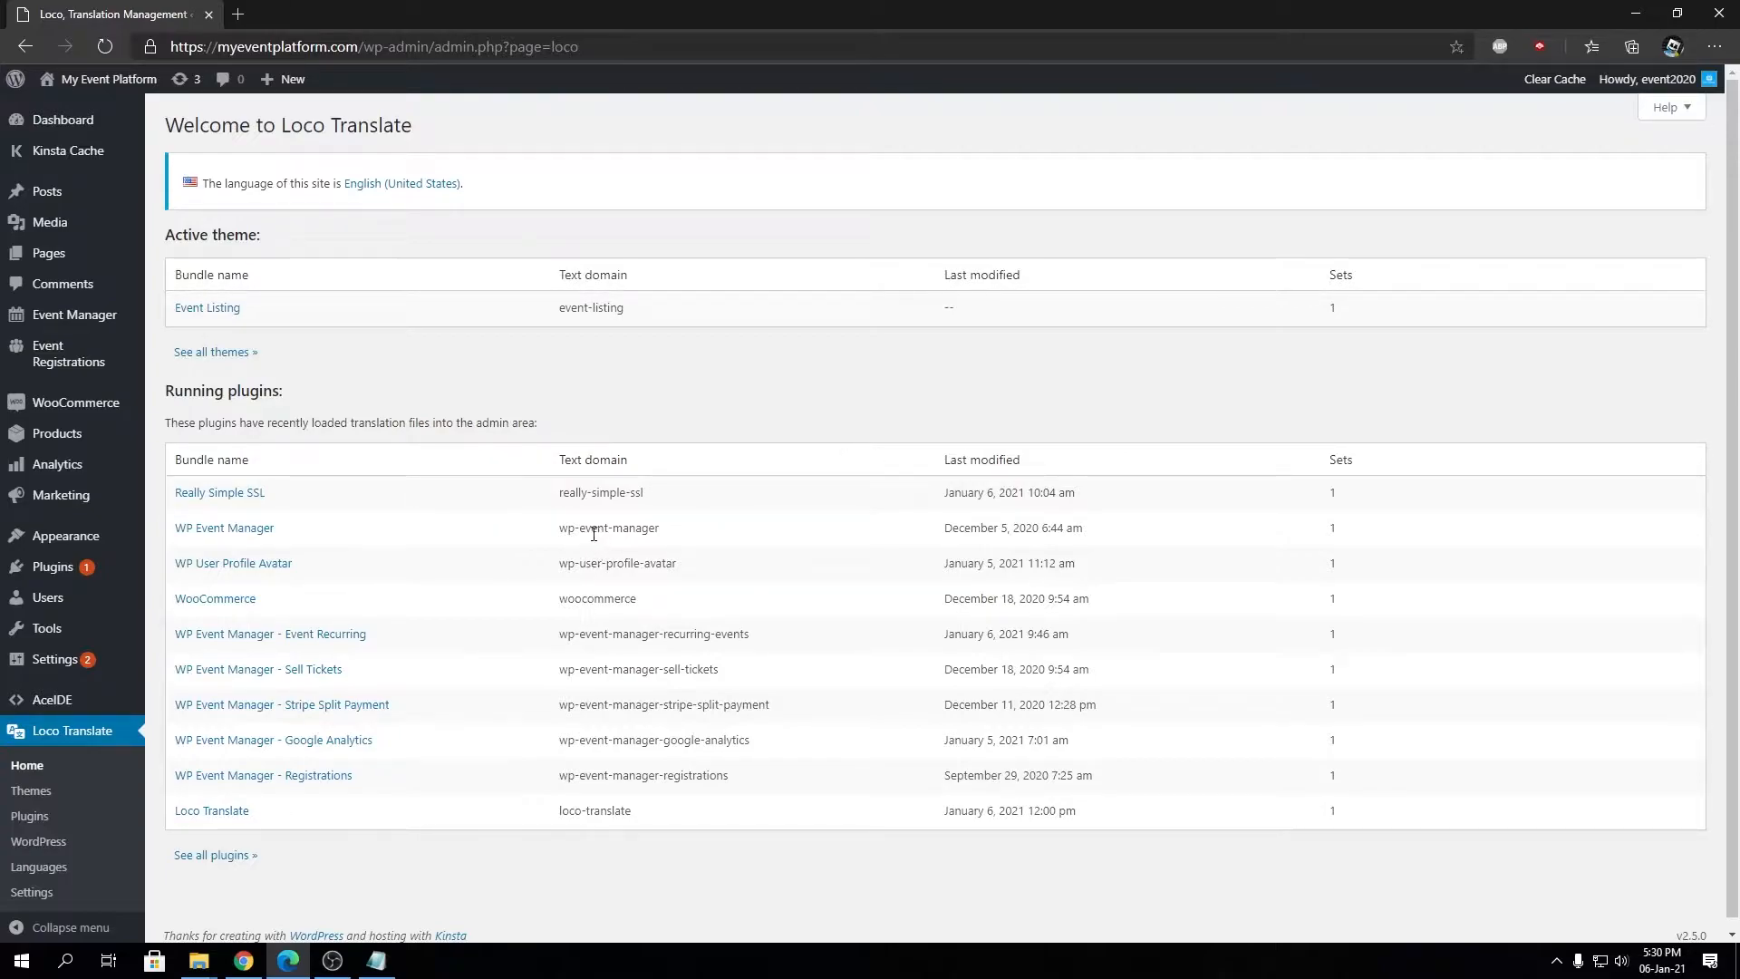
{"action": "mouse_move", "coordinate": [706, 601]}
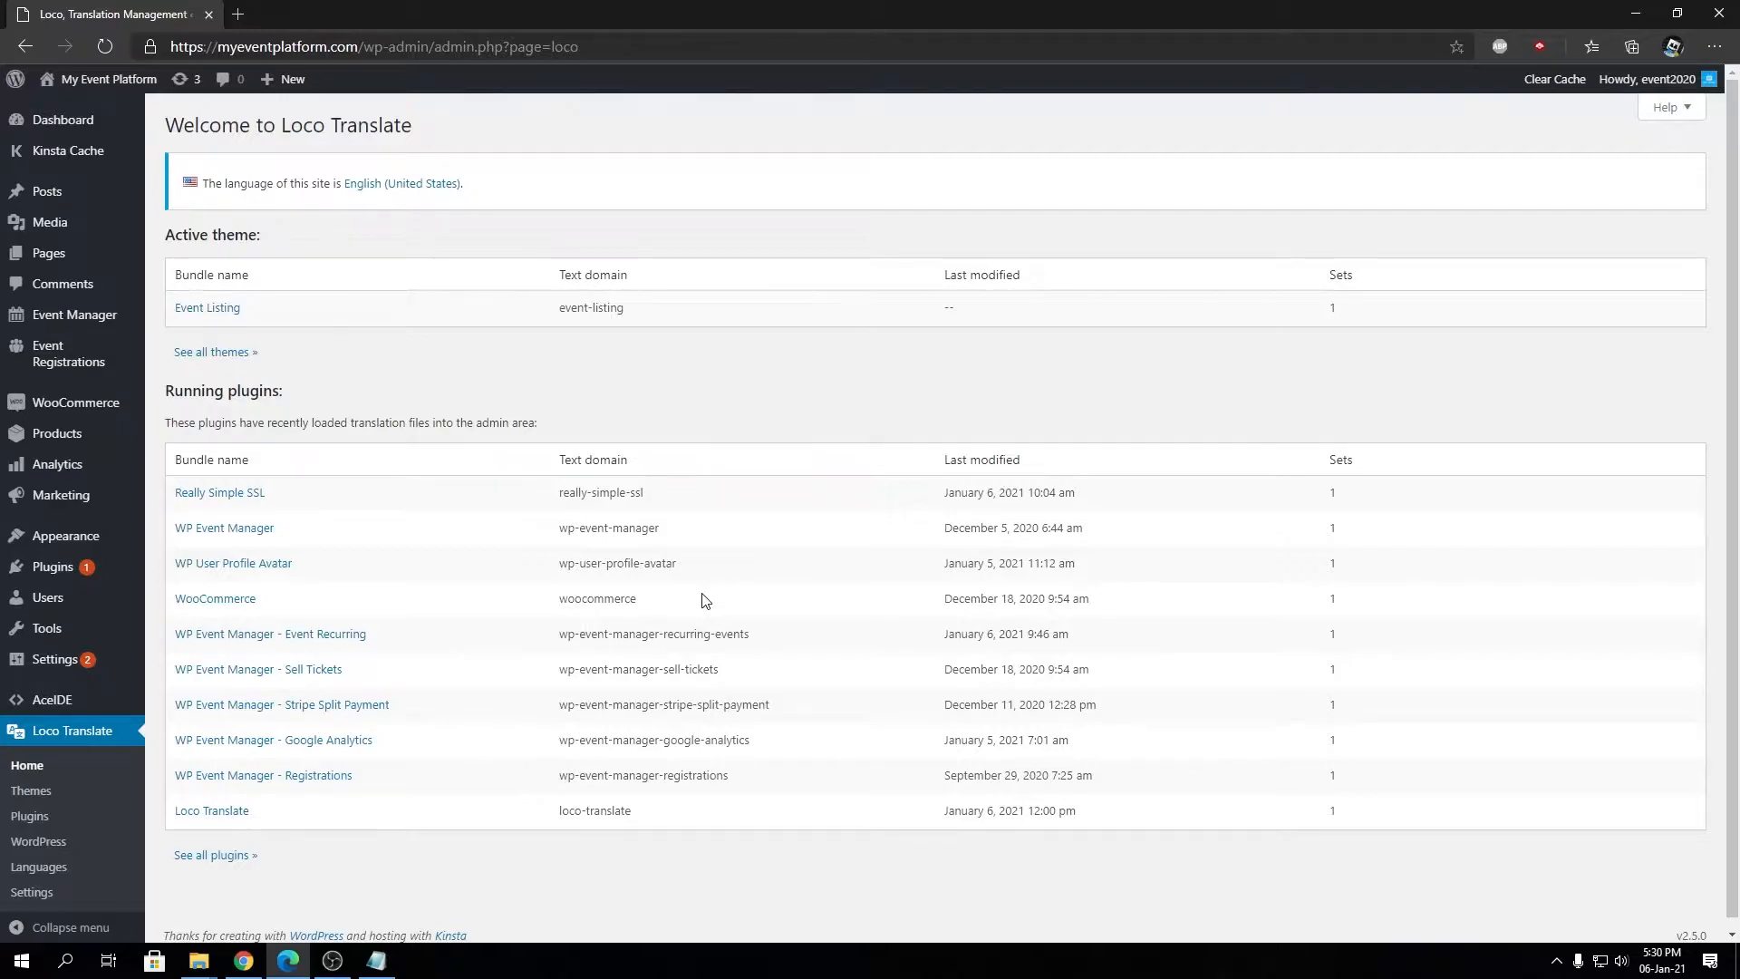
{"action": "mouse_move", "coordinate": [536, 461]}
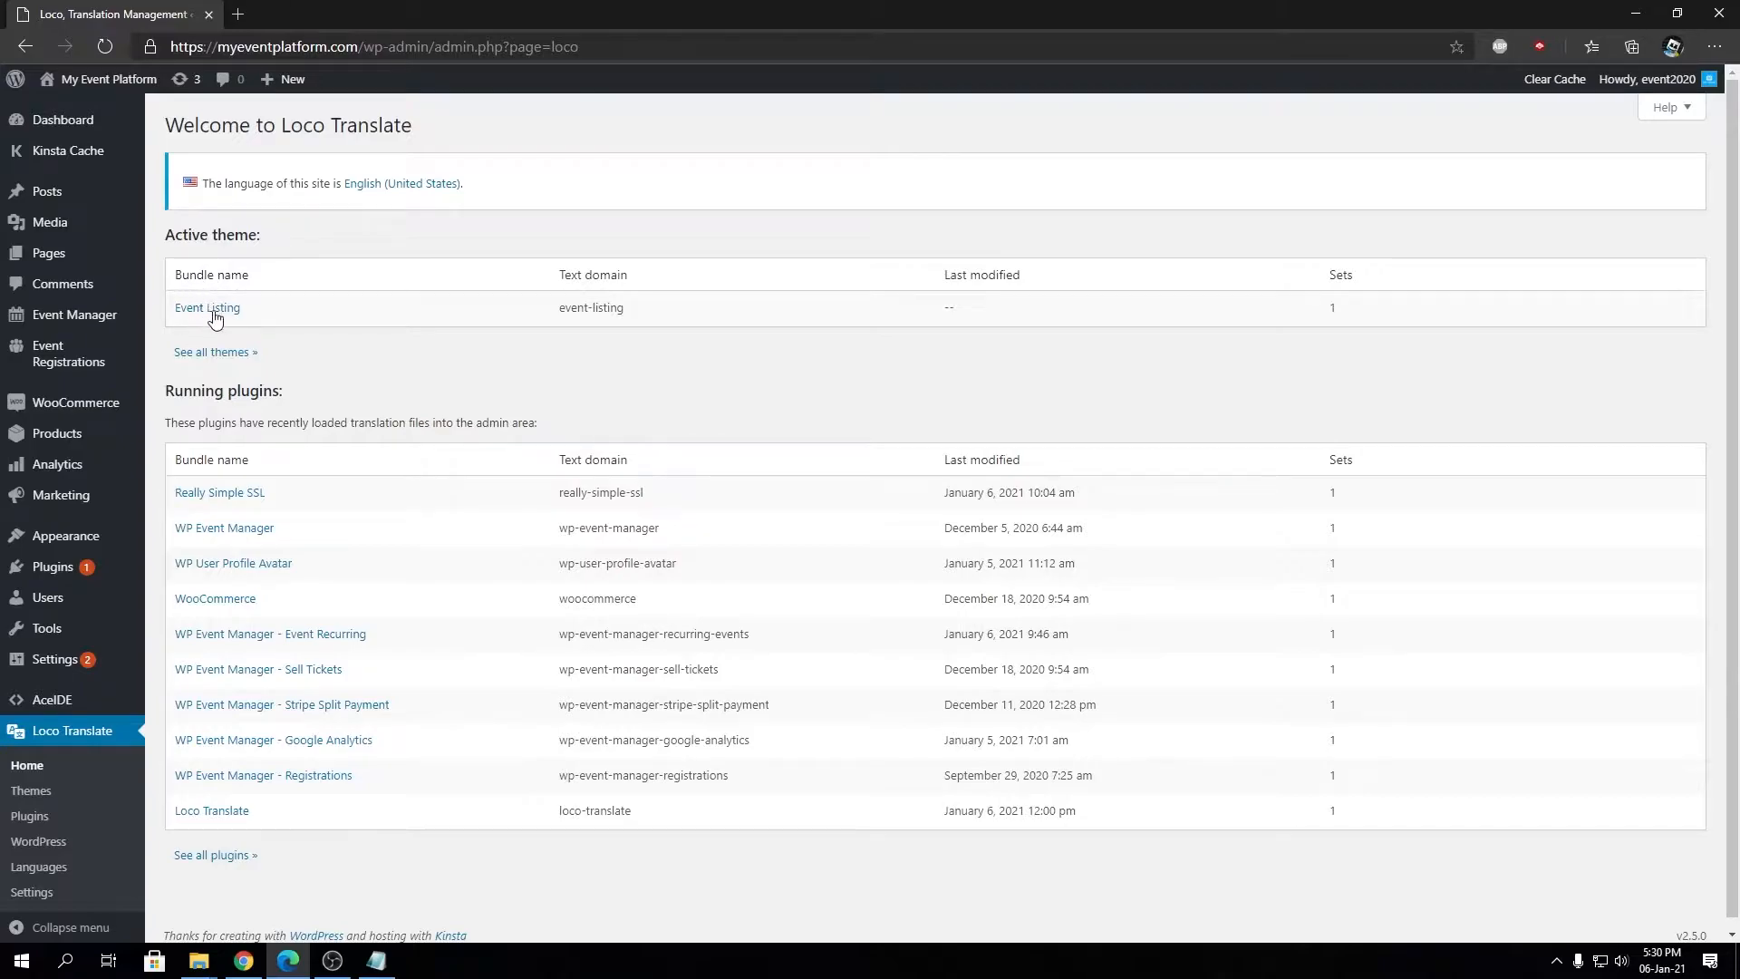
{"action": "mouse_move", "coordinate": [608, 358]}
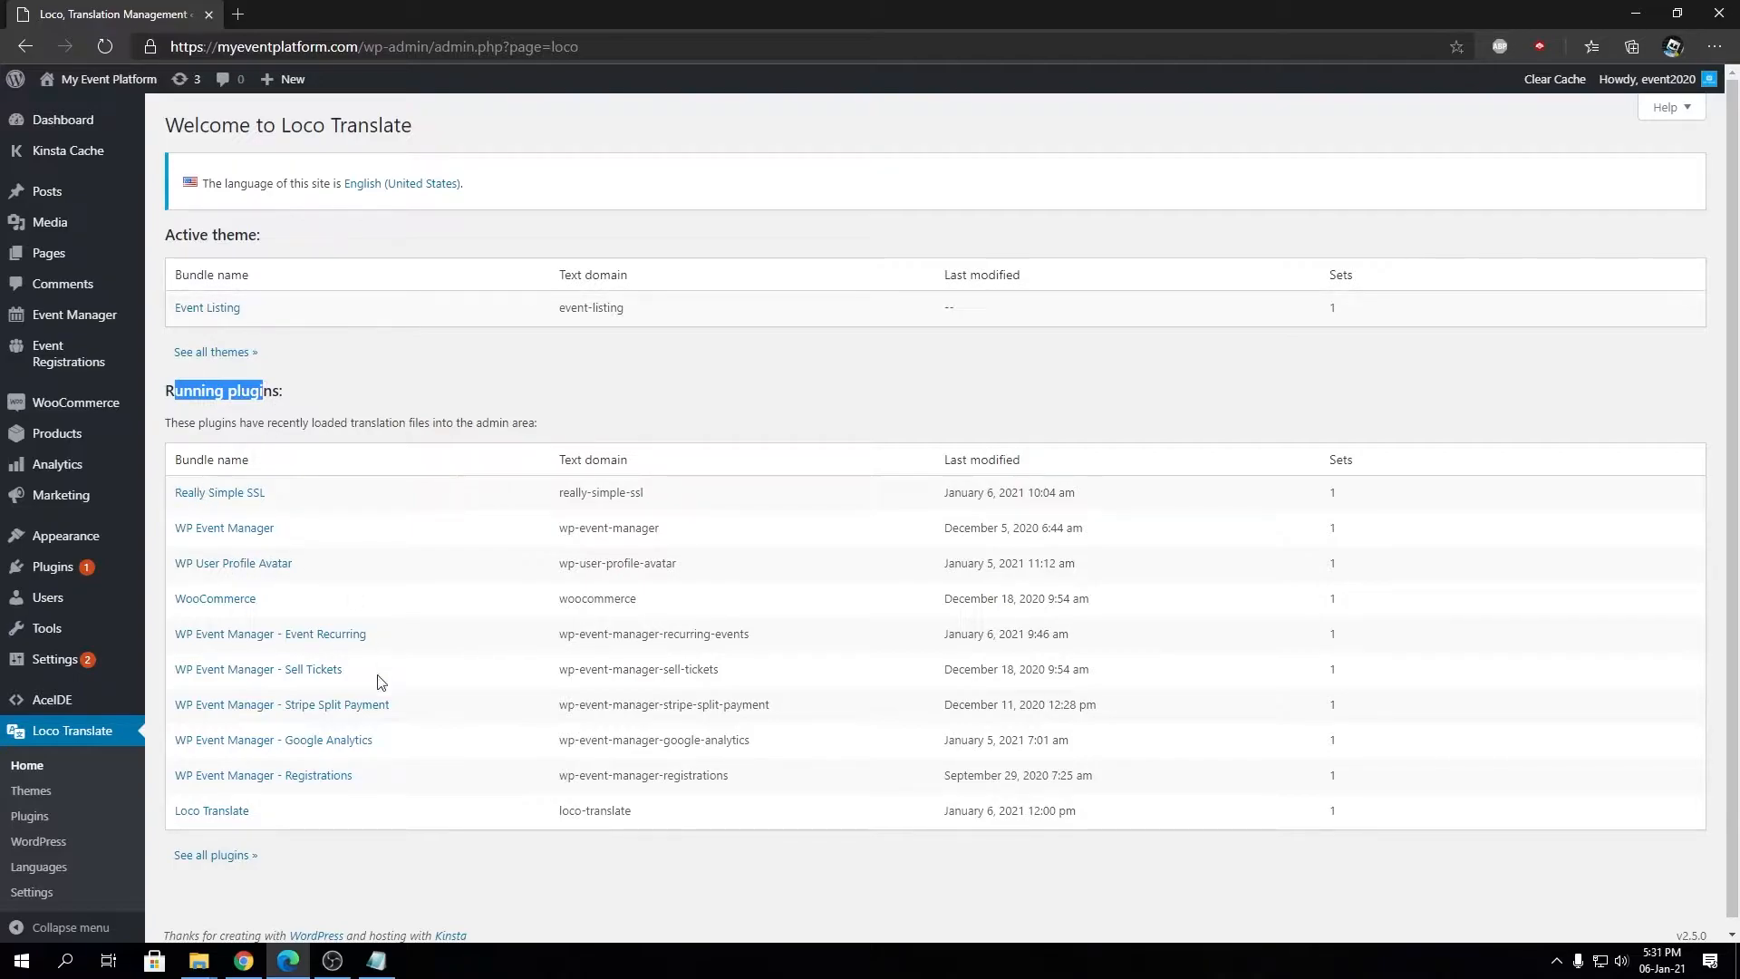
{"action": "mouse_move", "coordinate": [286, 657]}
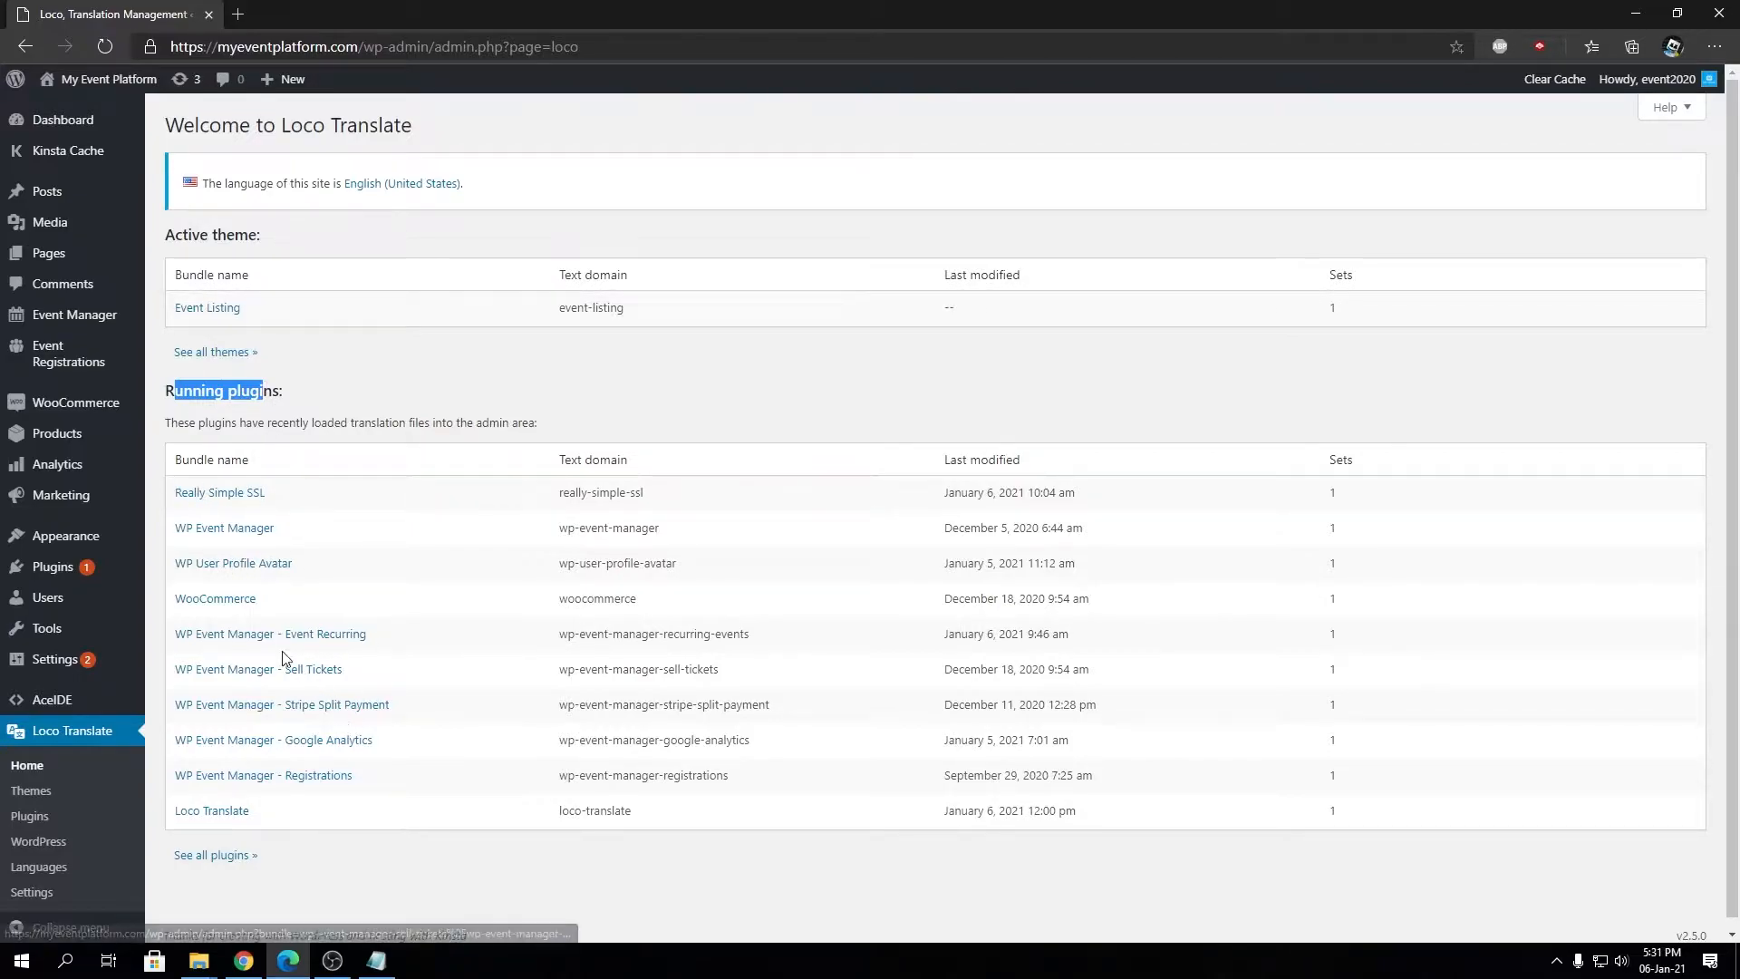
{"action": "mouse_move", "coordinate": [235, 538]}
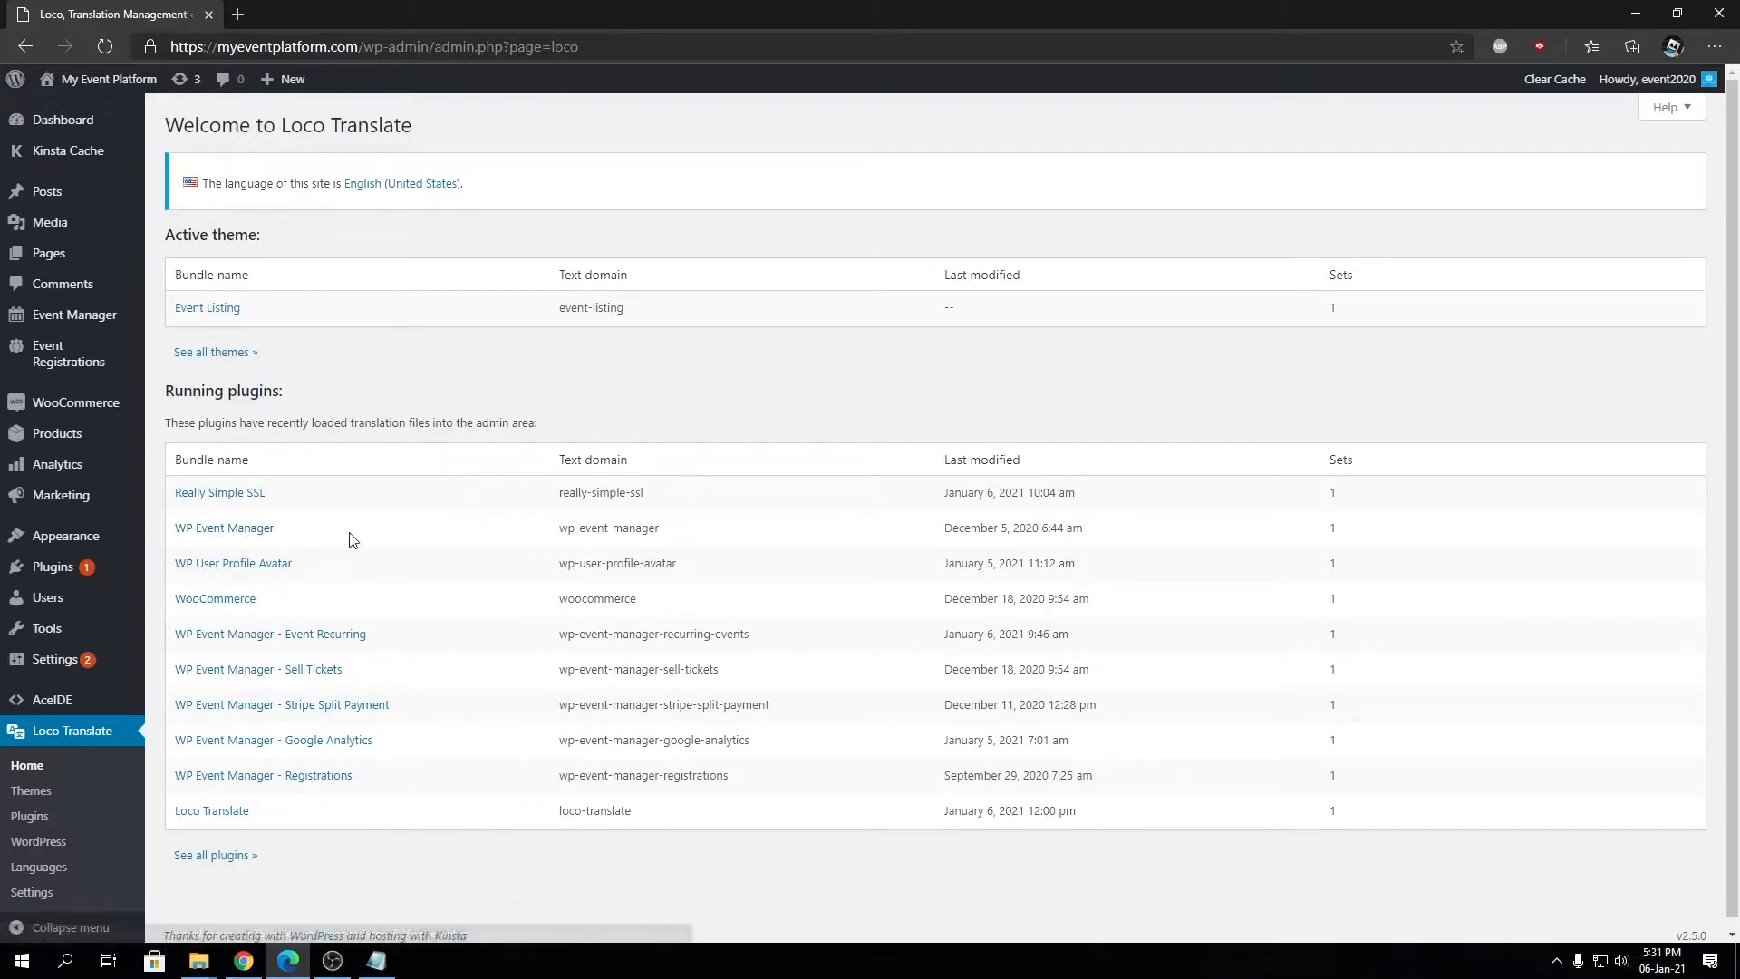
{"action": "left_click", "coordinate": [224, 527]}
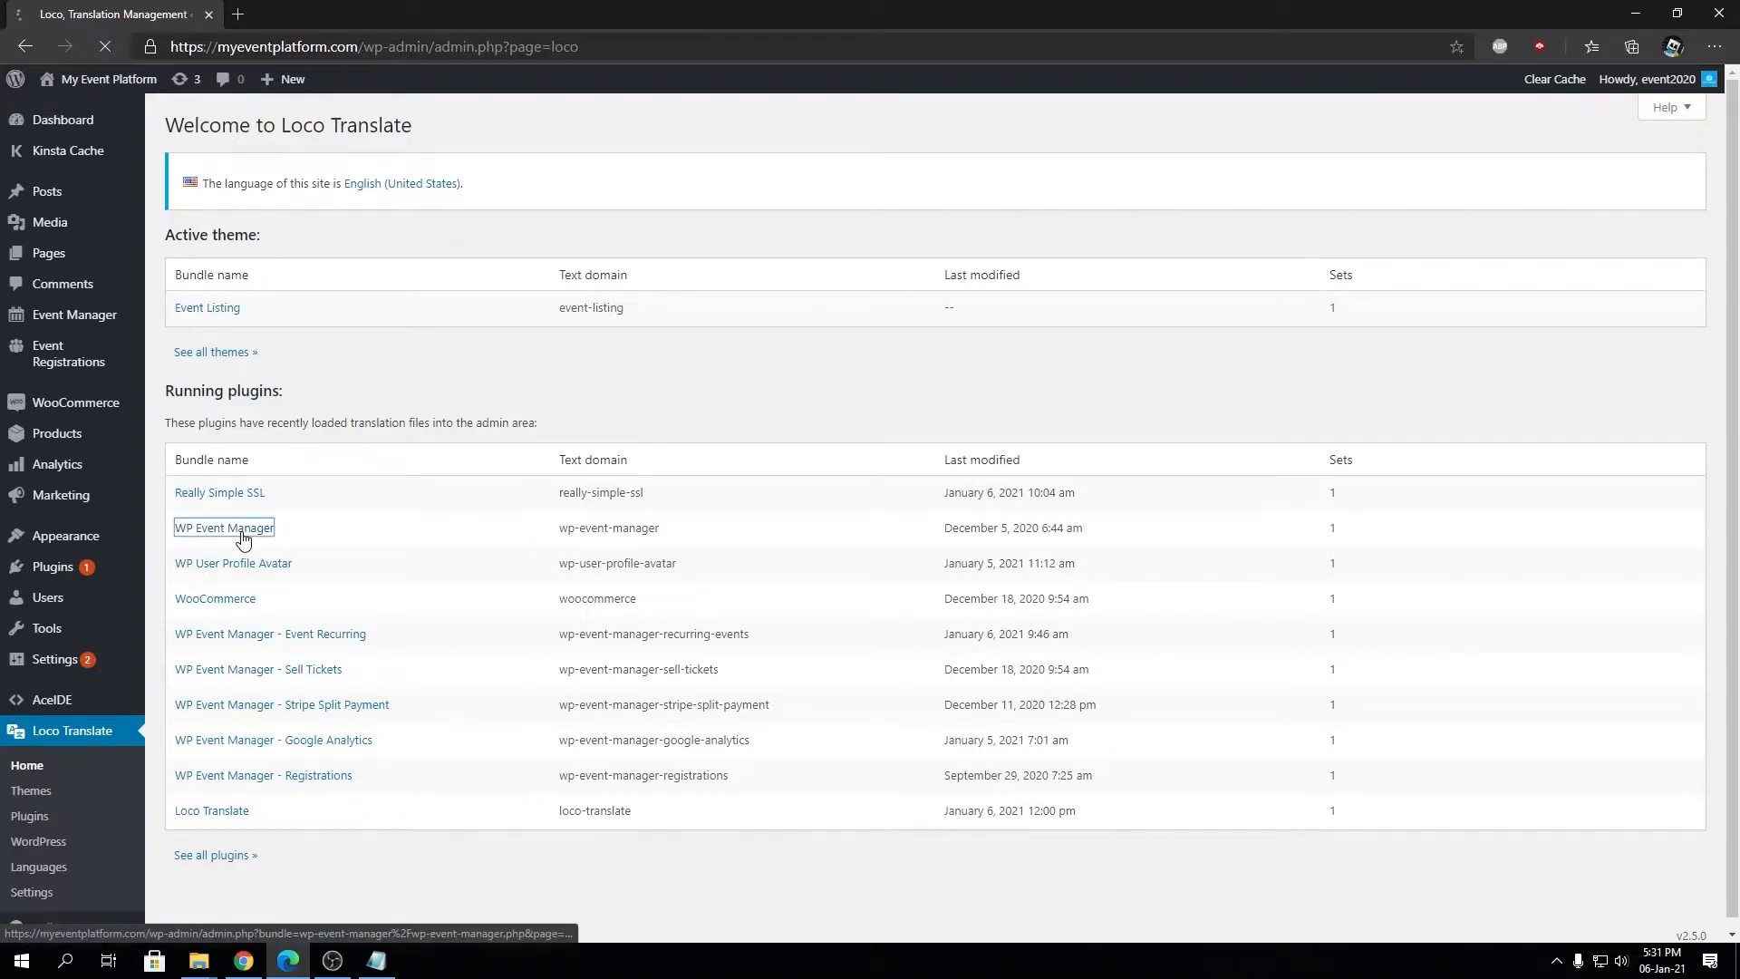
Browse WP Event Manager's language list until Bengali (Bangladesh) is visible.
{"action": "left_click", "coordinate": [223, 528]}
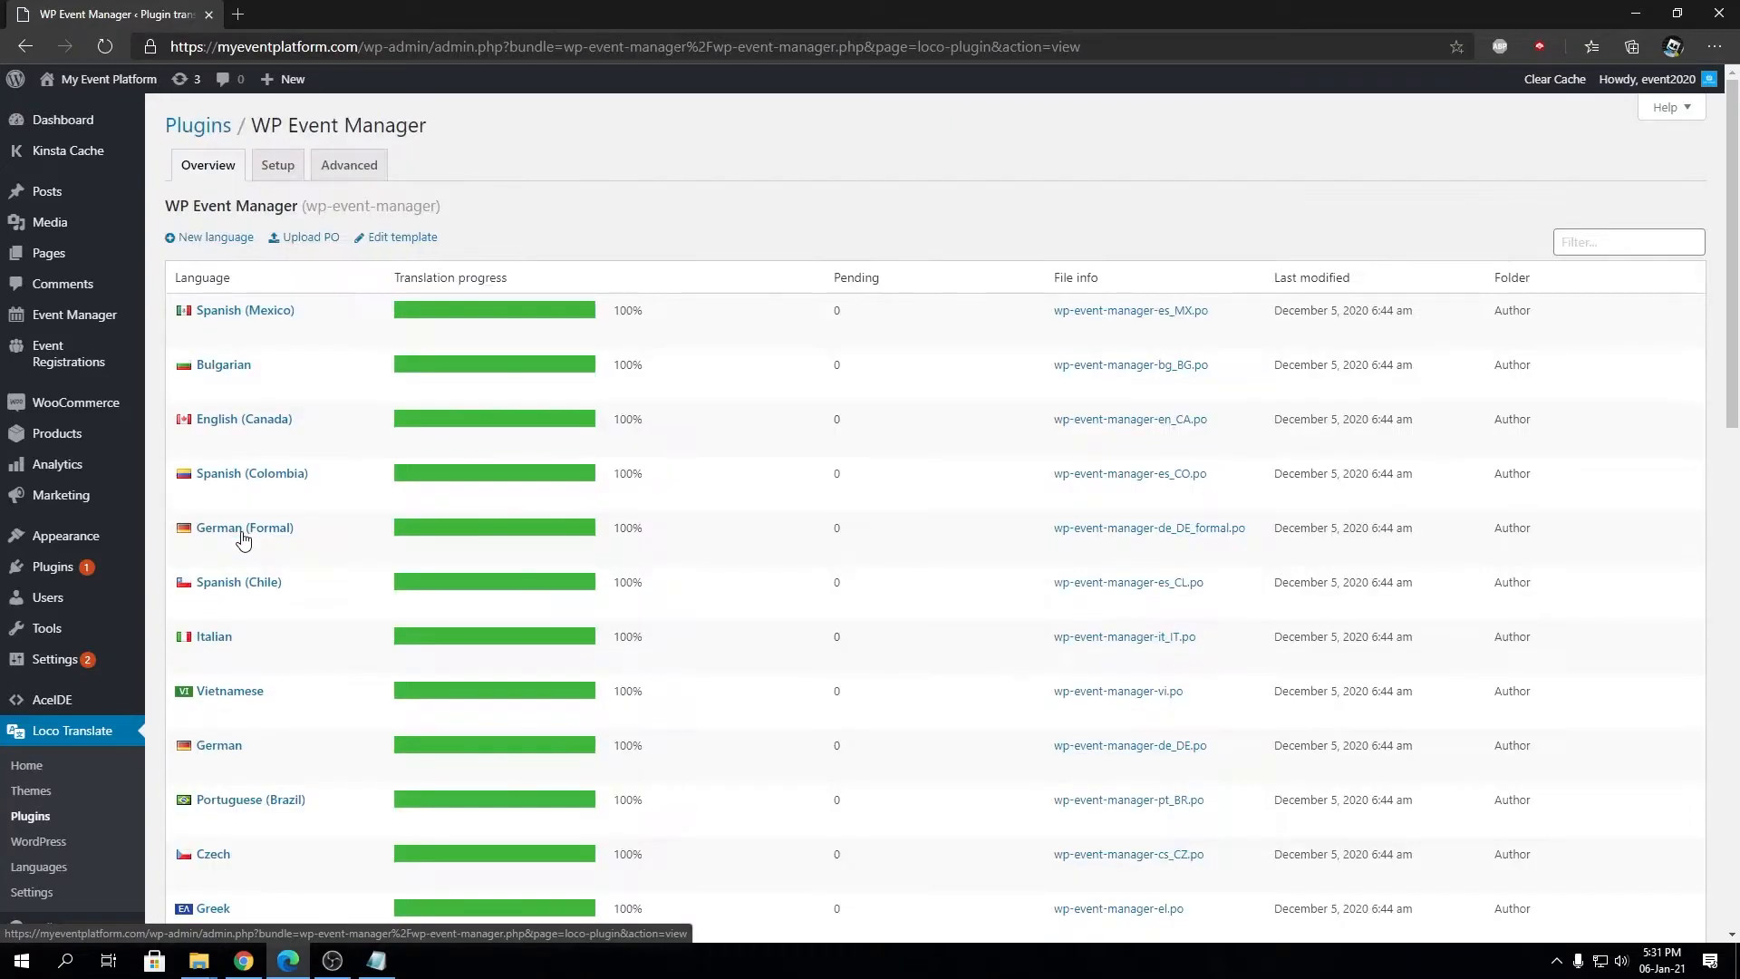
{"action": "mouse_move", "coordinate": [243, 418]}
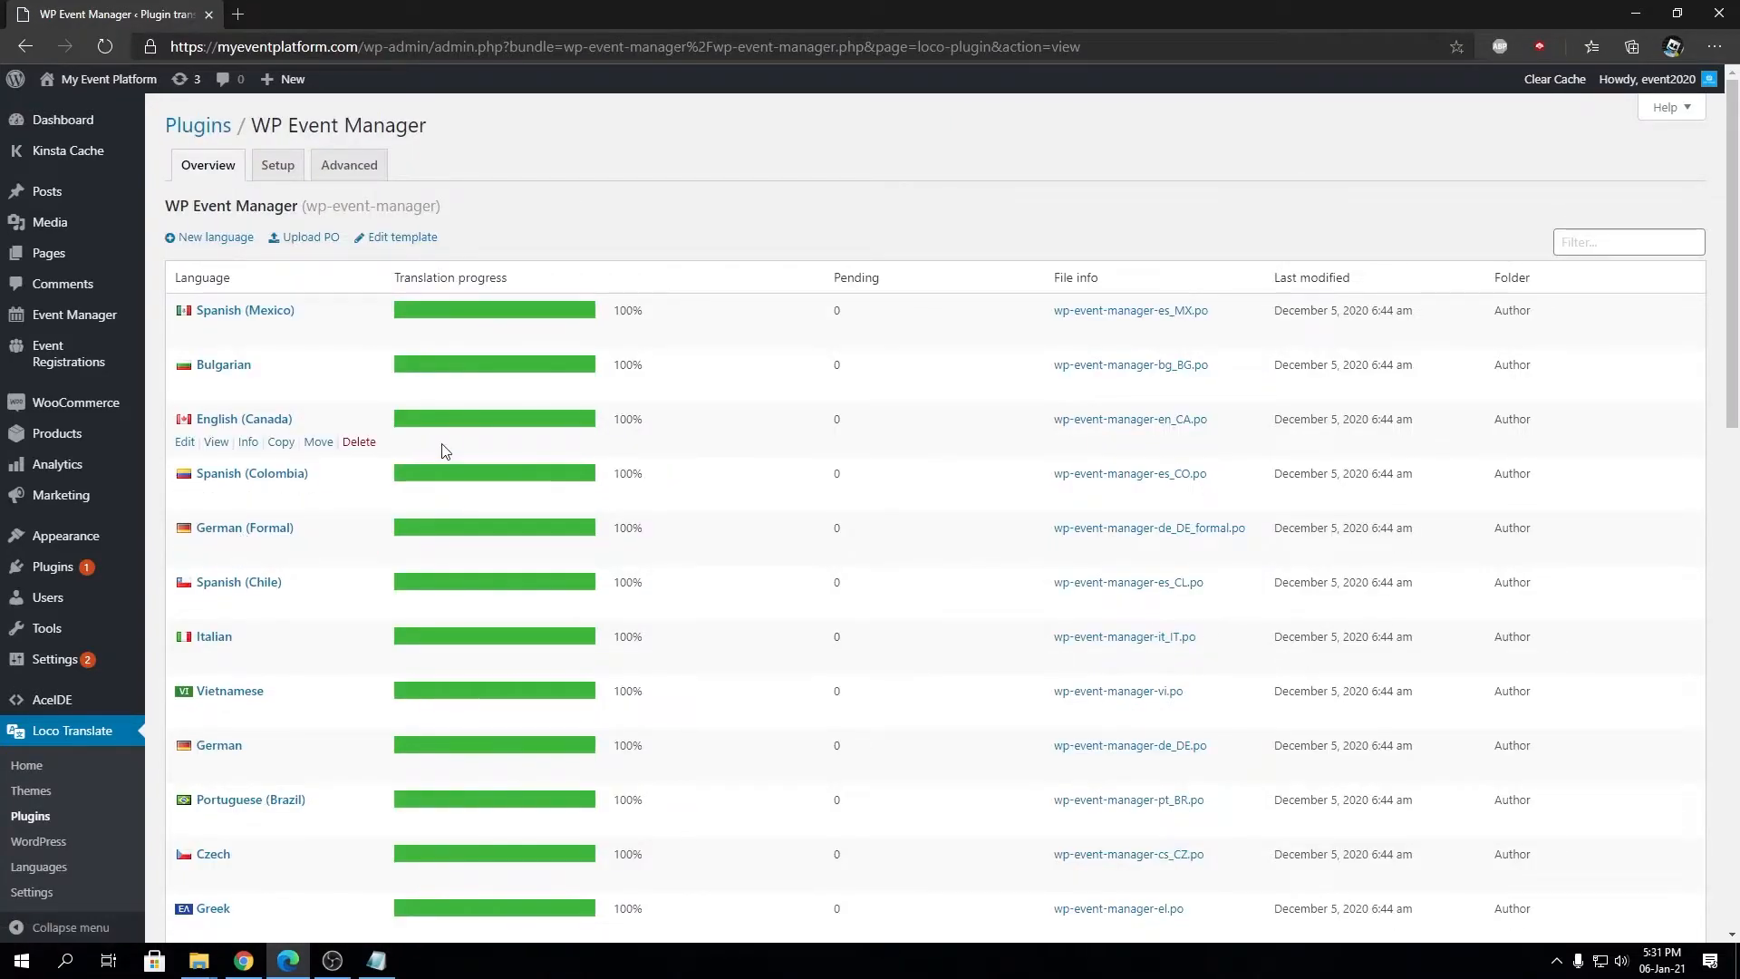
{"action": "mouse_move", "coordinate": [1143, 483]}
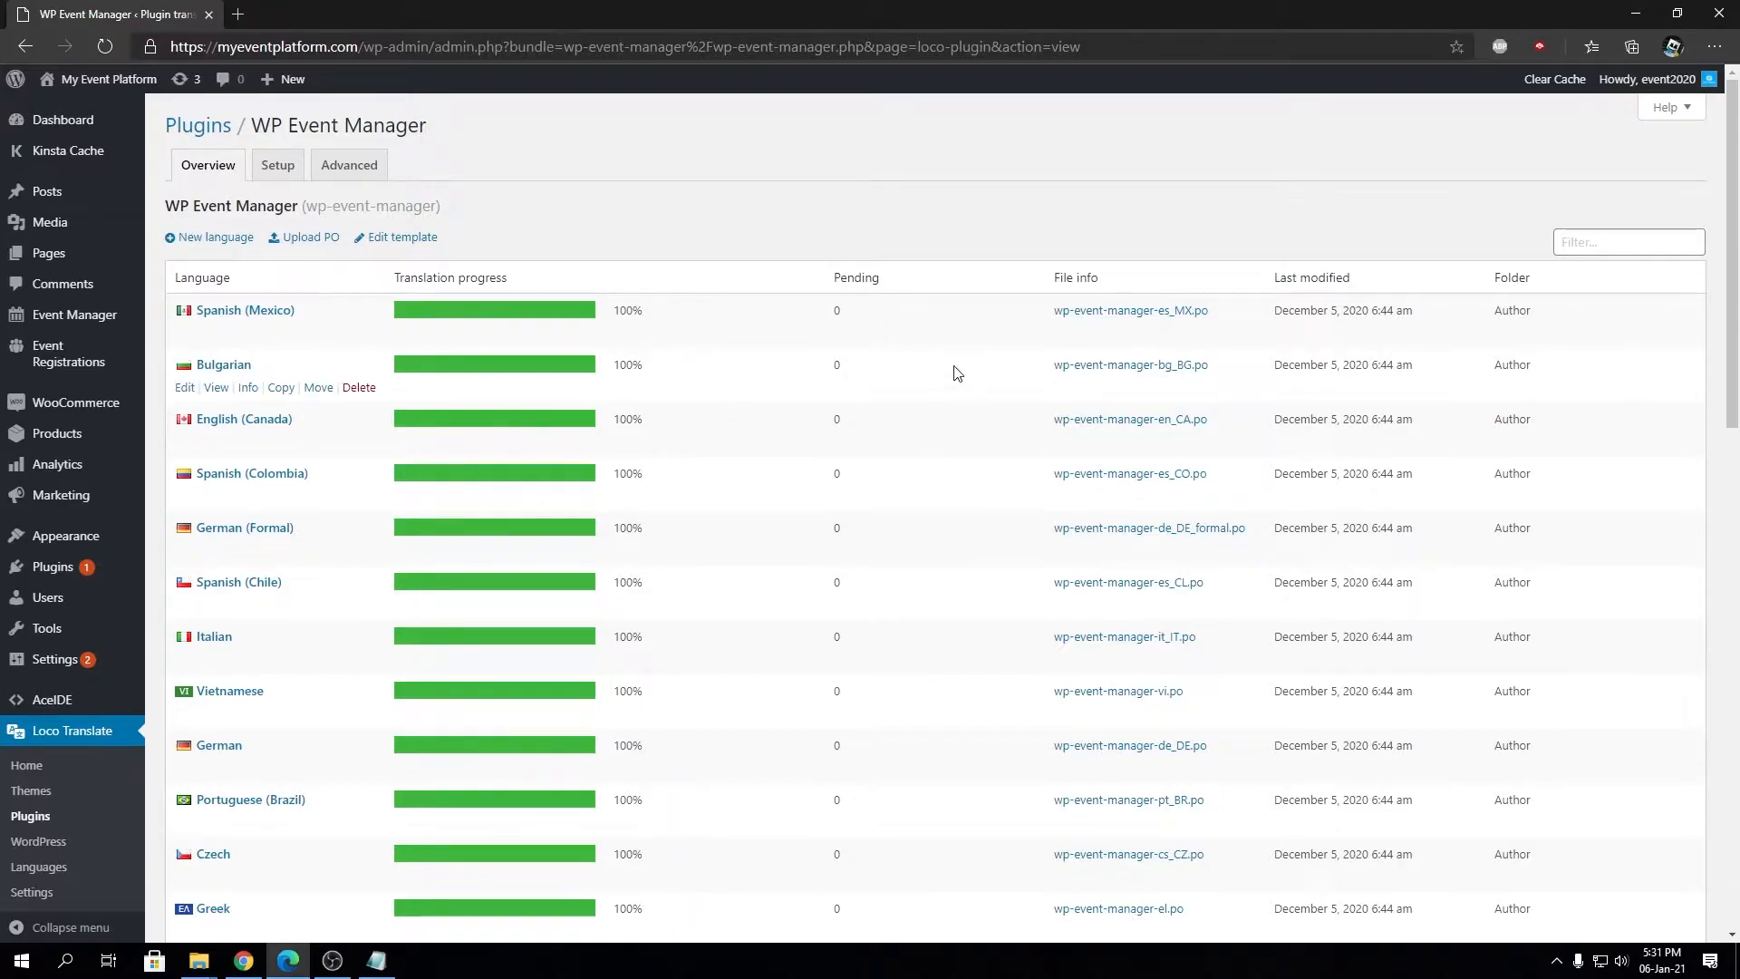
{"action": "mouse_move", "coordinate": [1237, 483]}
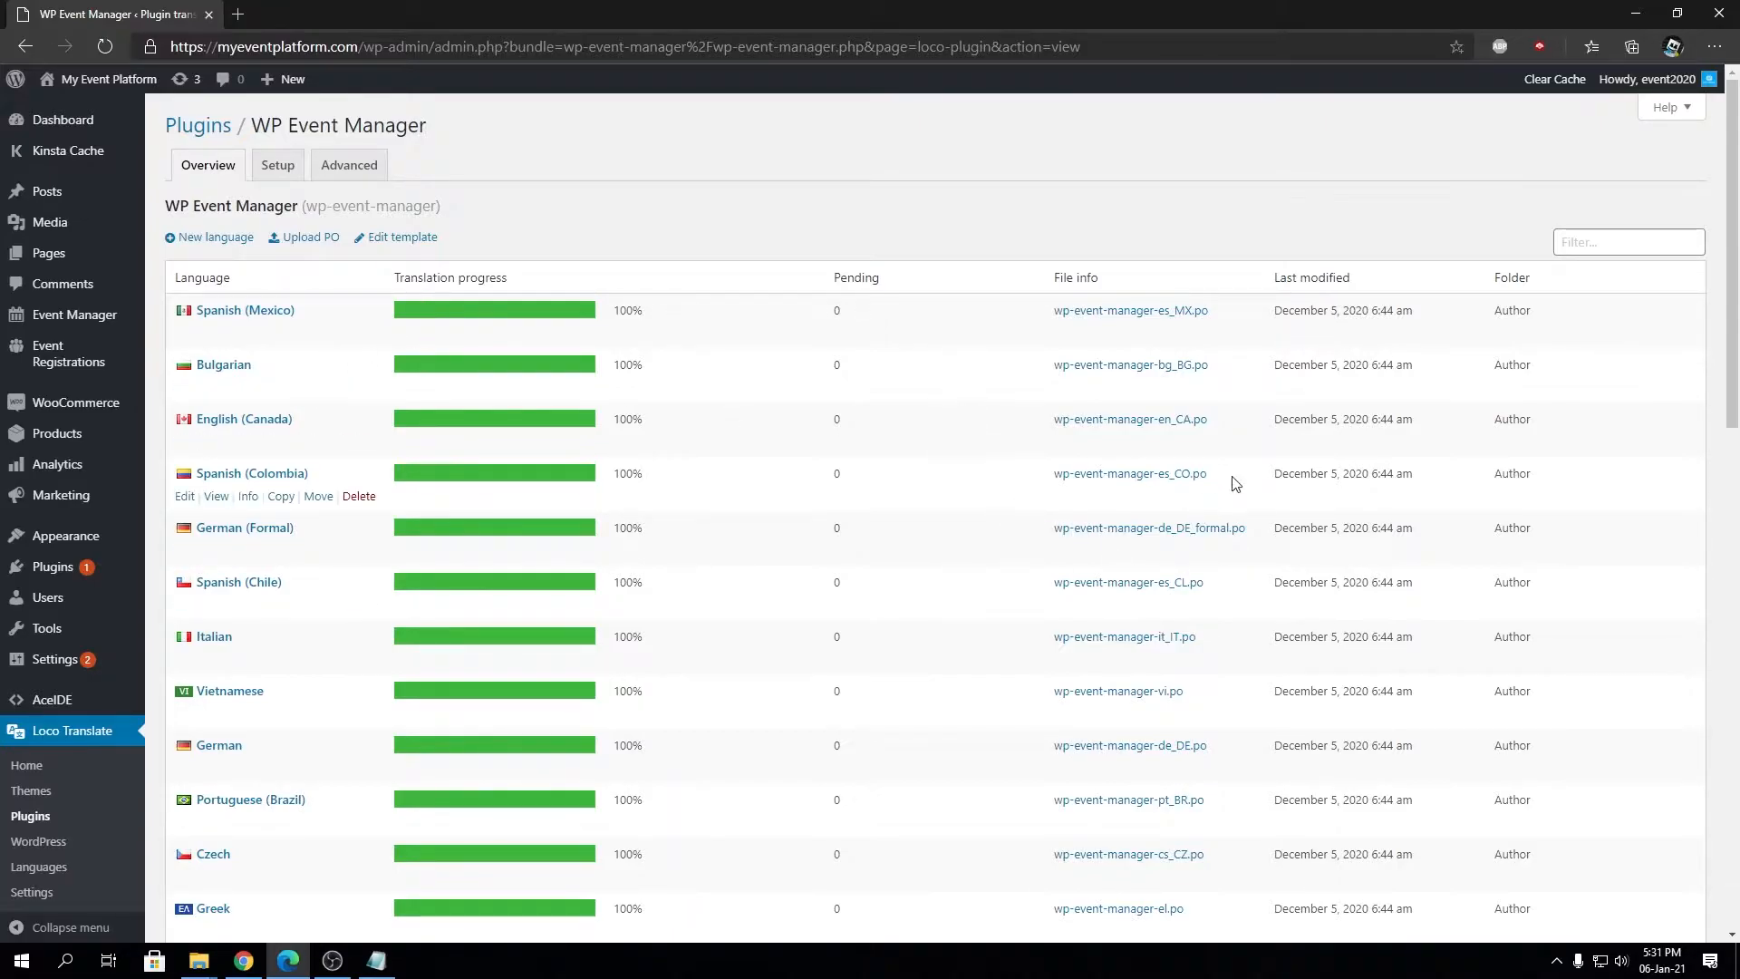
{"action": "mouse_move", "coordinate": [1194, 707]}
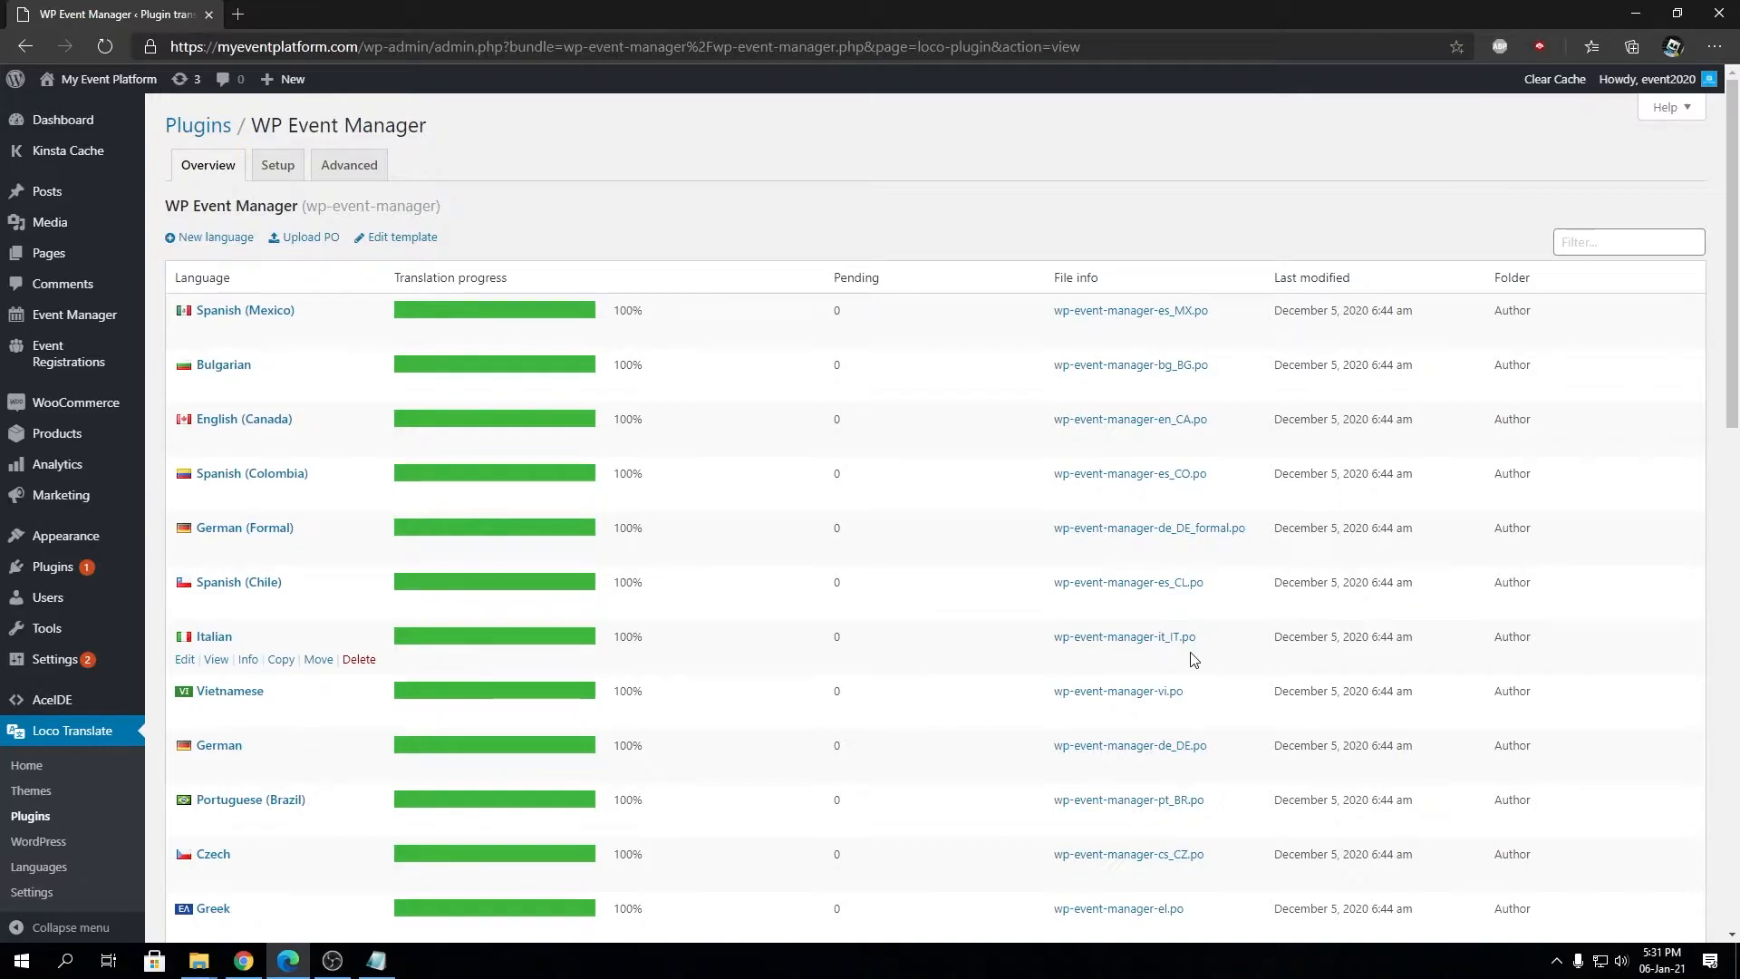
{"action": "mouse_move", "coordinate": [238, 582]}
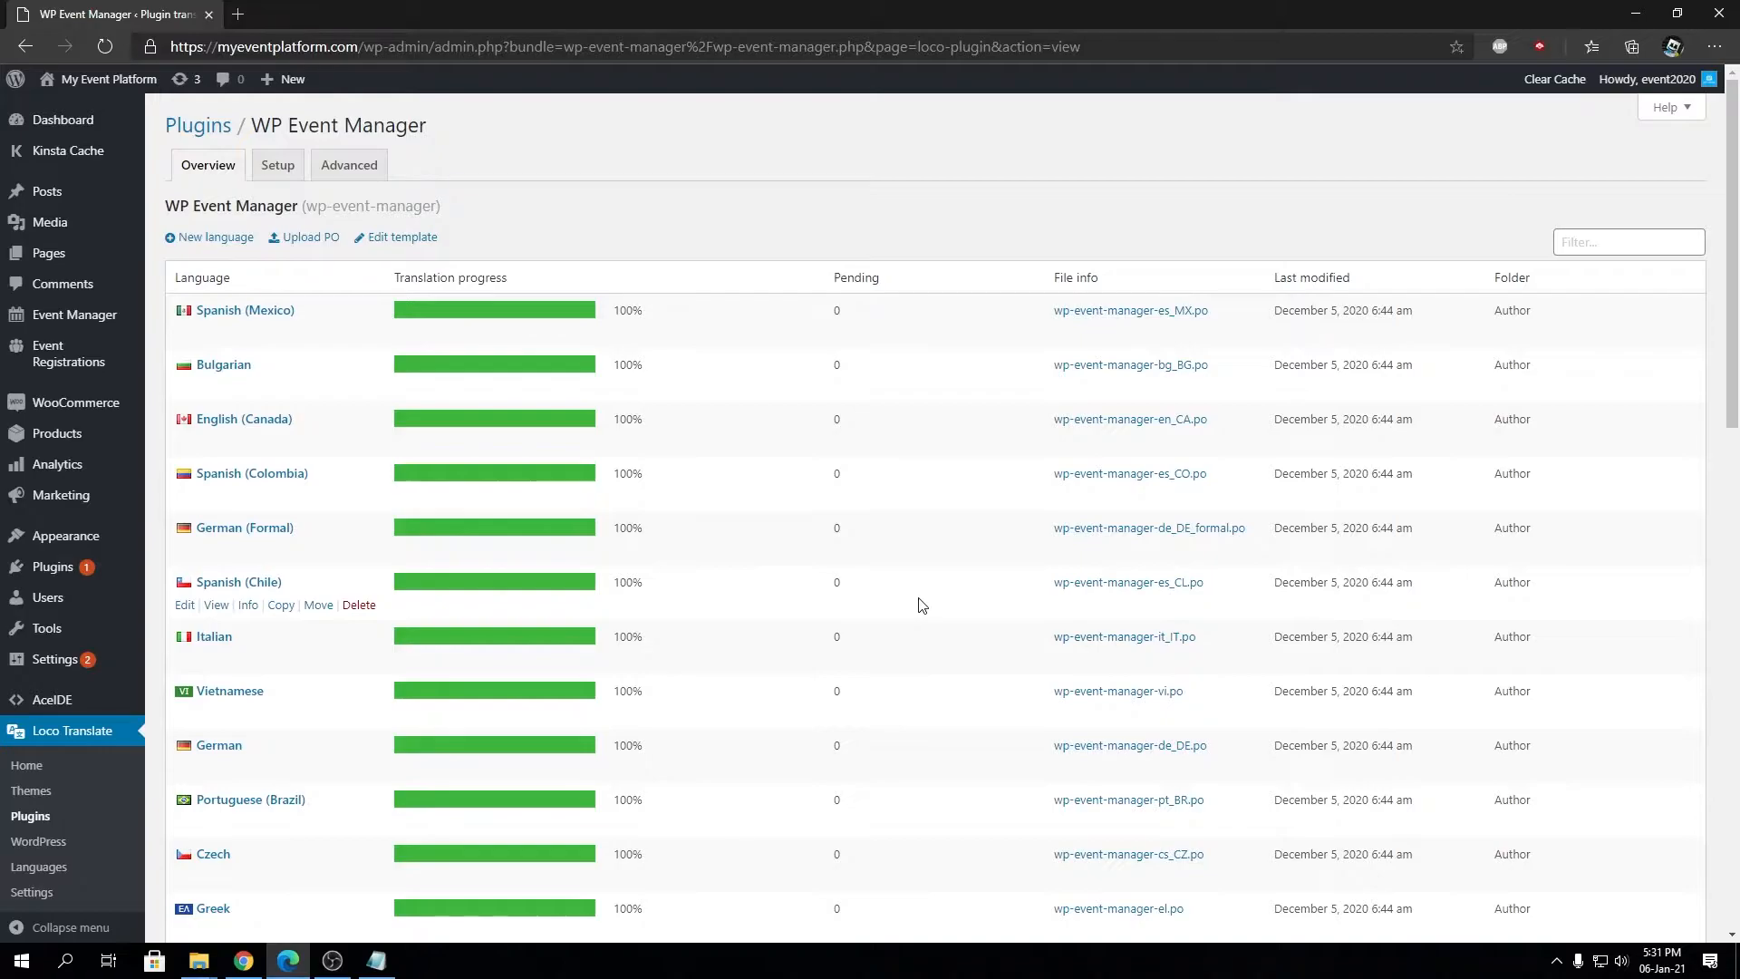
{"action": "mouse_move", "coordinate": [1122, 488]}
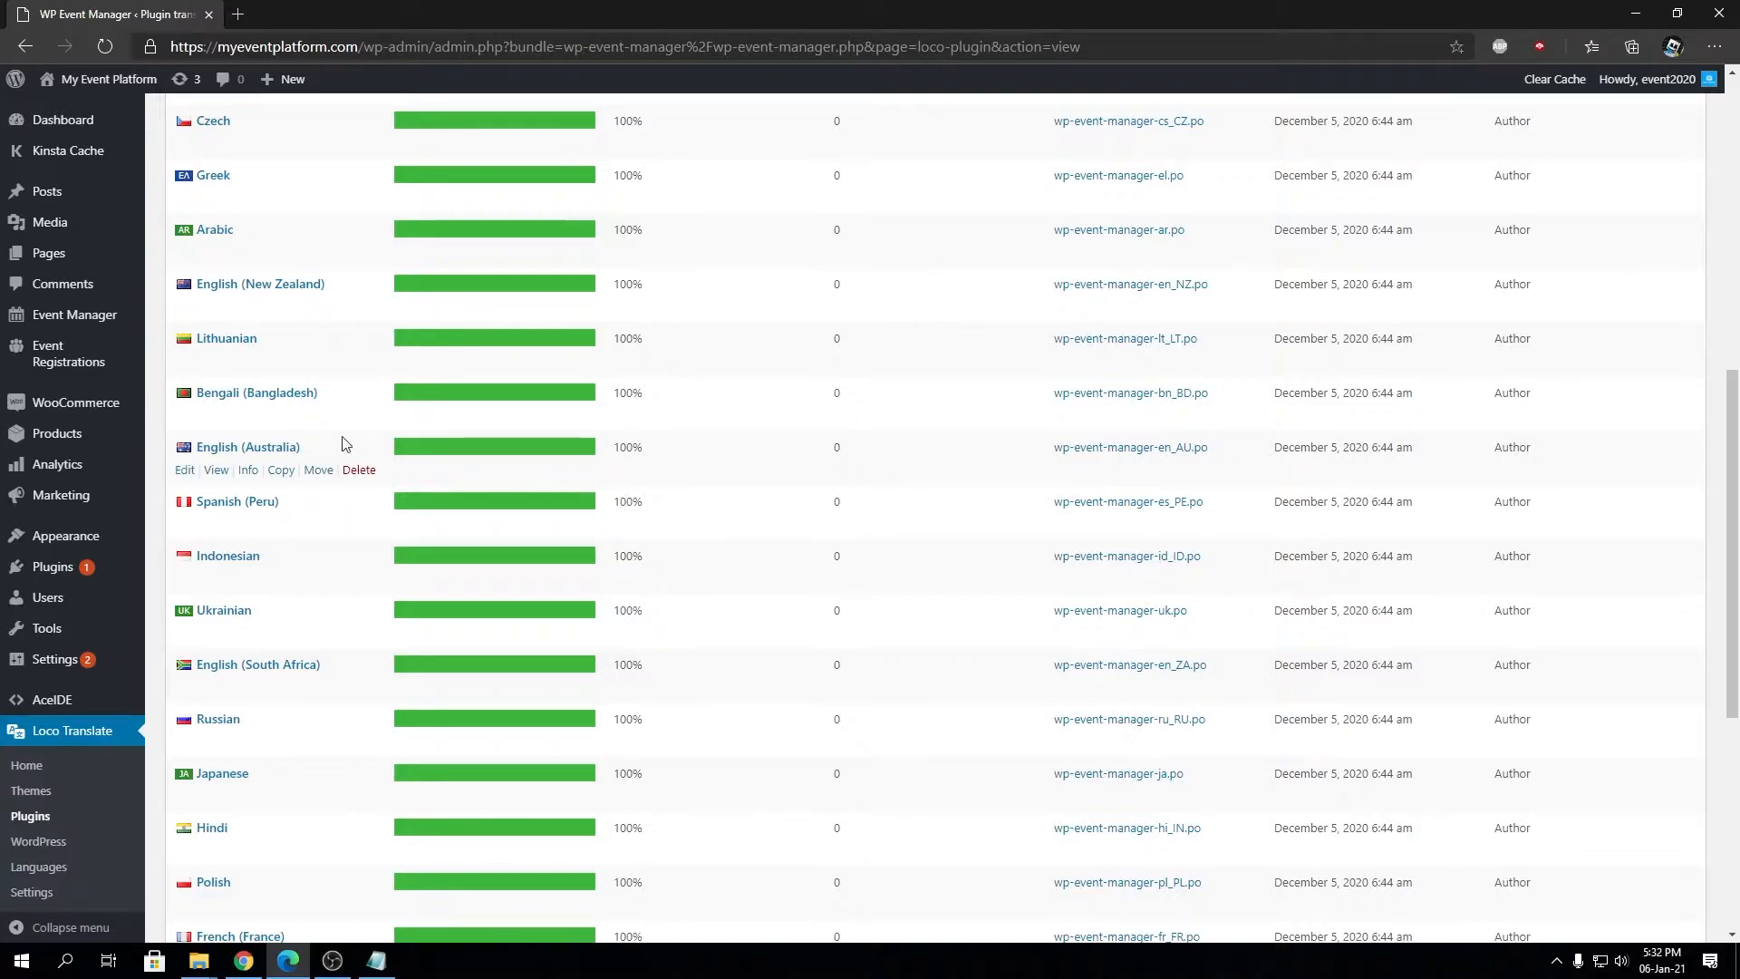
{"action": "mouse_move", "coordinate": [263, 399]}
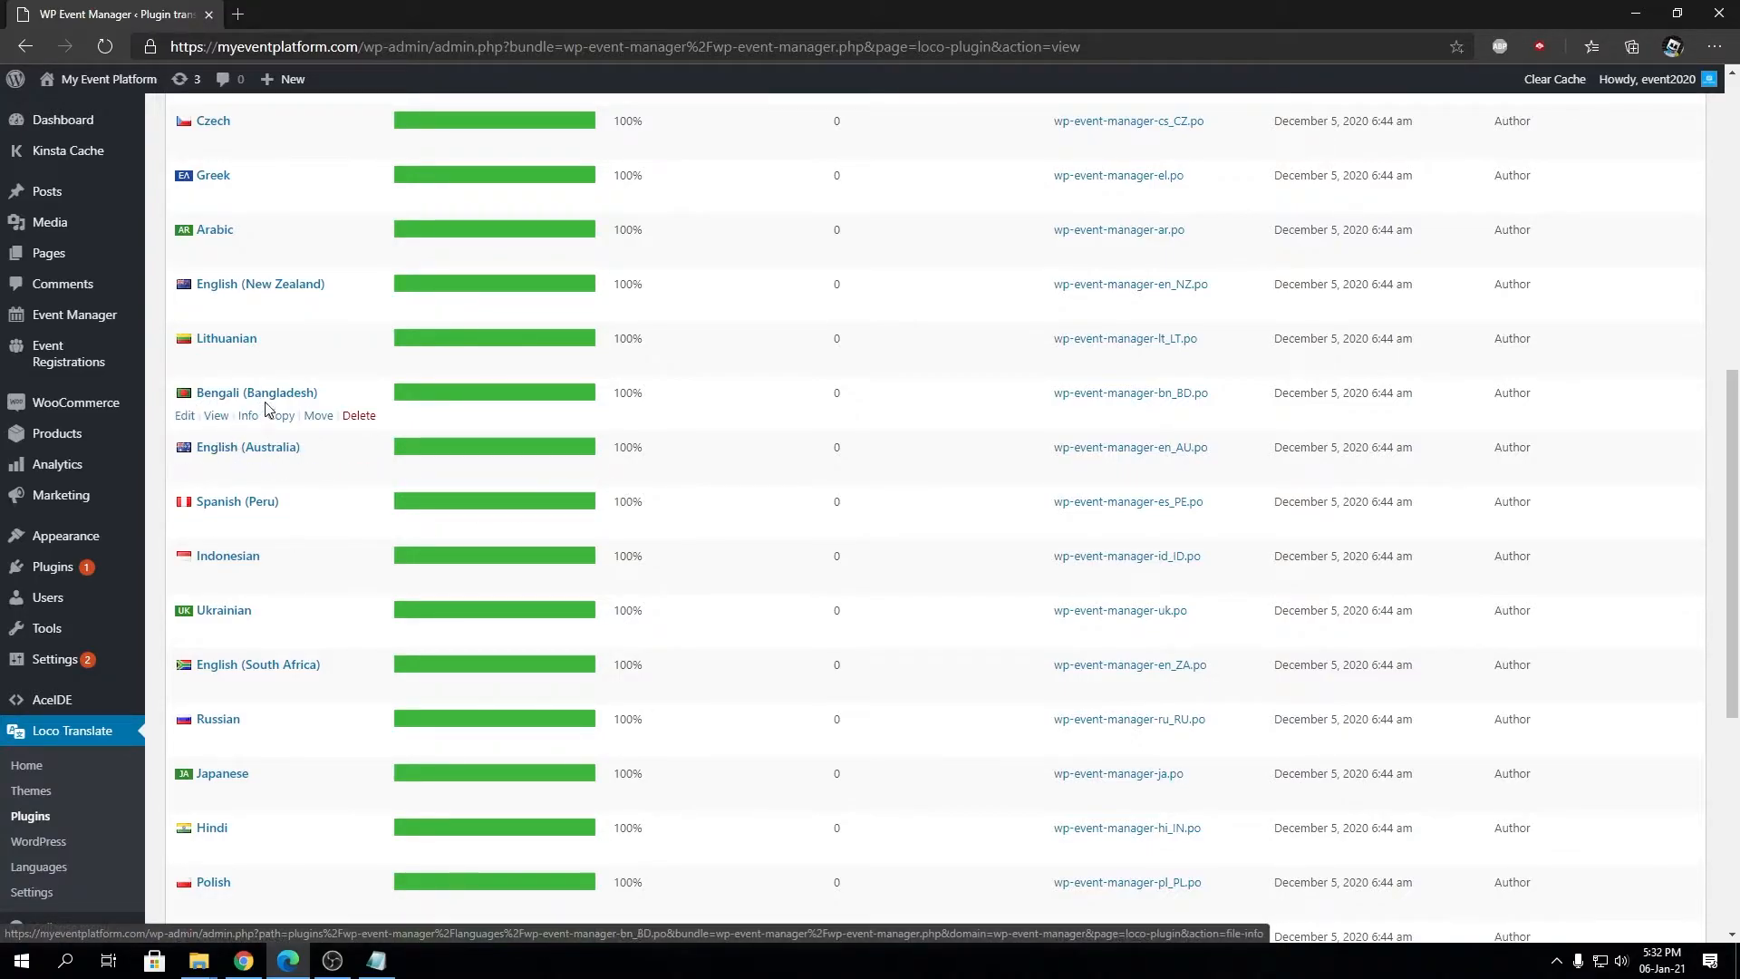
{"action": "scroll", "scroll_direction": "up", "scroll_amount": 3}
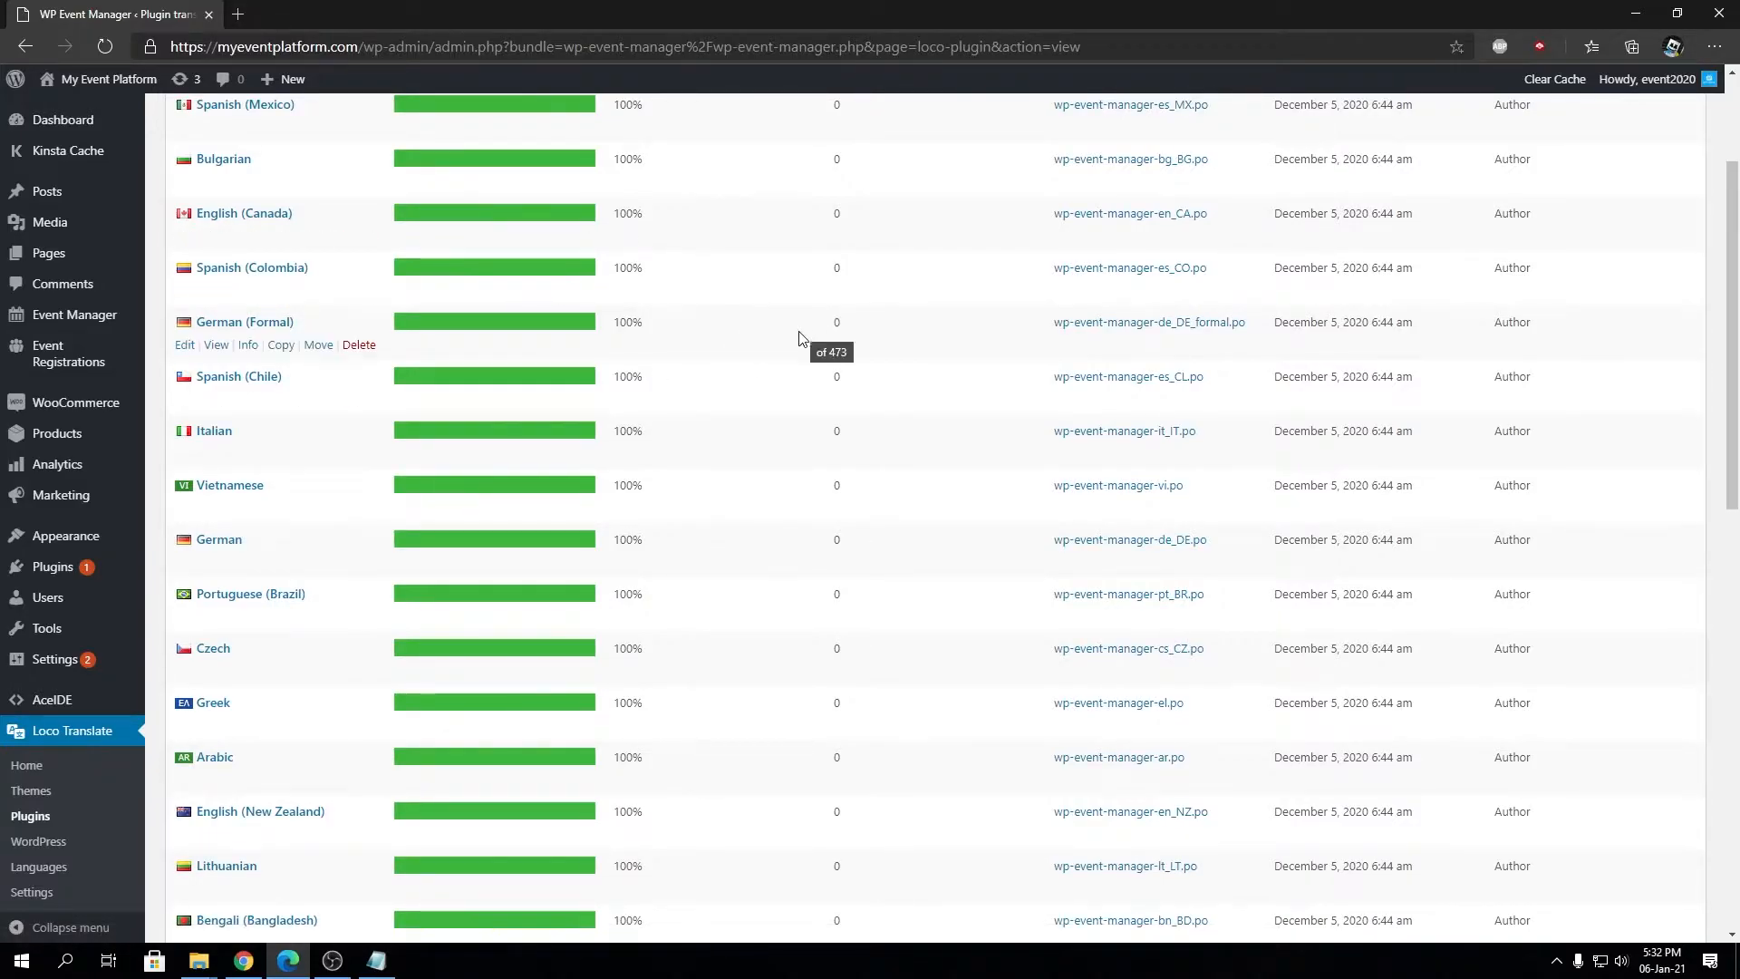
{"action": "mouse_move", "coordinate": [788, 338]}
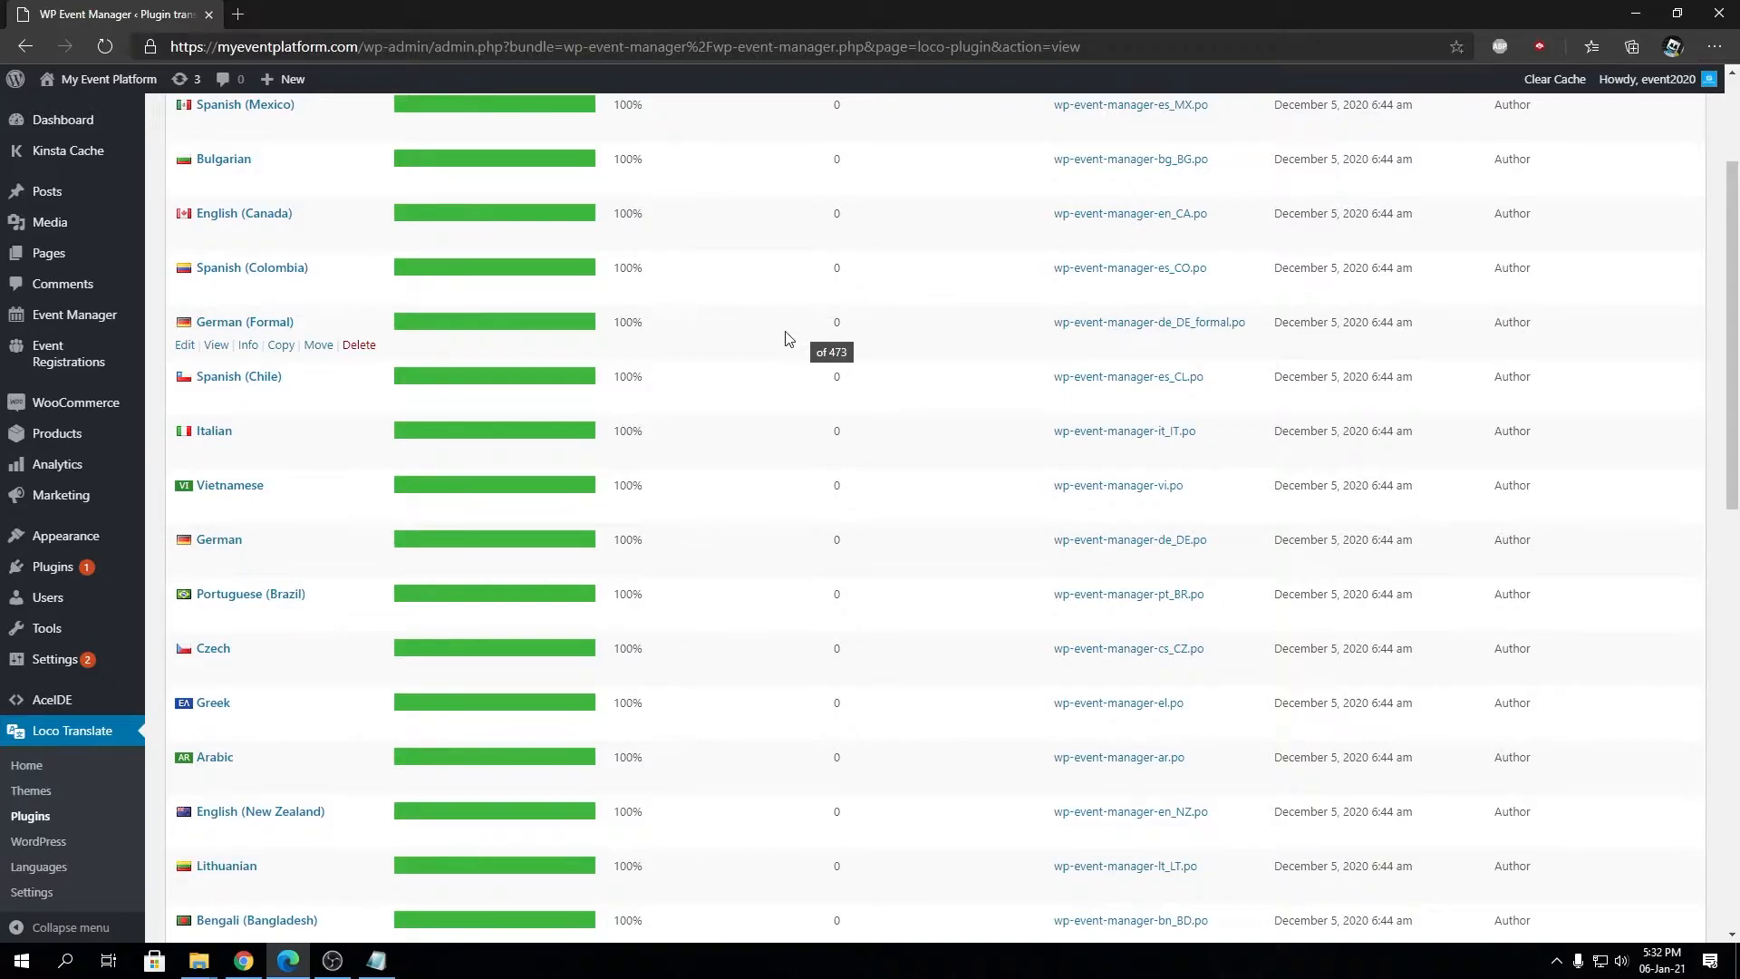
{"action": "mouse_move", "coordinate": [656, 369]}
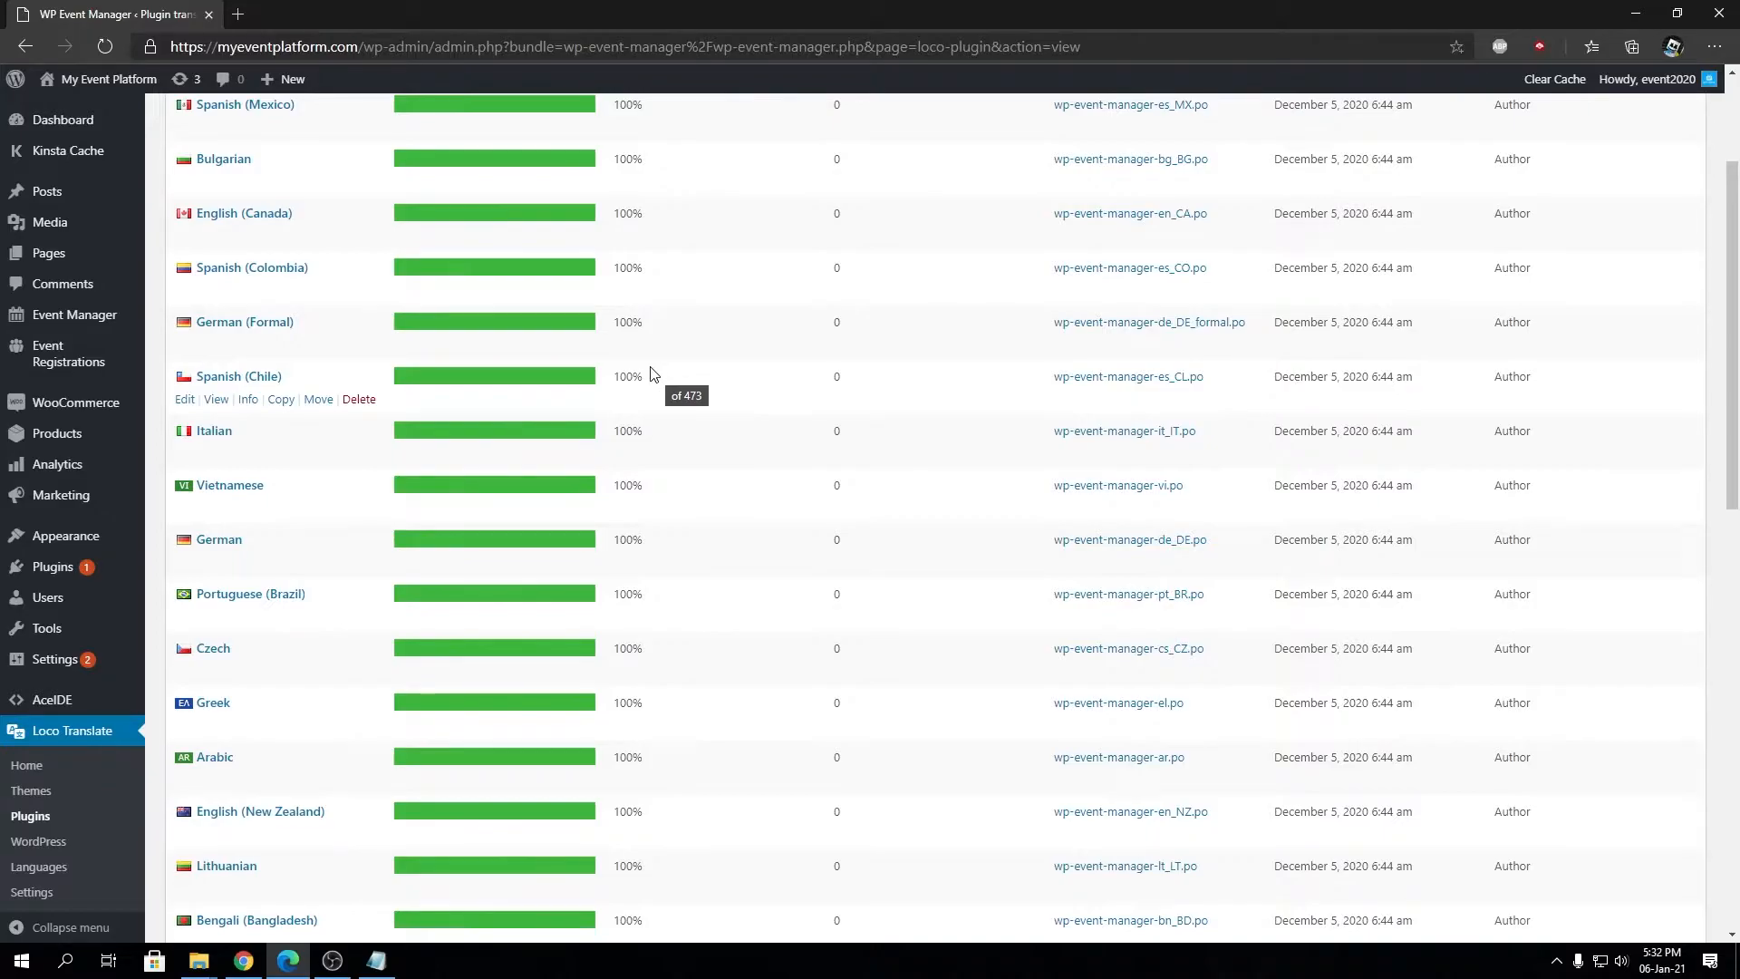
{"action": "scroll", "scroll_direction": "down", "scroll_amount": 3}
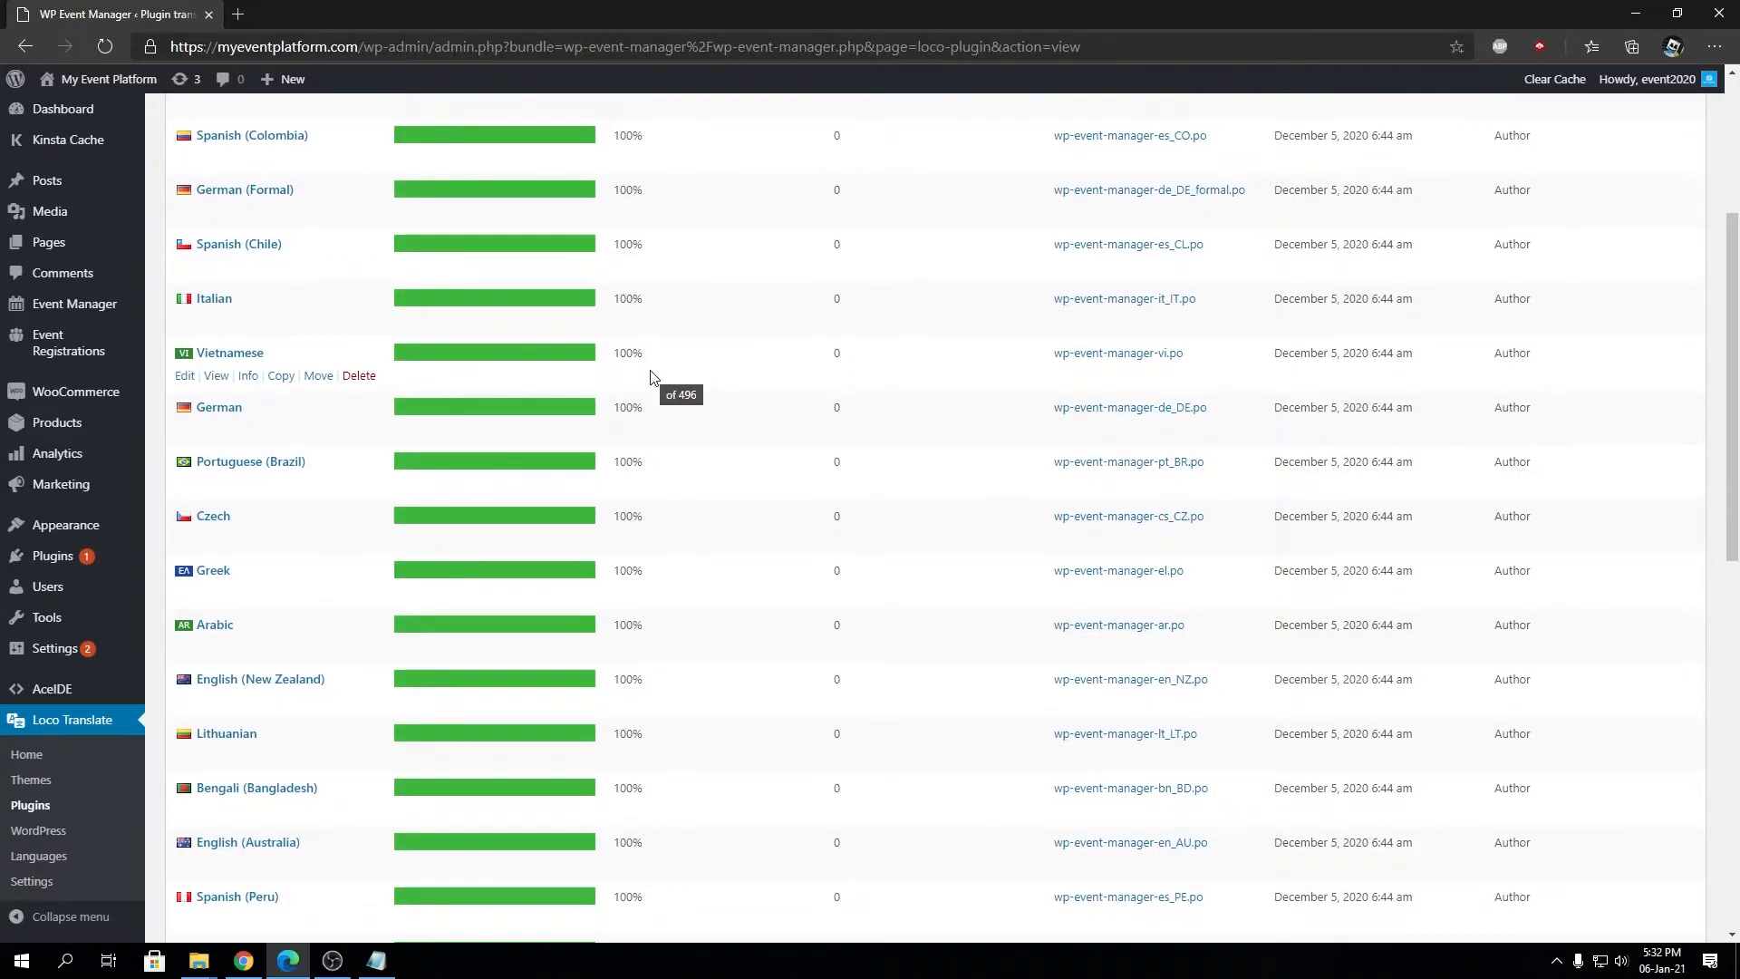
{"action": "mouse_move", "coordinate": [636, 398]}
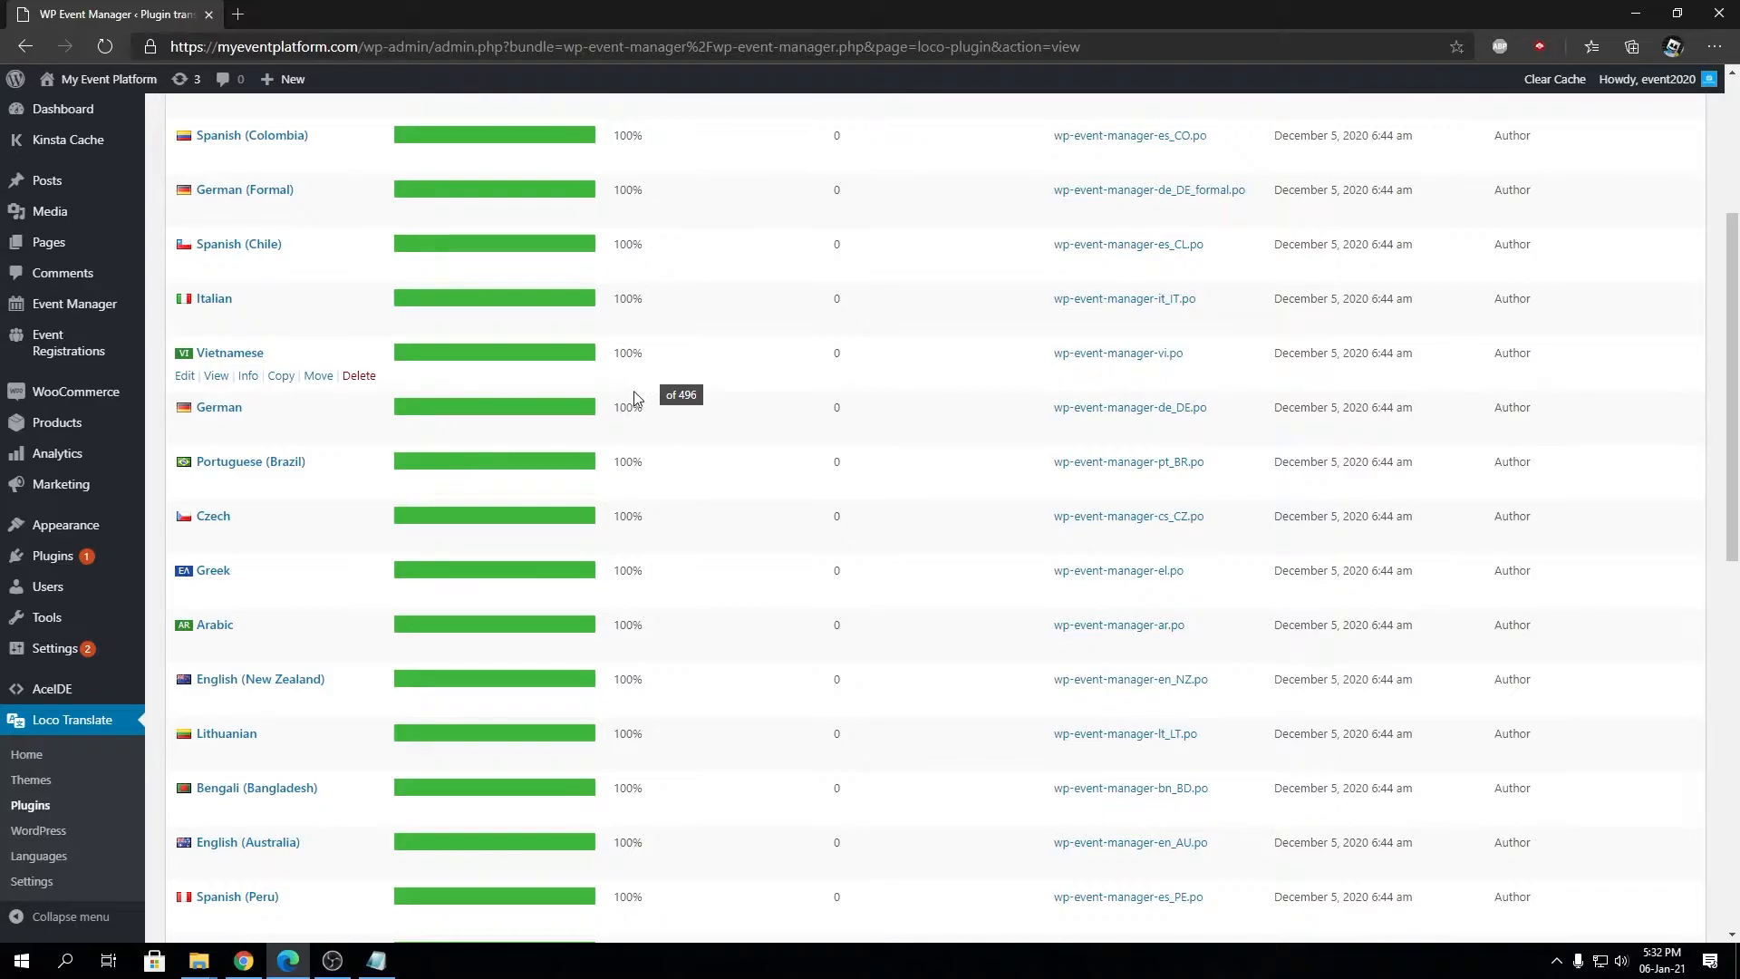
{"action": "mouse_move", "coordinate": [1006, 377]}
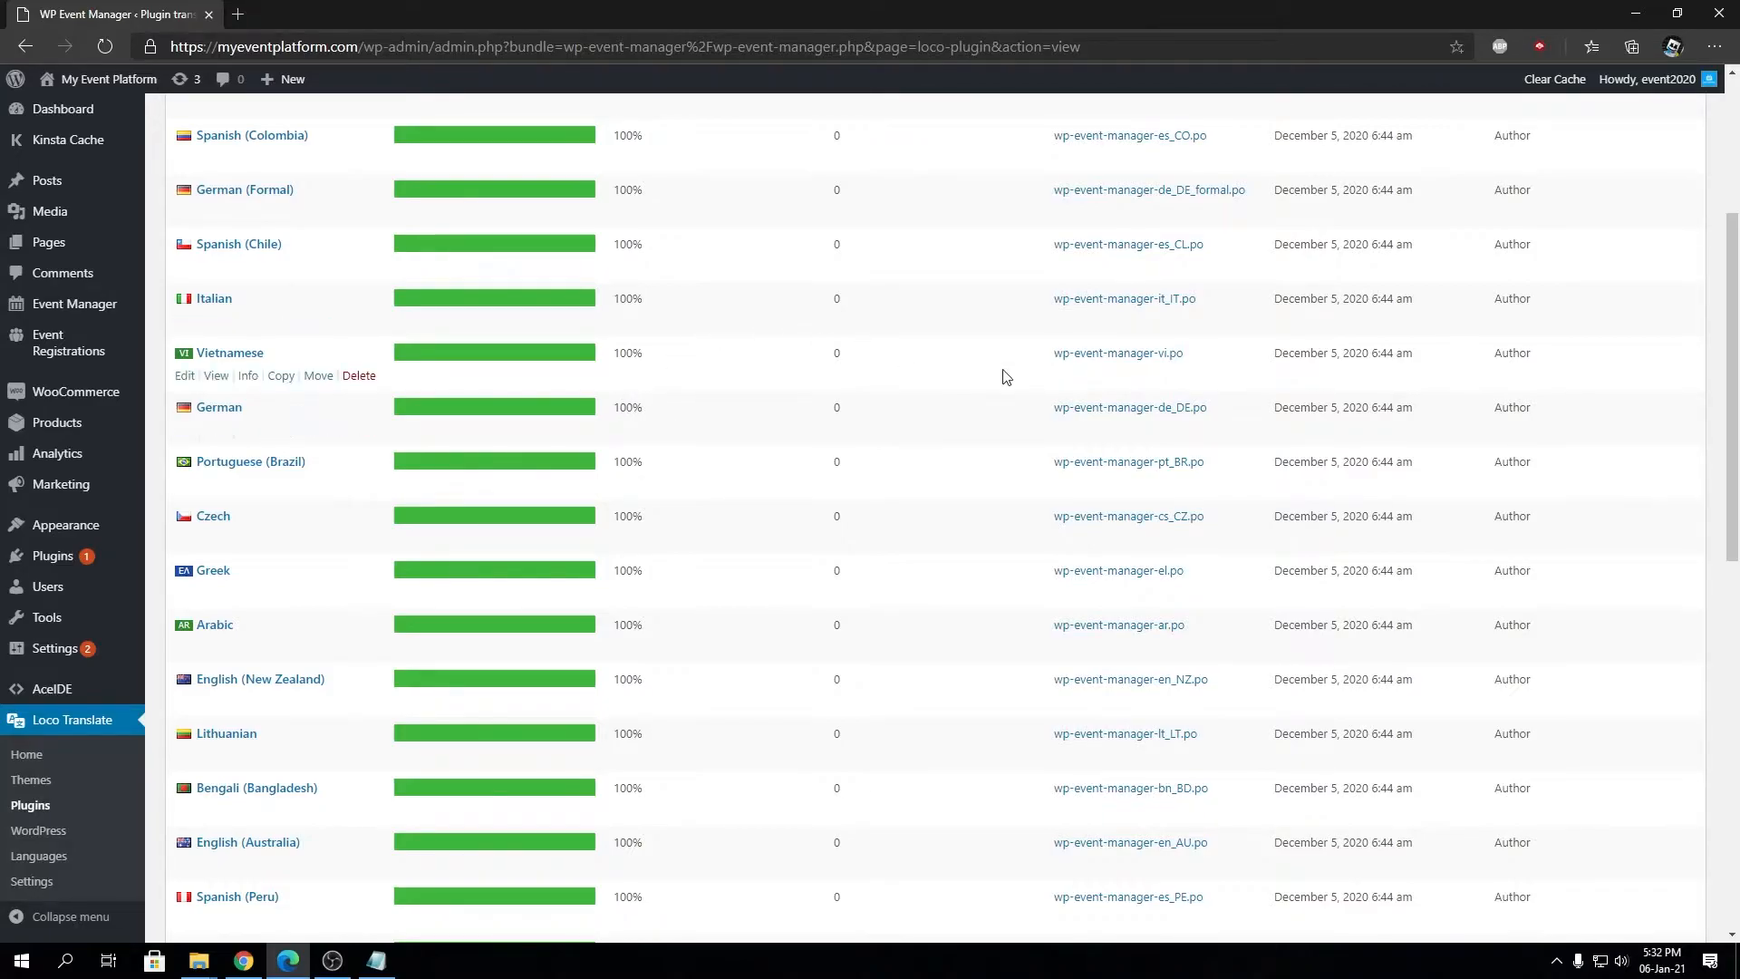
{"action": "mouse_move", "coordinate": [263, 794]}
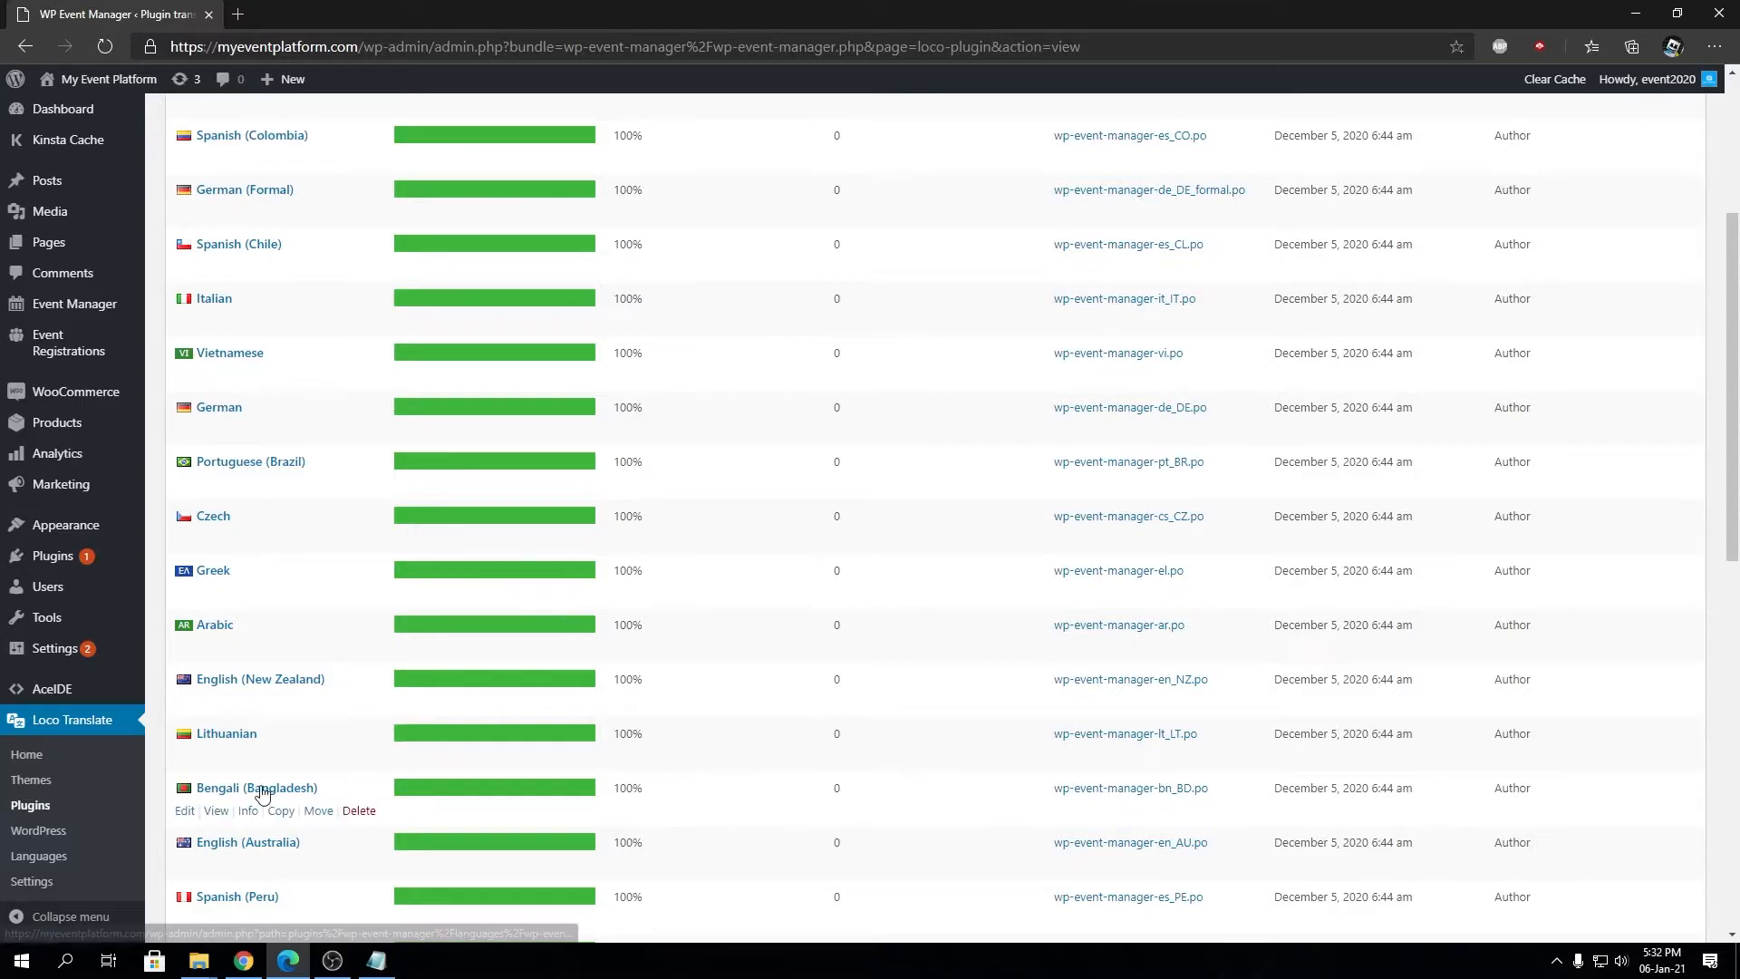
{"action": "mouse_move", "coordinate": [185, 811]}
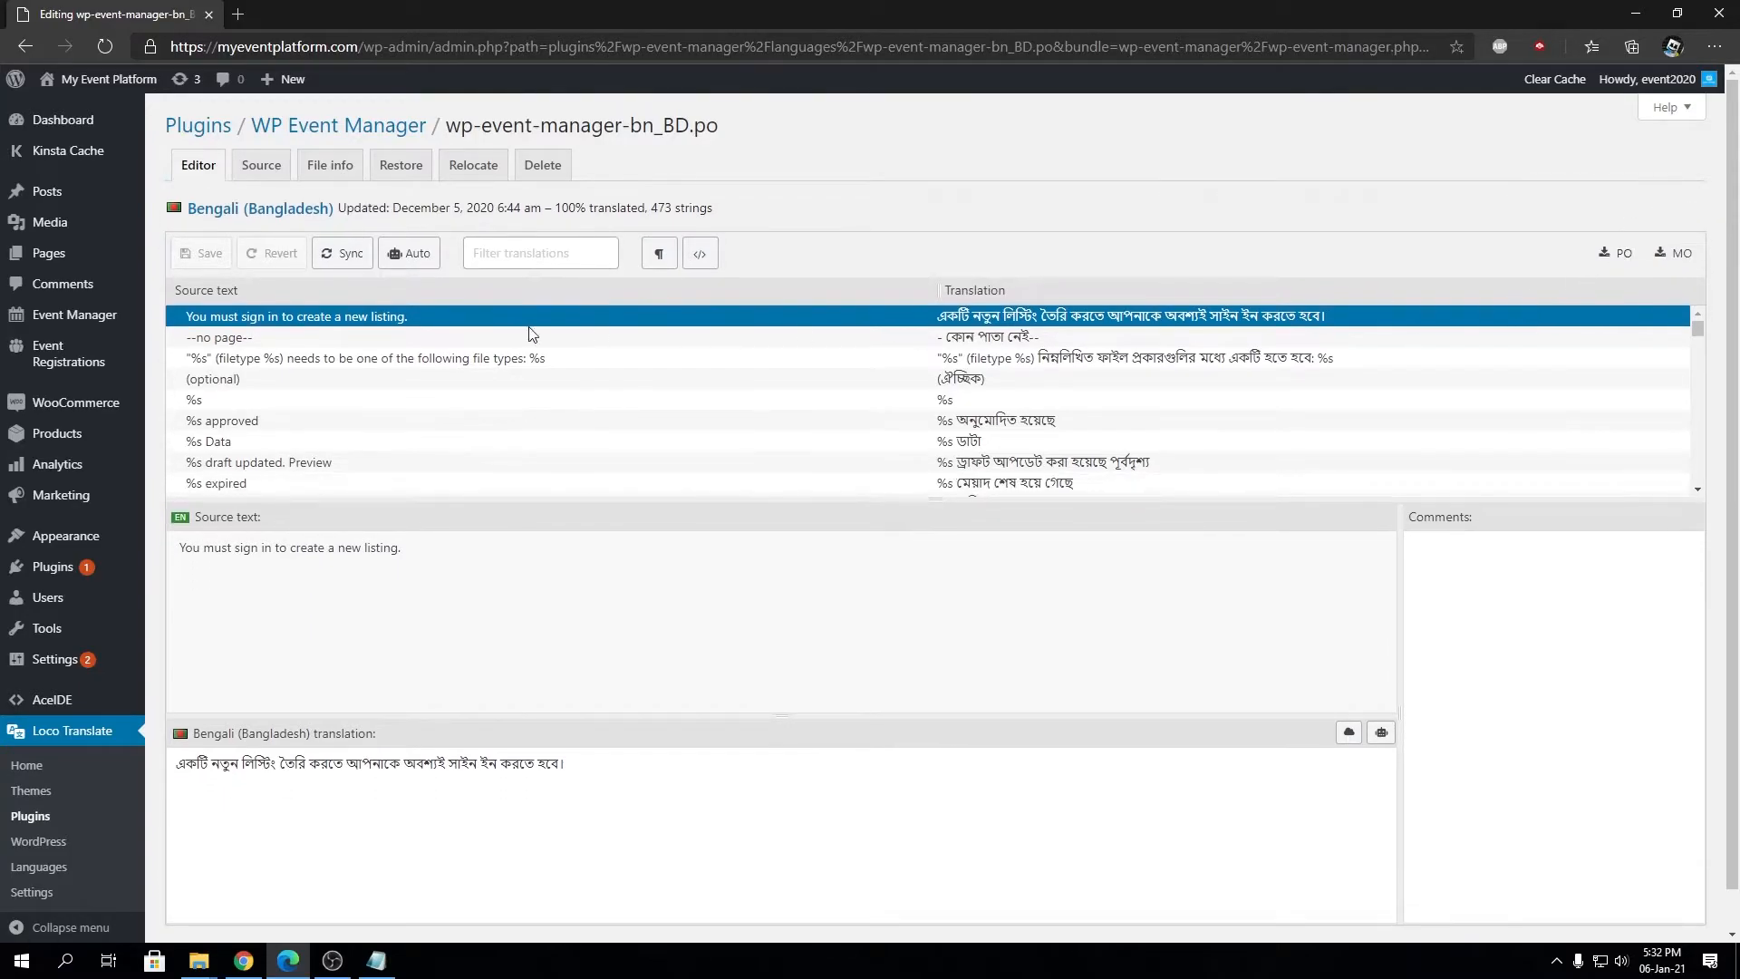
{"action": "mouse_move", "coordinate": [745, 351]}
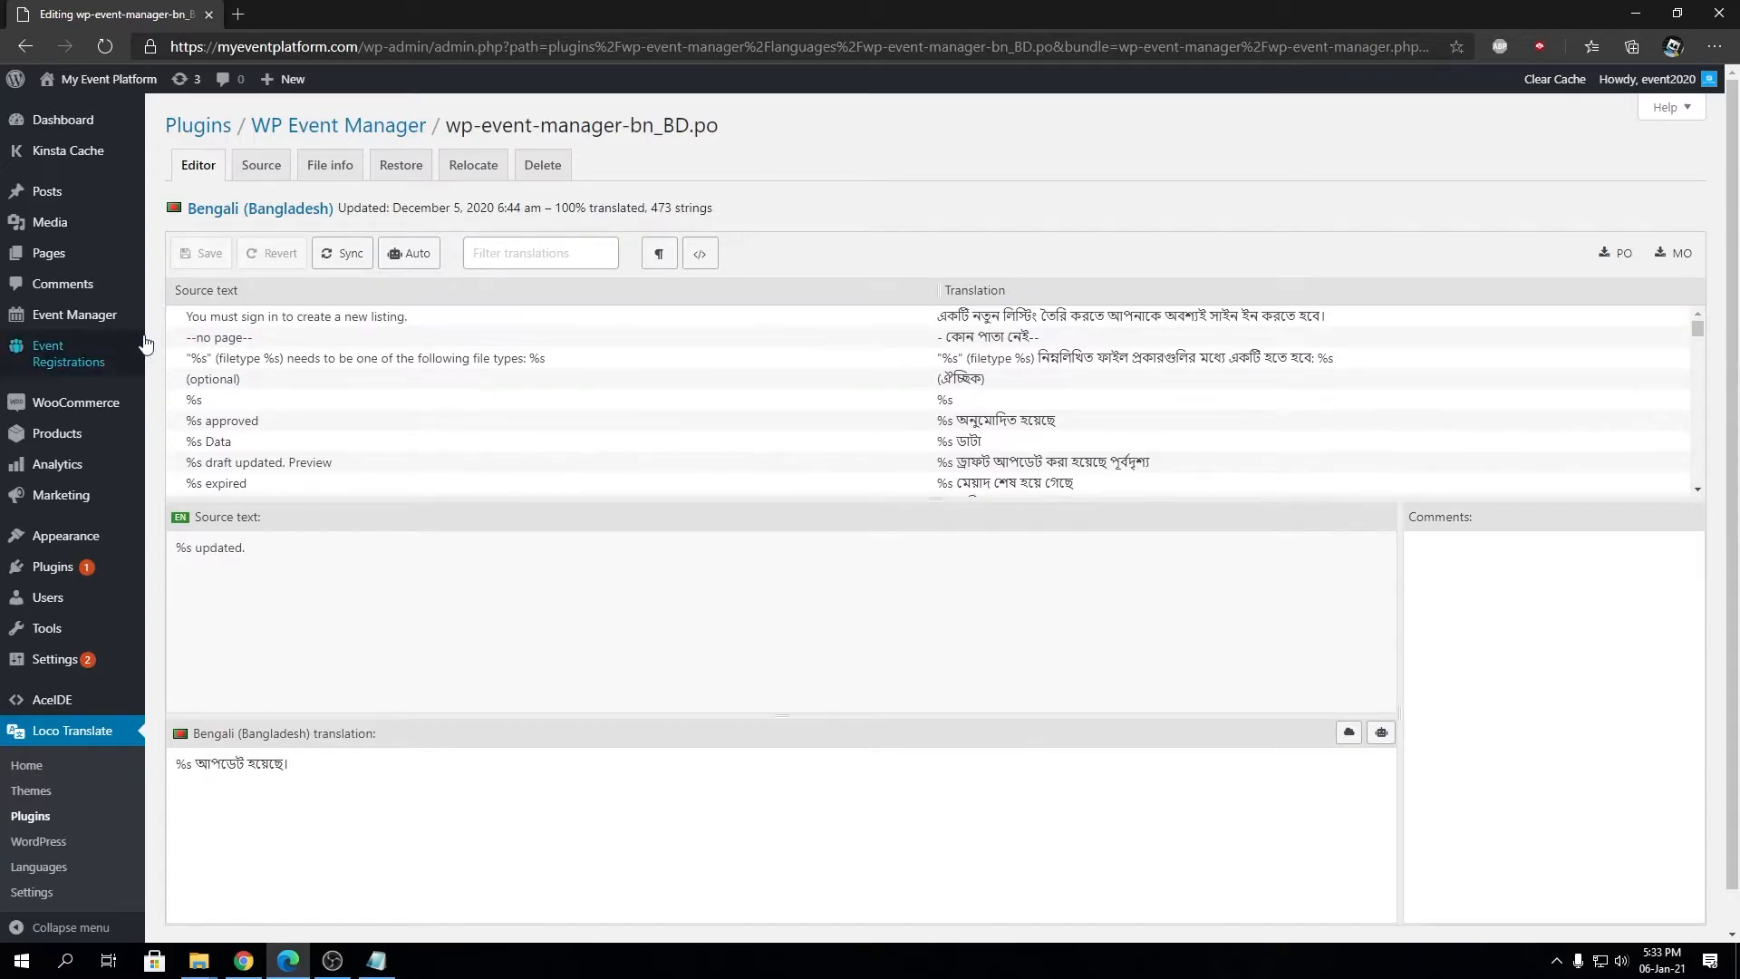
{"action": "mouse_move", "coordinate": [503, 303]}
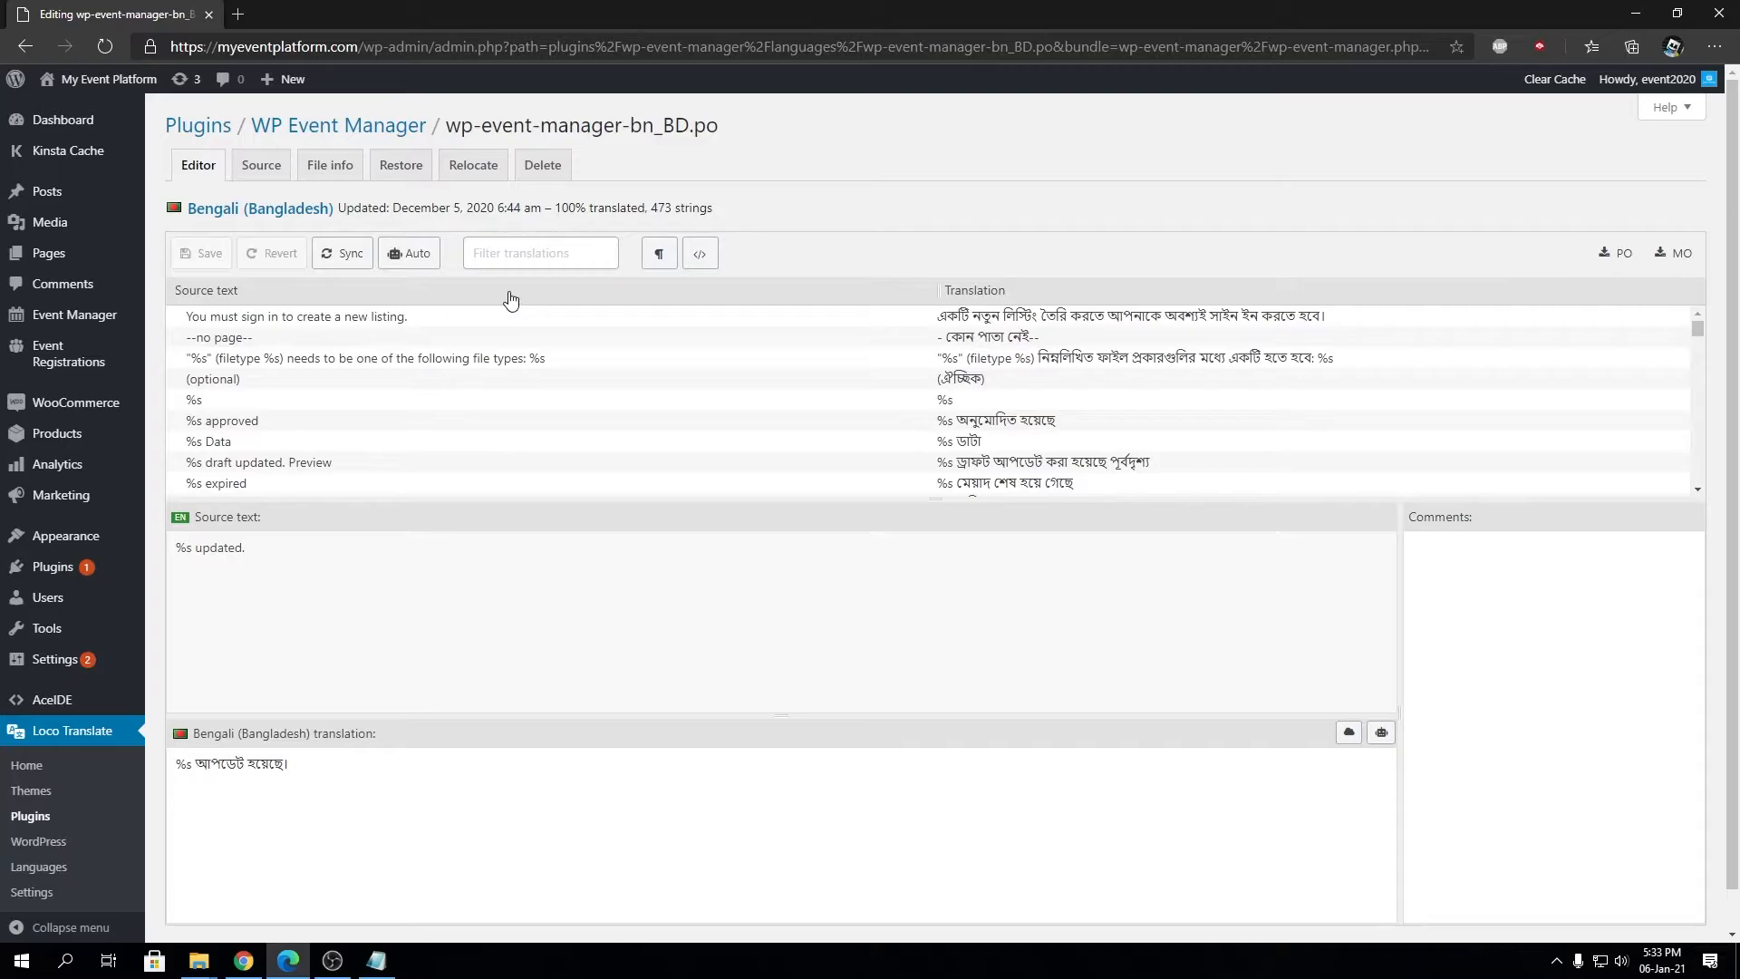
{"action": "mouse_move", "coordinate": [1209, 380]}
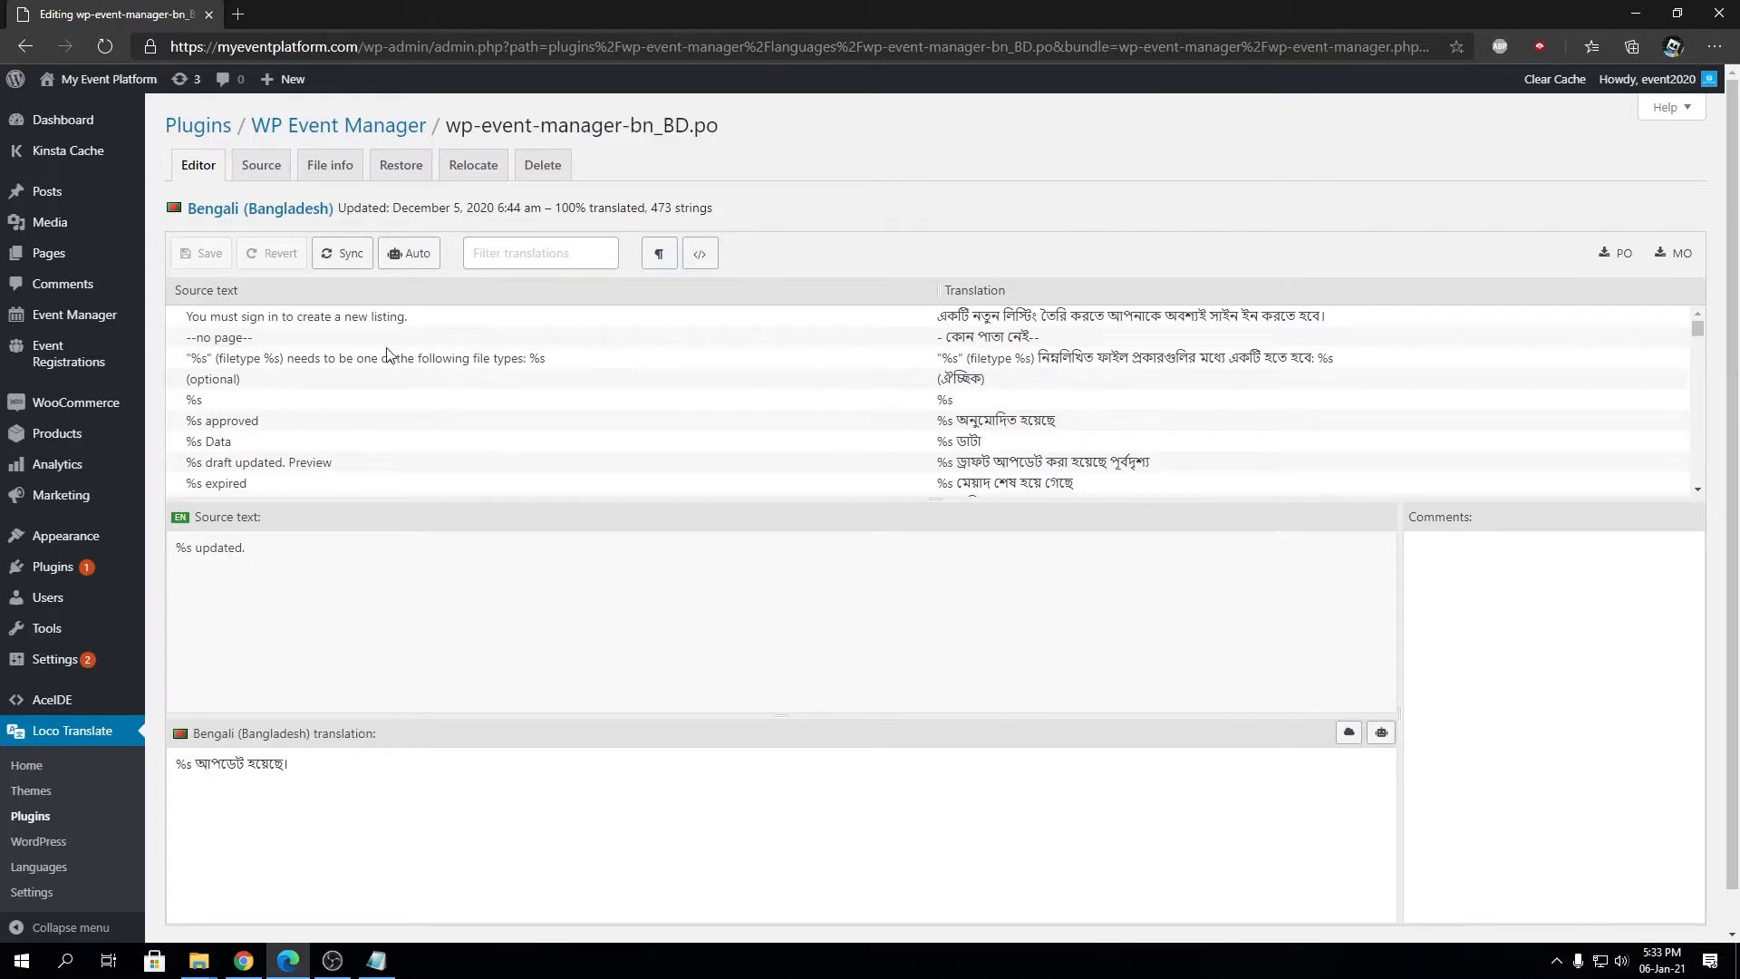
{"action": "mouse_move", "coordinate": [907, 388]}
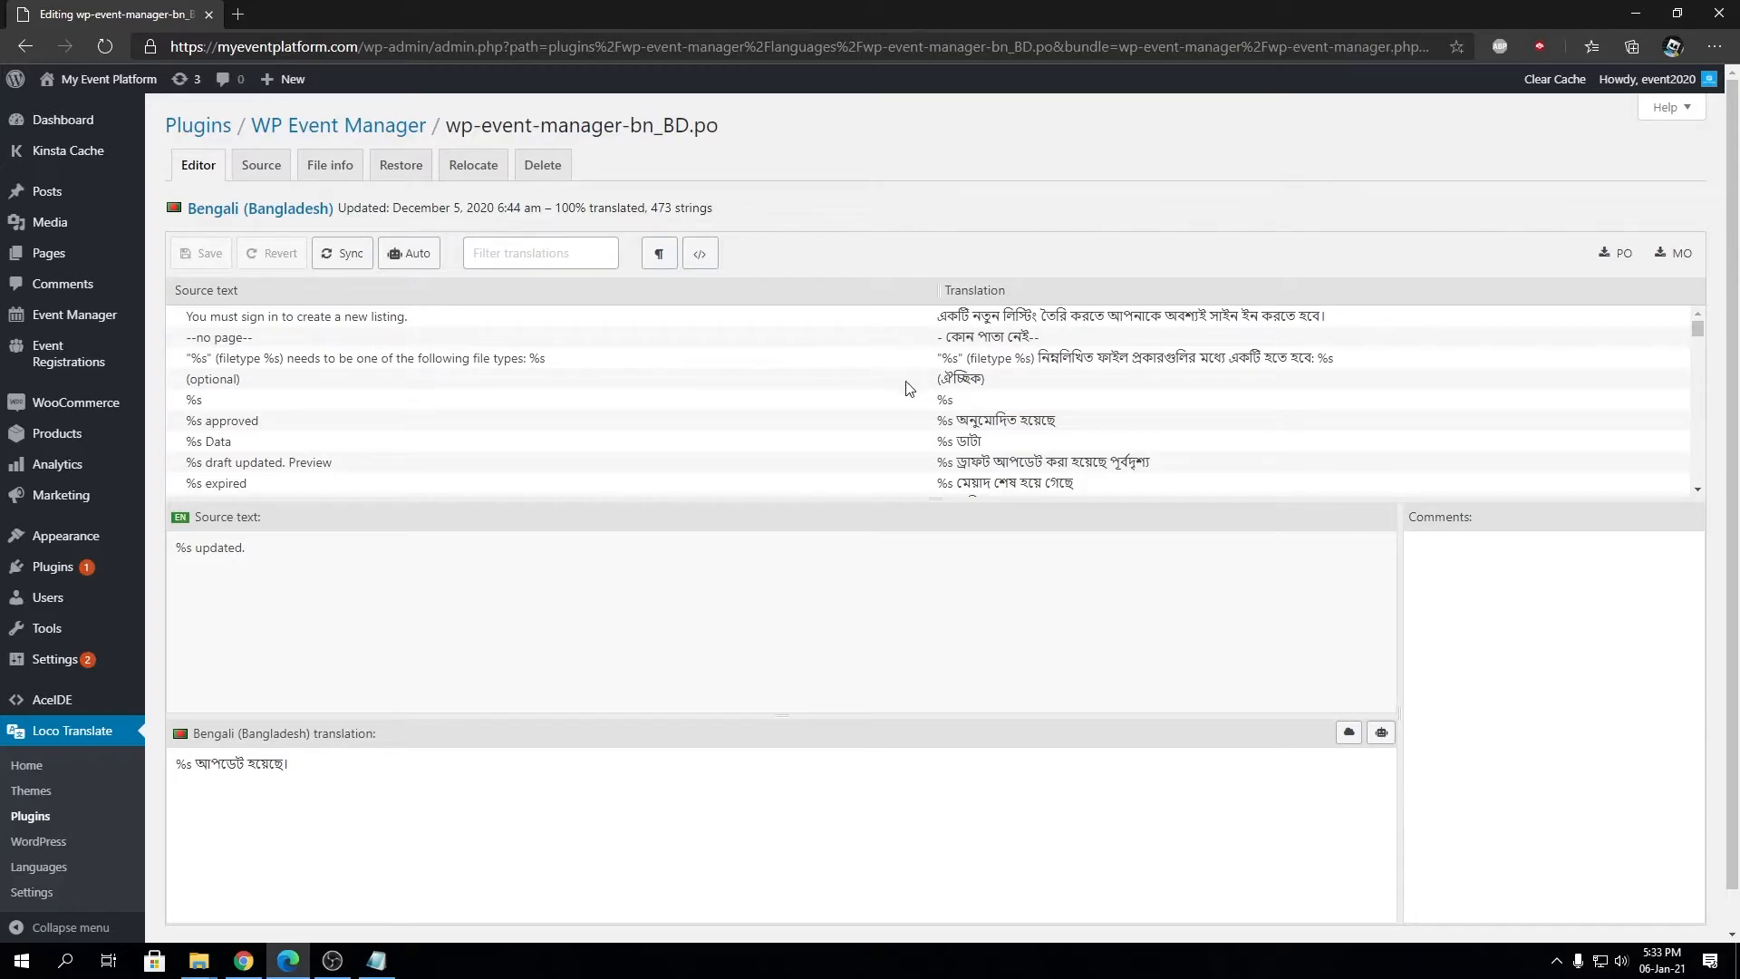
{"action": "mouse_move", "coordinate": [1131, 405]}
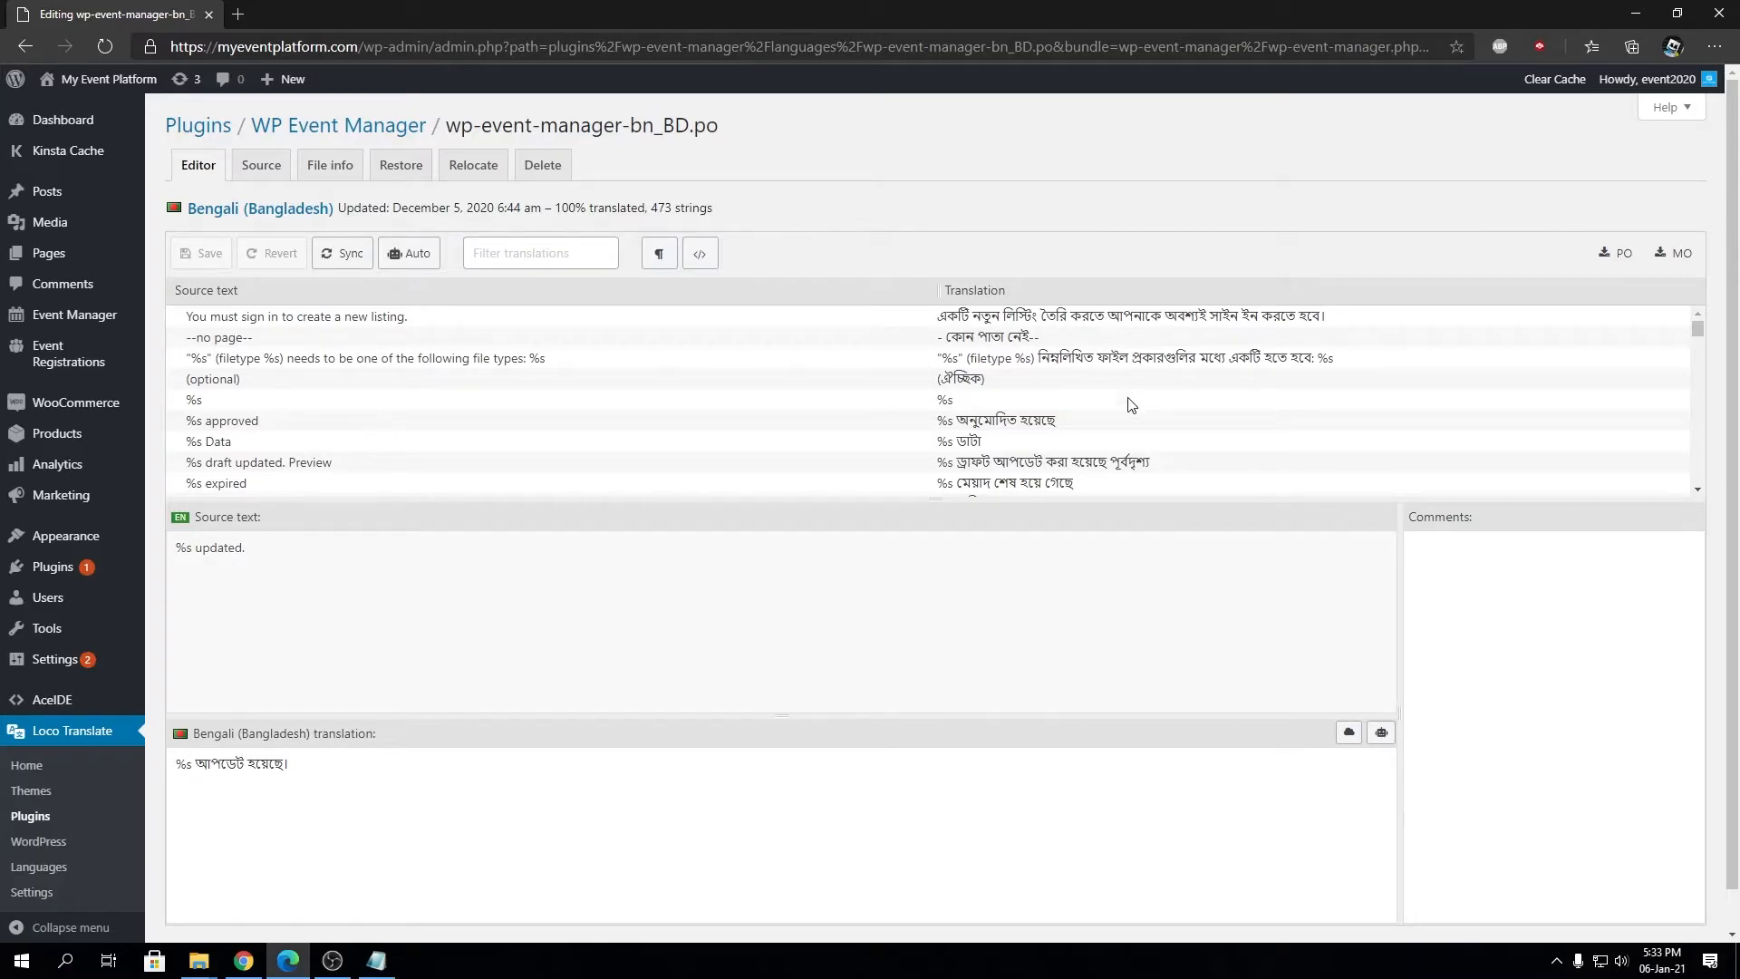
Scroll through the strings of wp-event-manager-bn_BD.po in the editor.
{"action": "scroll", "scroll_direction": "down", "scroll_amount": 3}
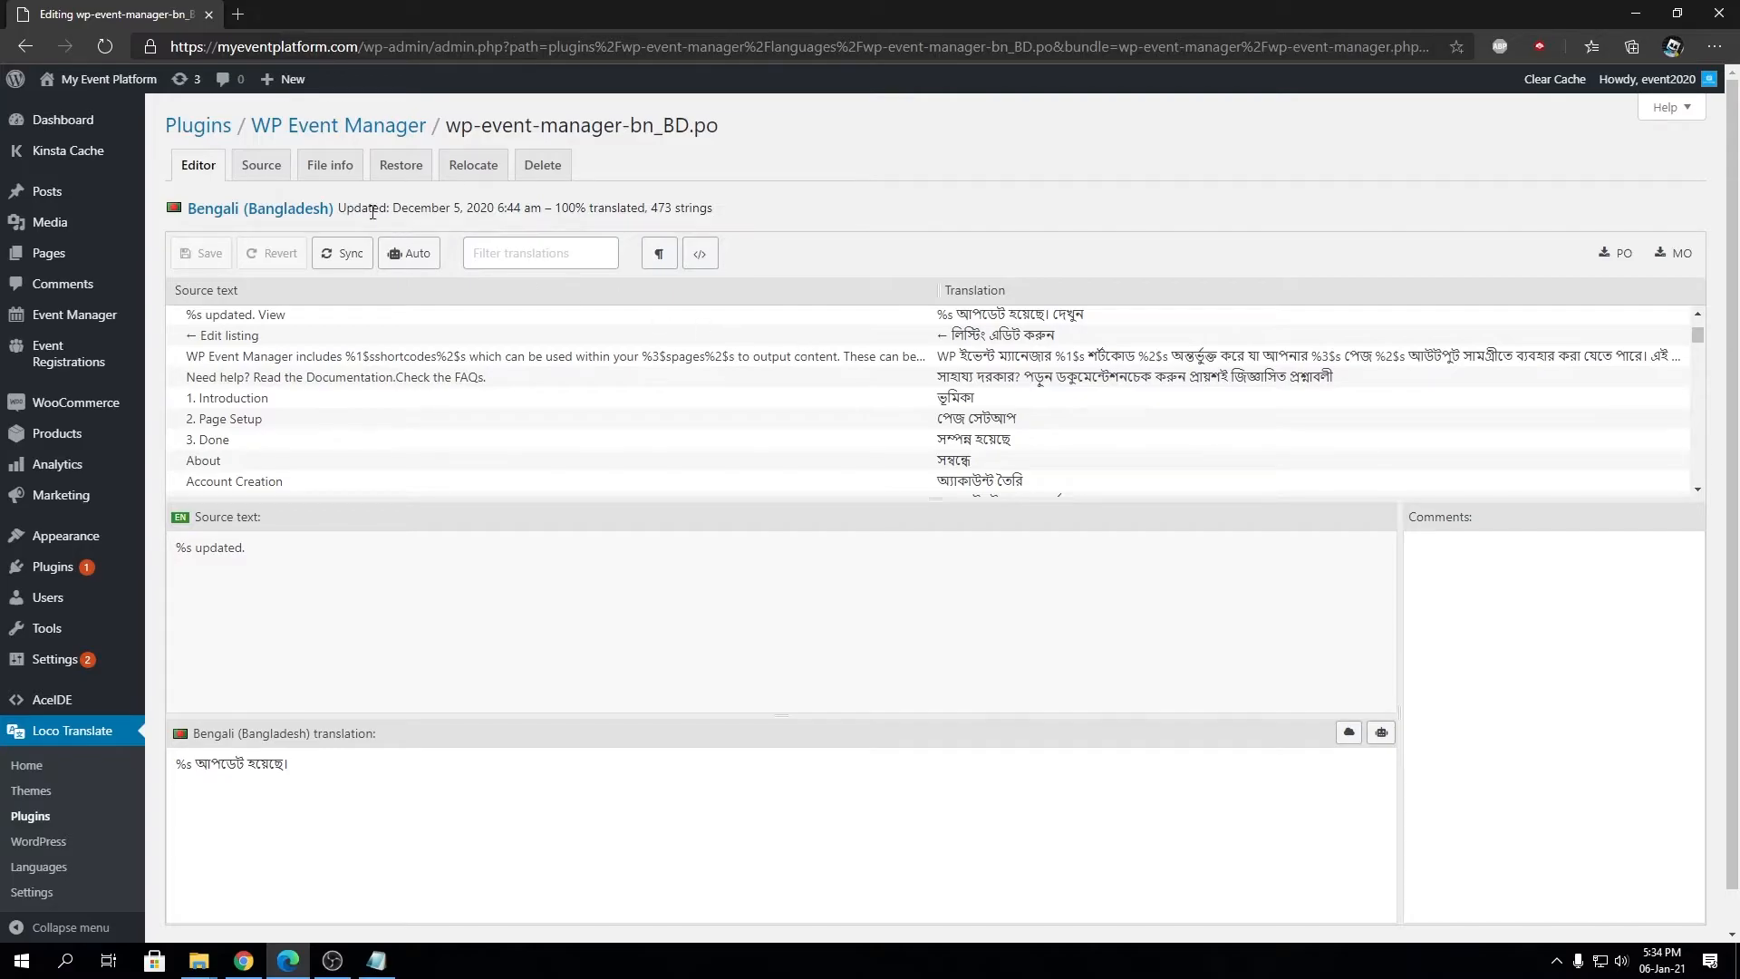
Select the '← Edit listing' row to load its source and Bengali translation.
{"action": "scroll", "scroll_direction": "down", "scroll_amount": 3}
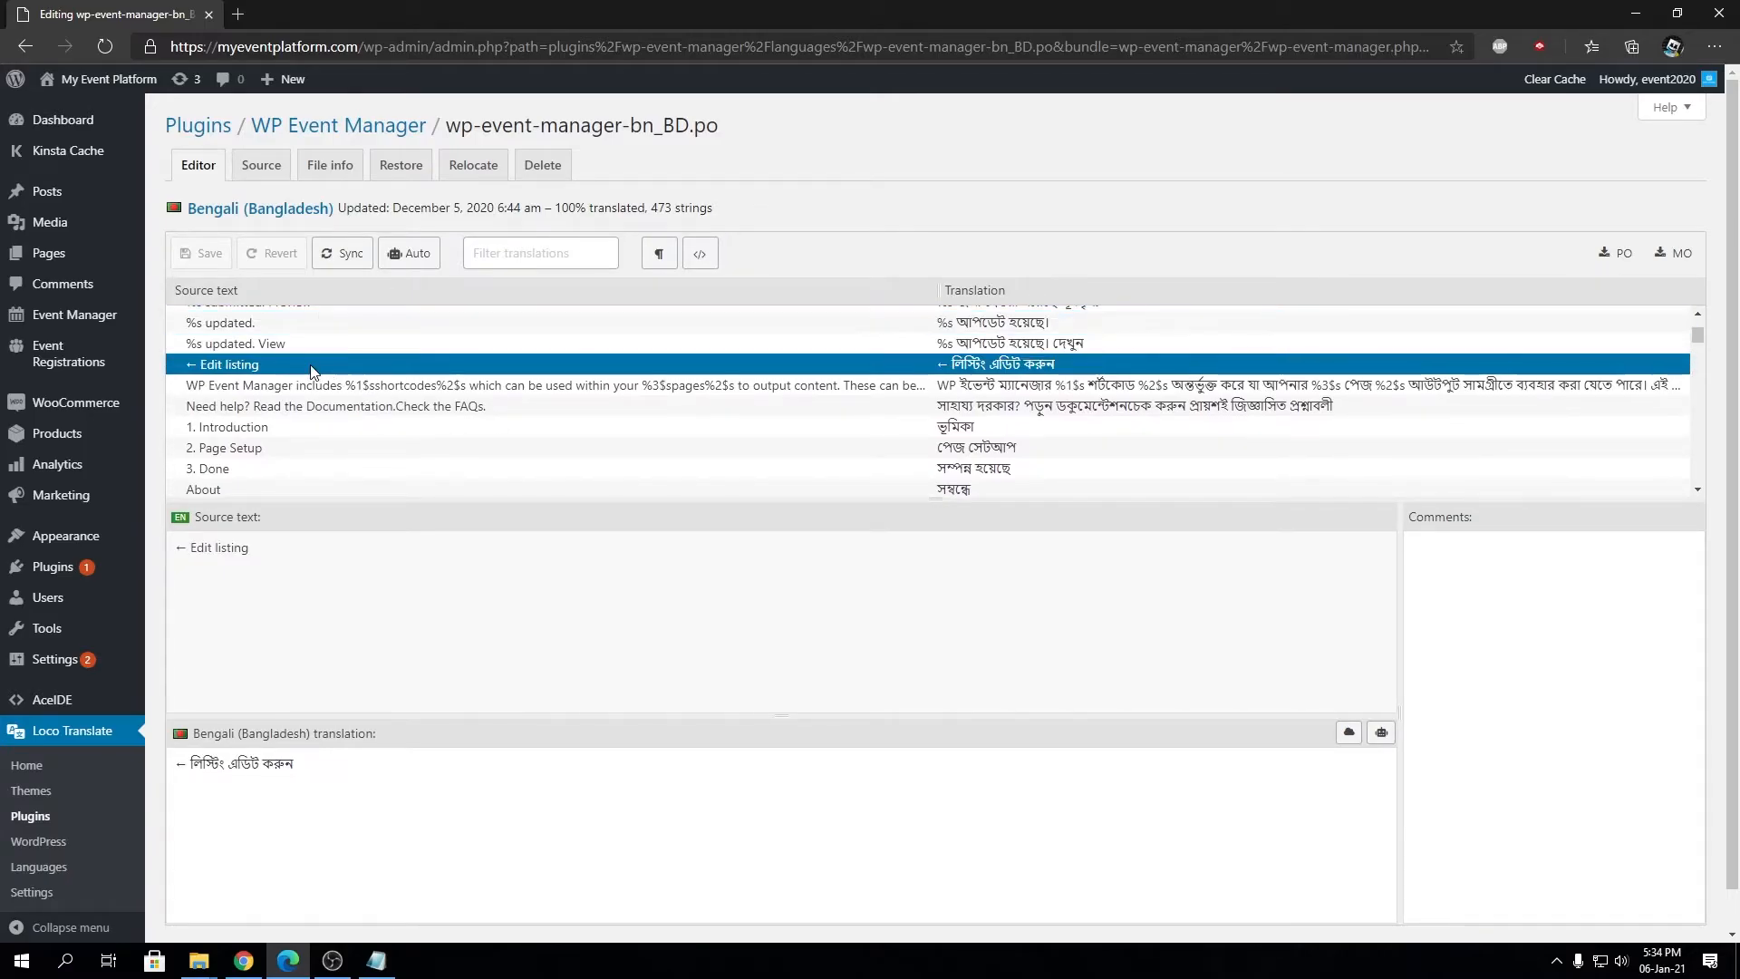
{"action": "mouse_move", "coordinate": [424, 489]}
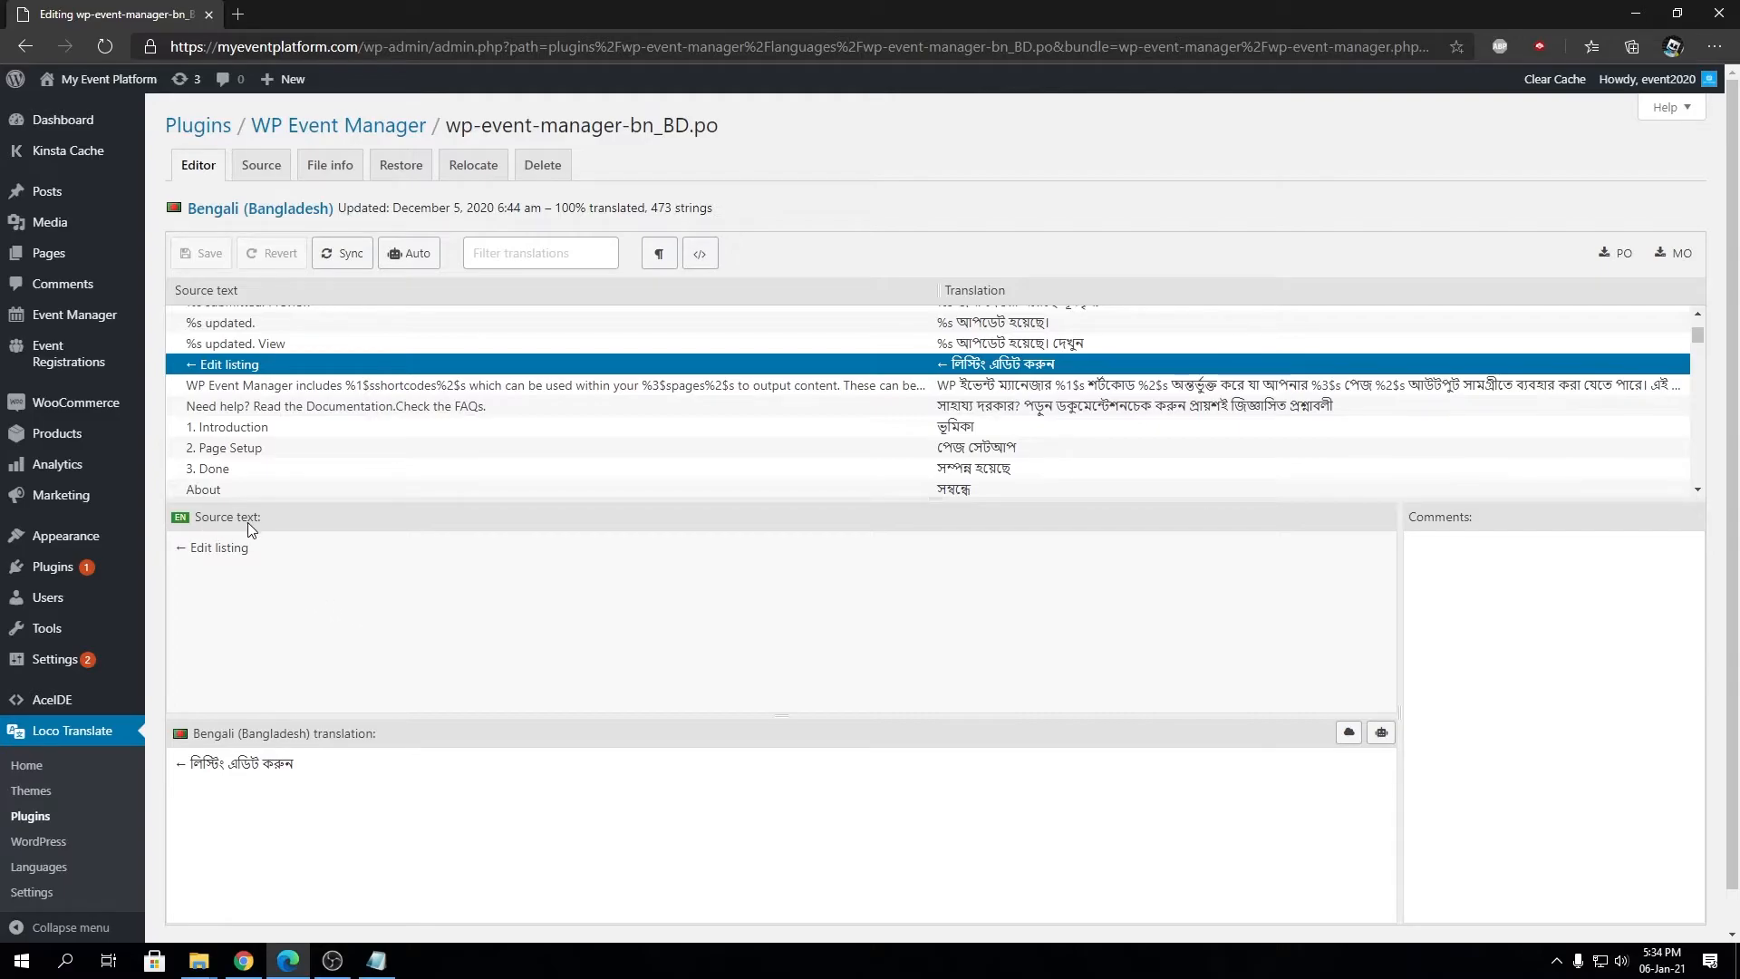
{"action": "mouse_move", "coordinate": [337, 559]}
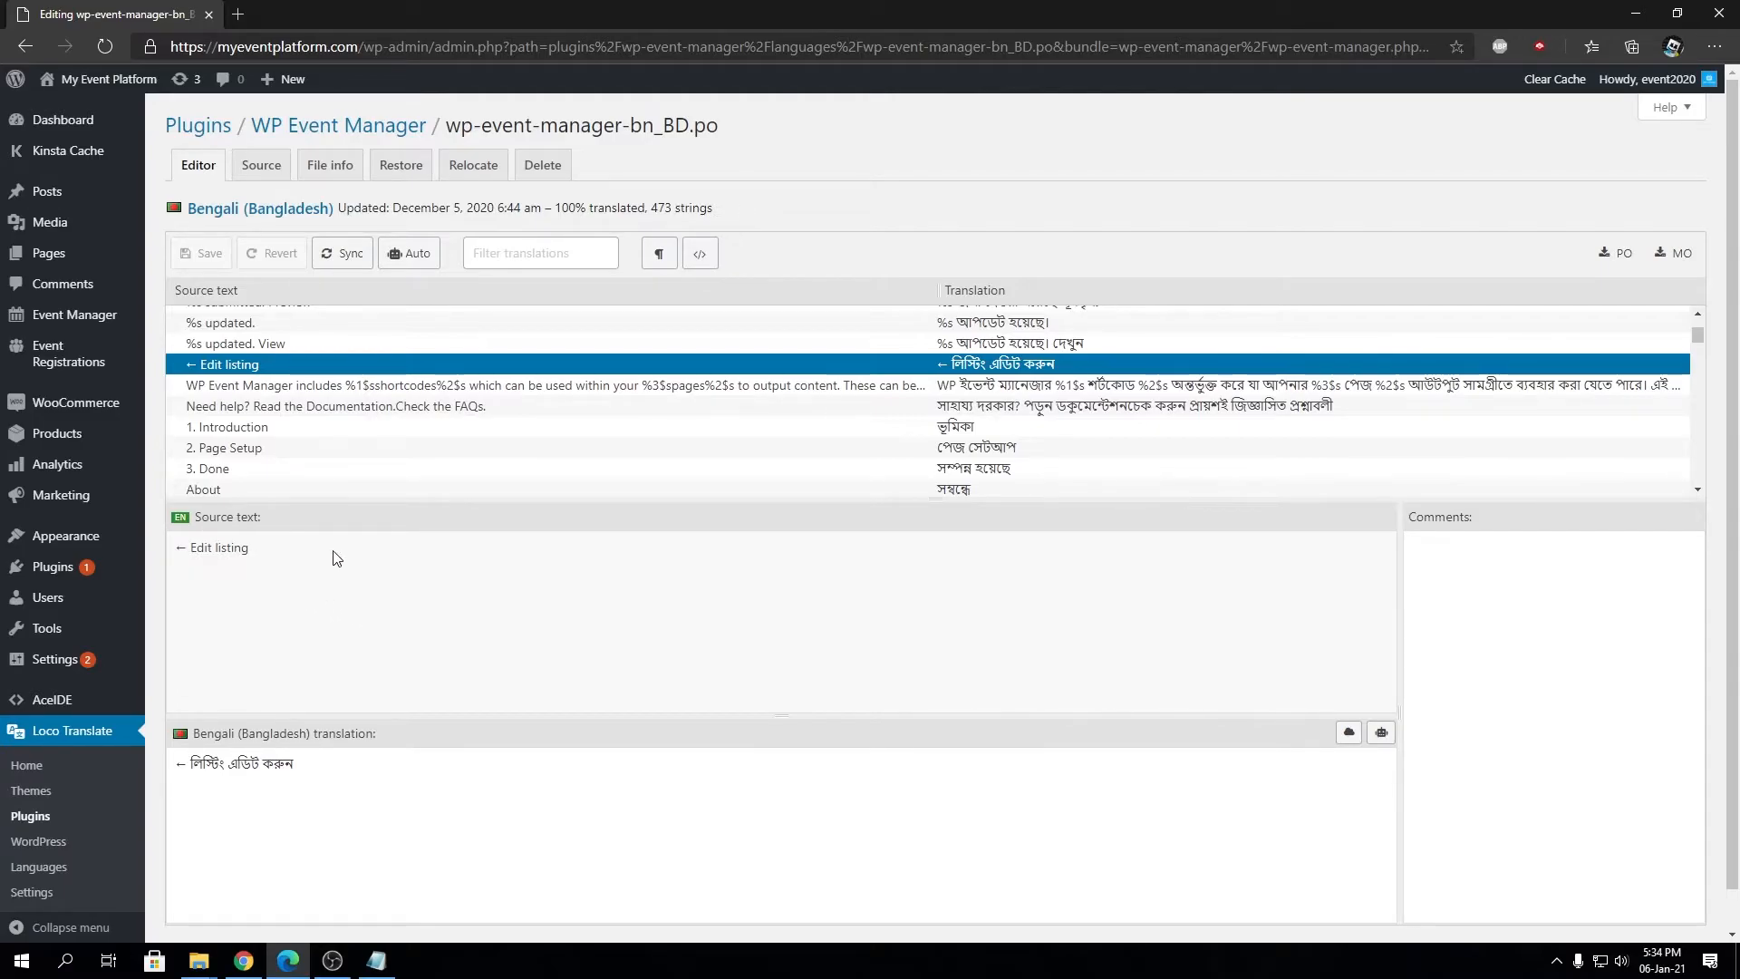
{"action": "left_click", "coordinate": [288, 782]}
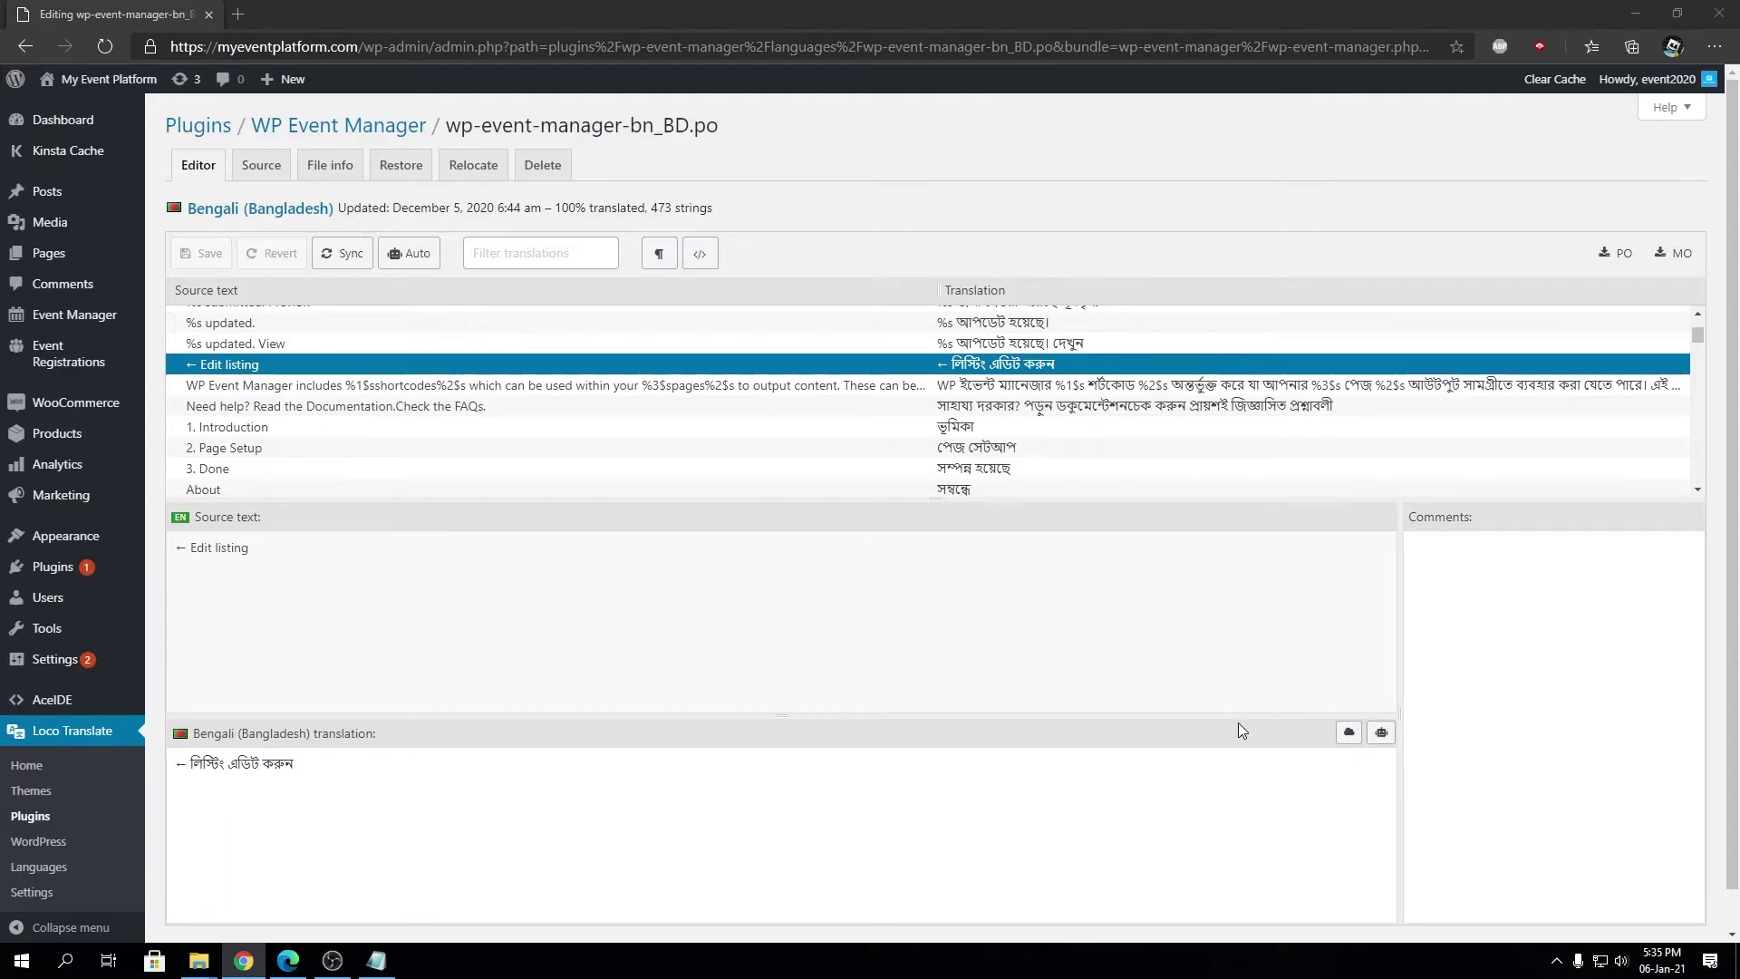
Replace the word এডিট so the translation reads লিস্টিং সম্পাদন করুন.
{"action": "left_click", "coordinate": [925, 799]}
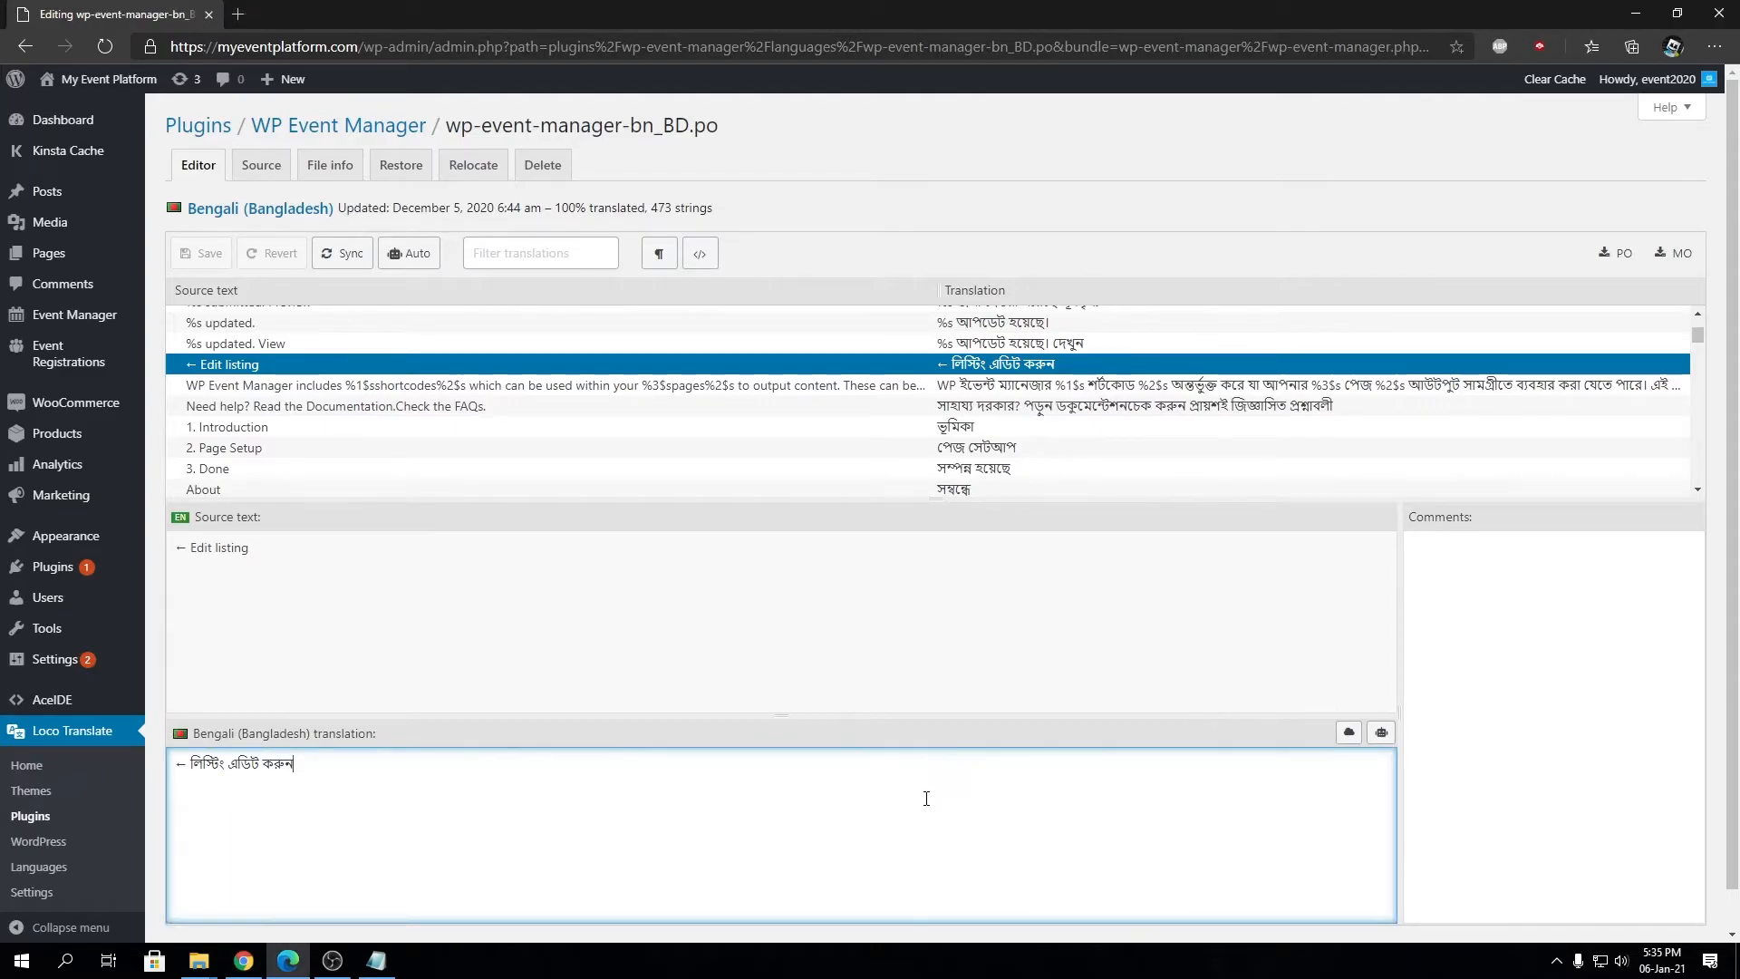
{"action": "double_click", "coordinate": [243, 764]}
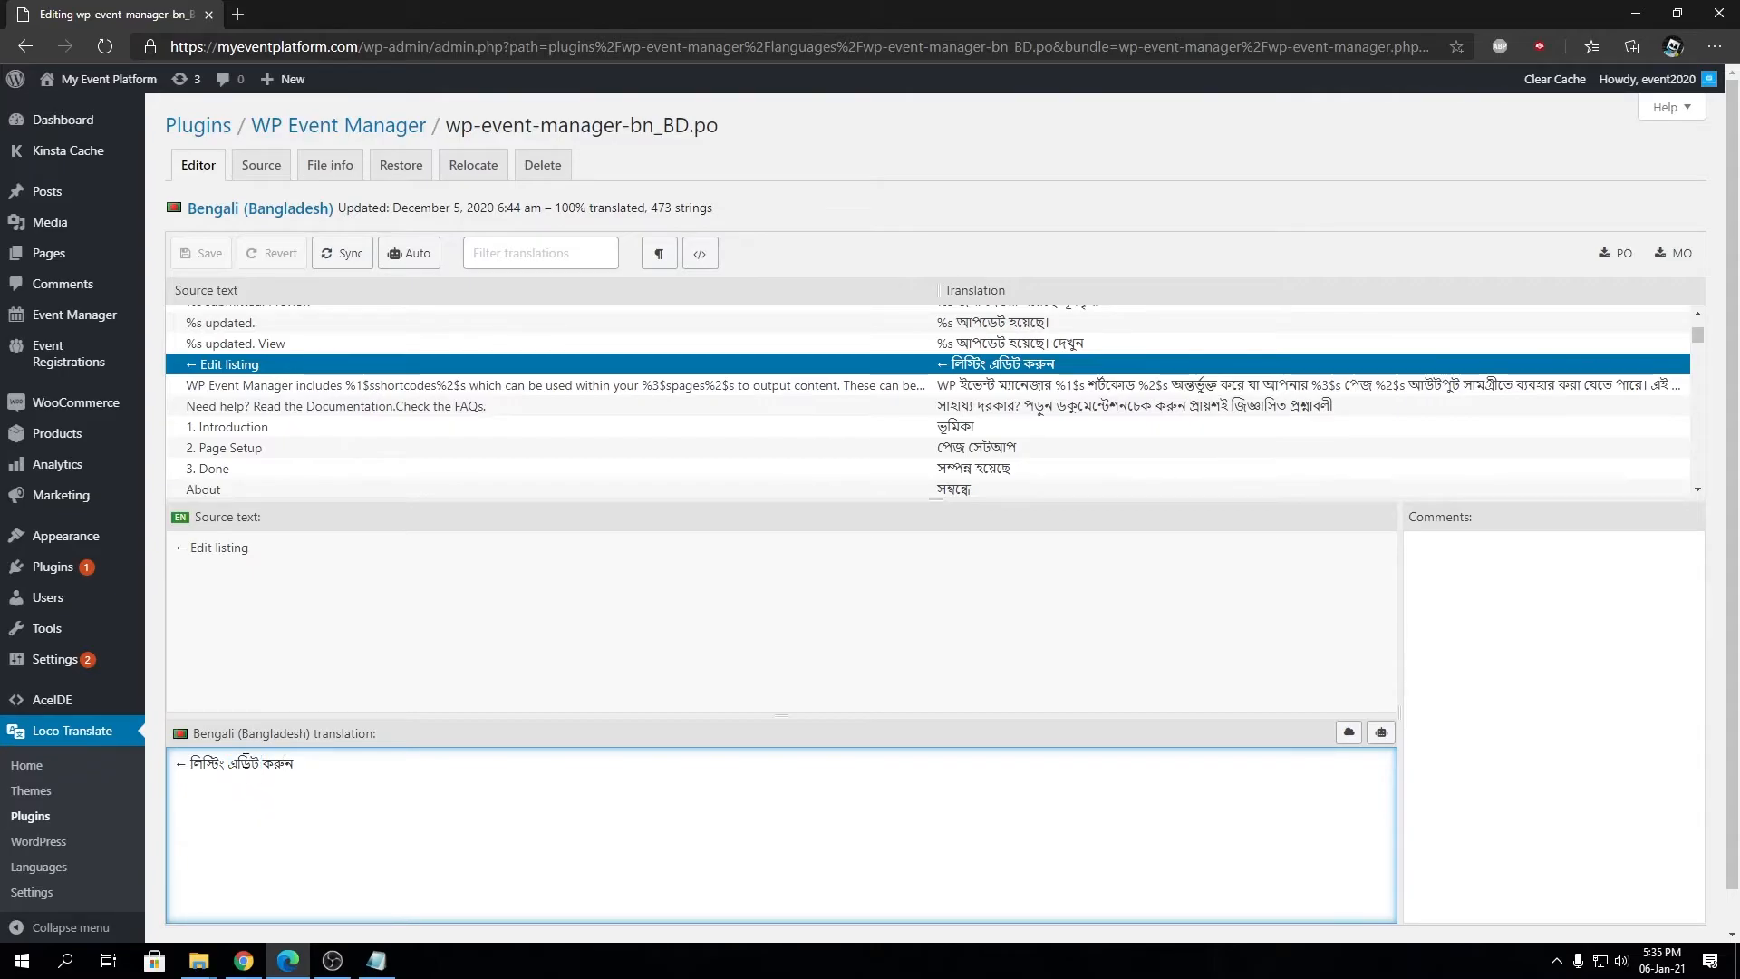
{"action": "double_click", "coordinate": [242, 763]}
{"action": "type", "text": "সম্পাদন"}
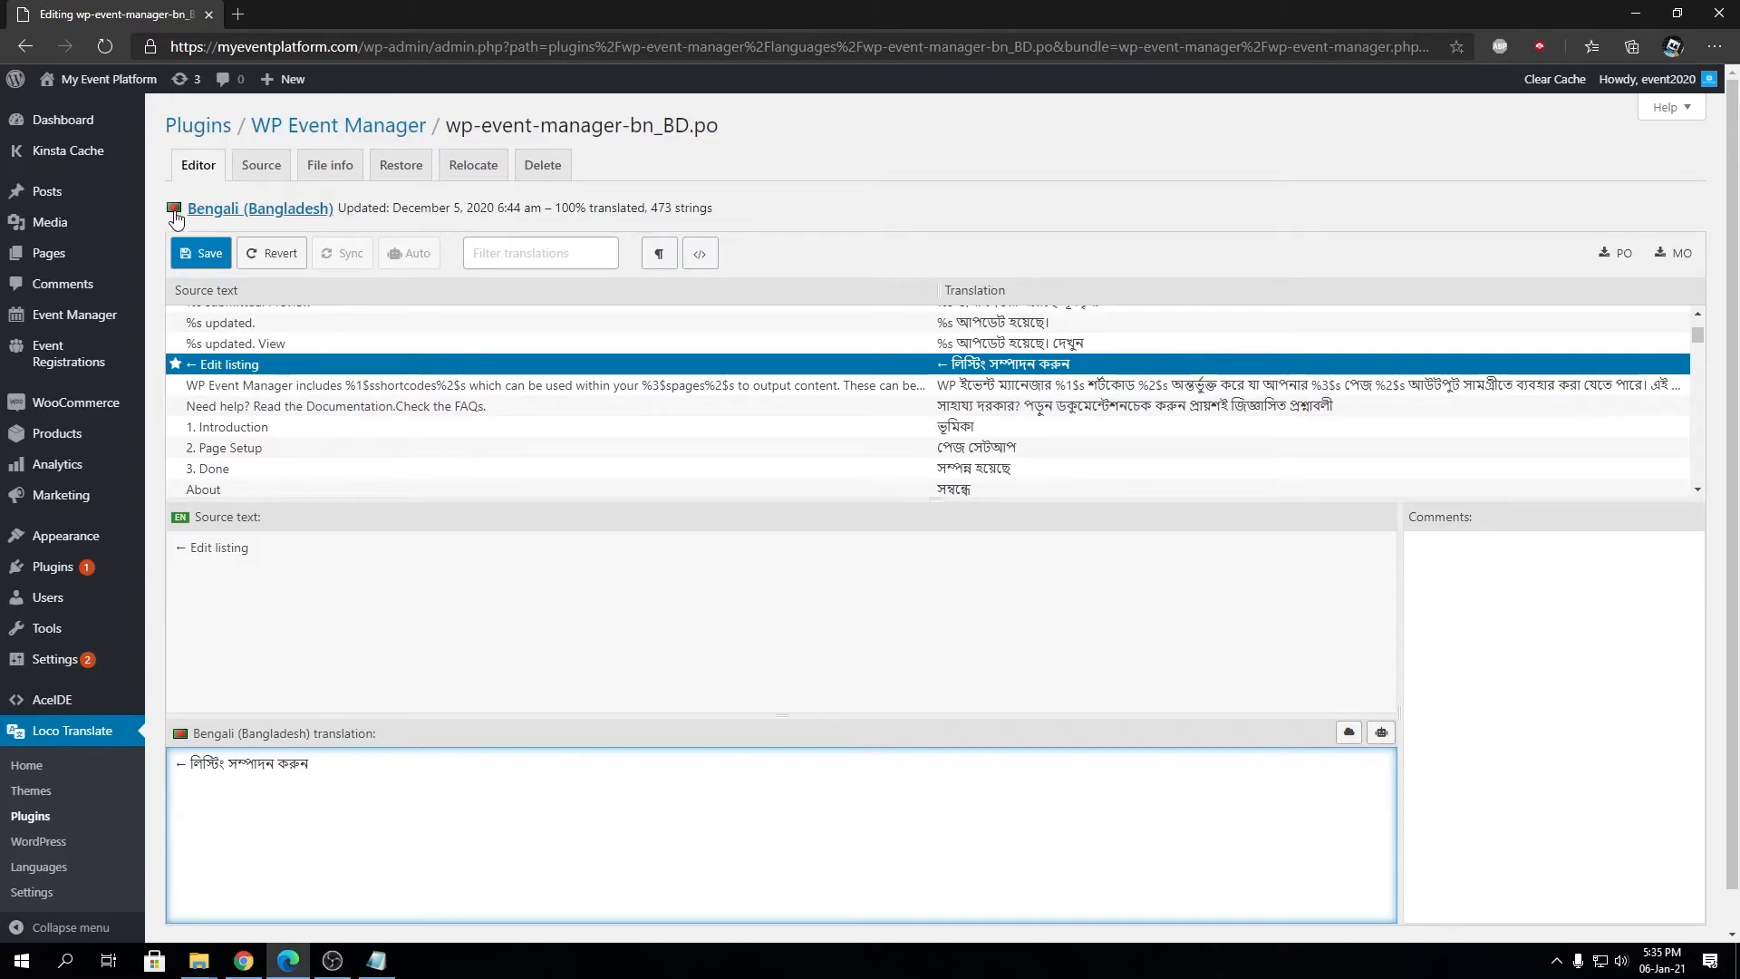
Save the Bengali PO file, compiling the MO (updated January 6, 2021).
{"action": "left_click", "coordinate": [201, 253]}
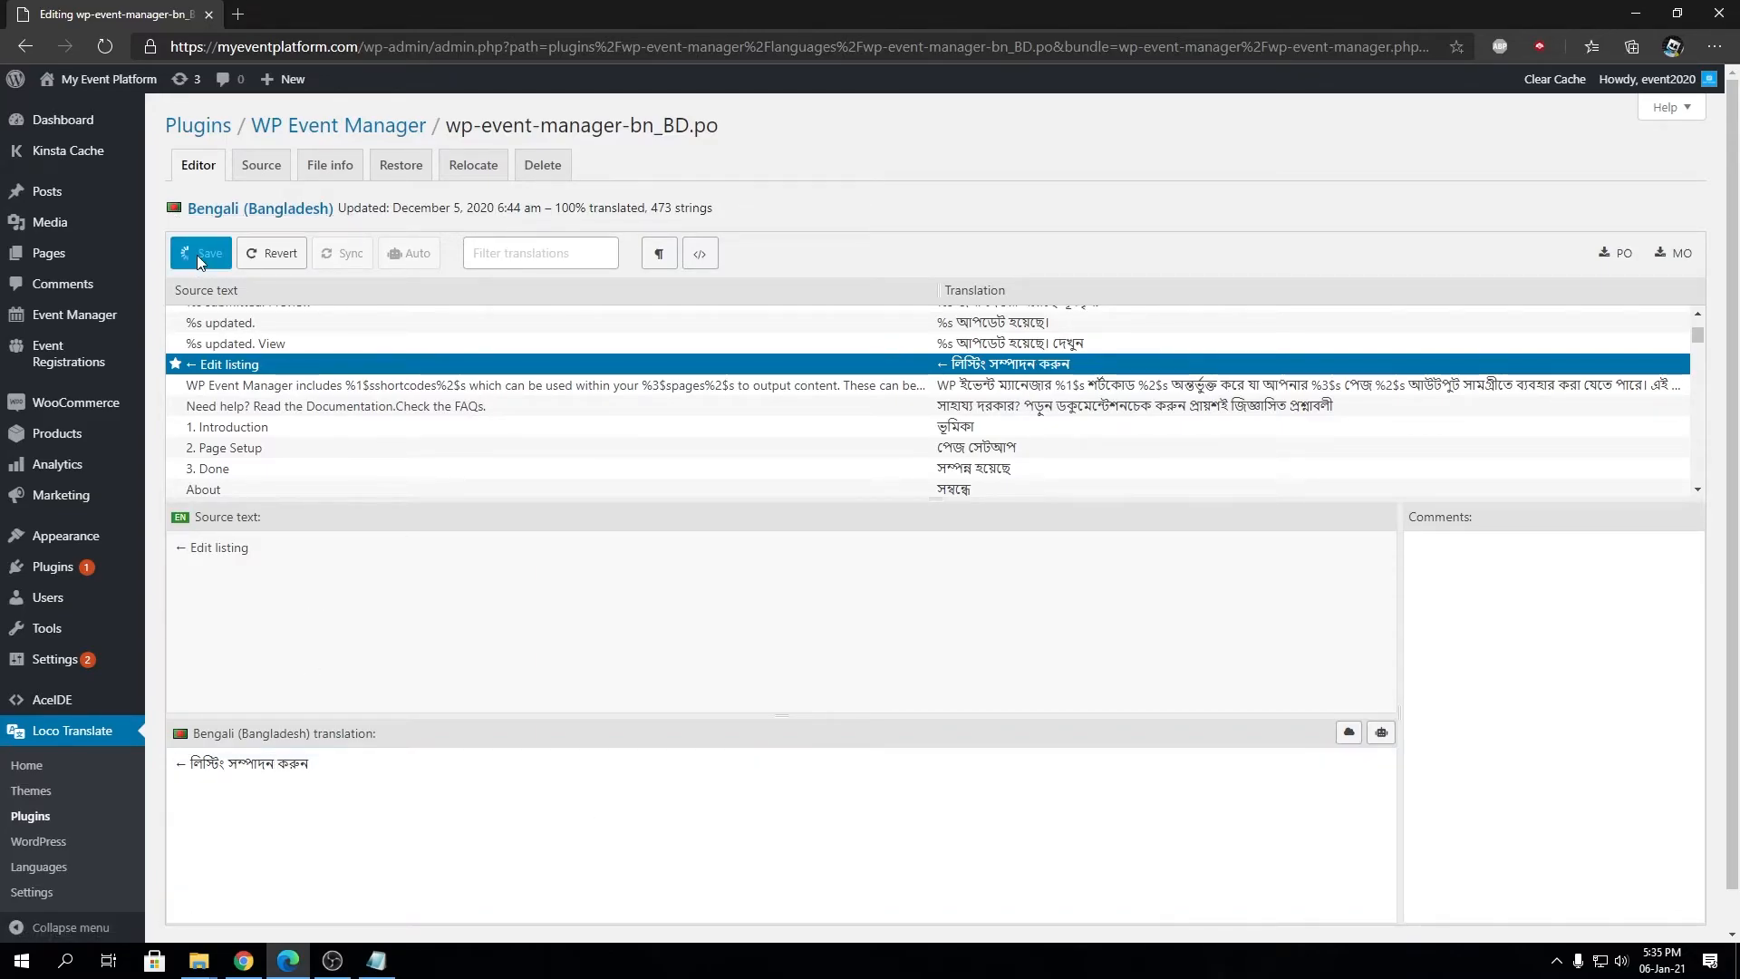
{"action": "left_click", "coordinate": [201, 253]}
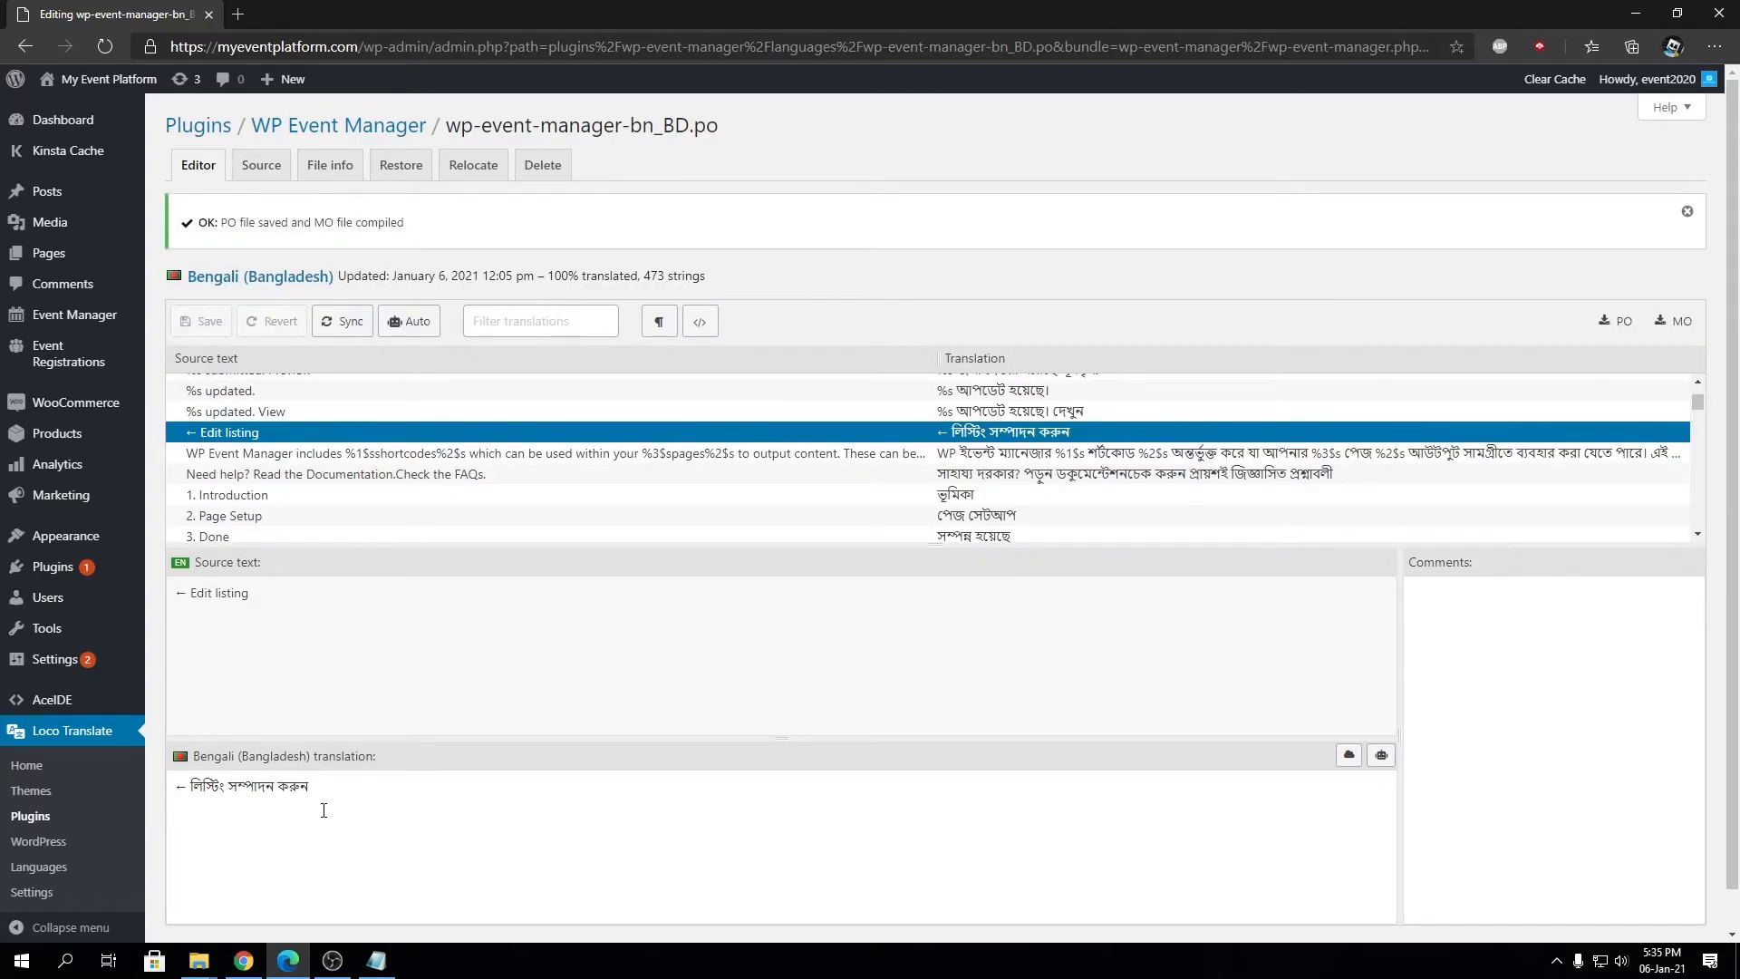
{"action": "mouse_move", "coordinate": [308, 435]}
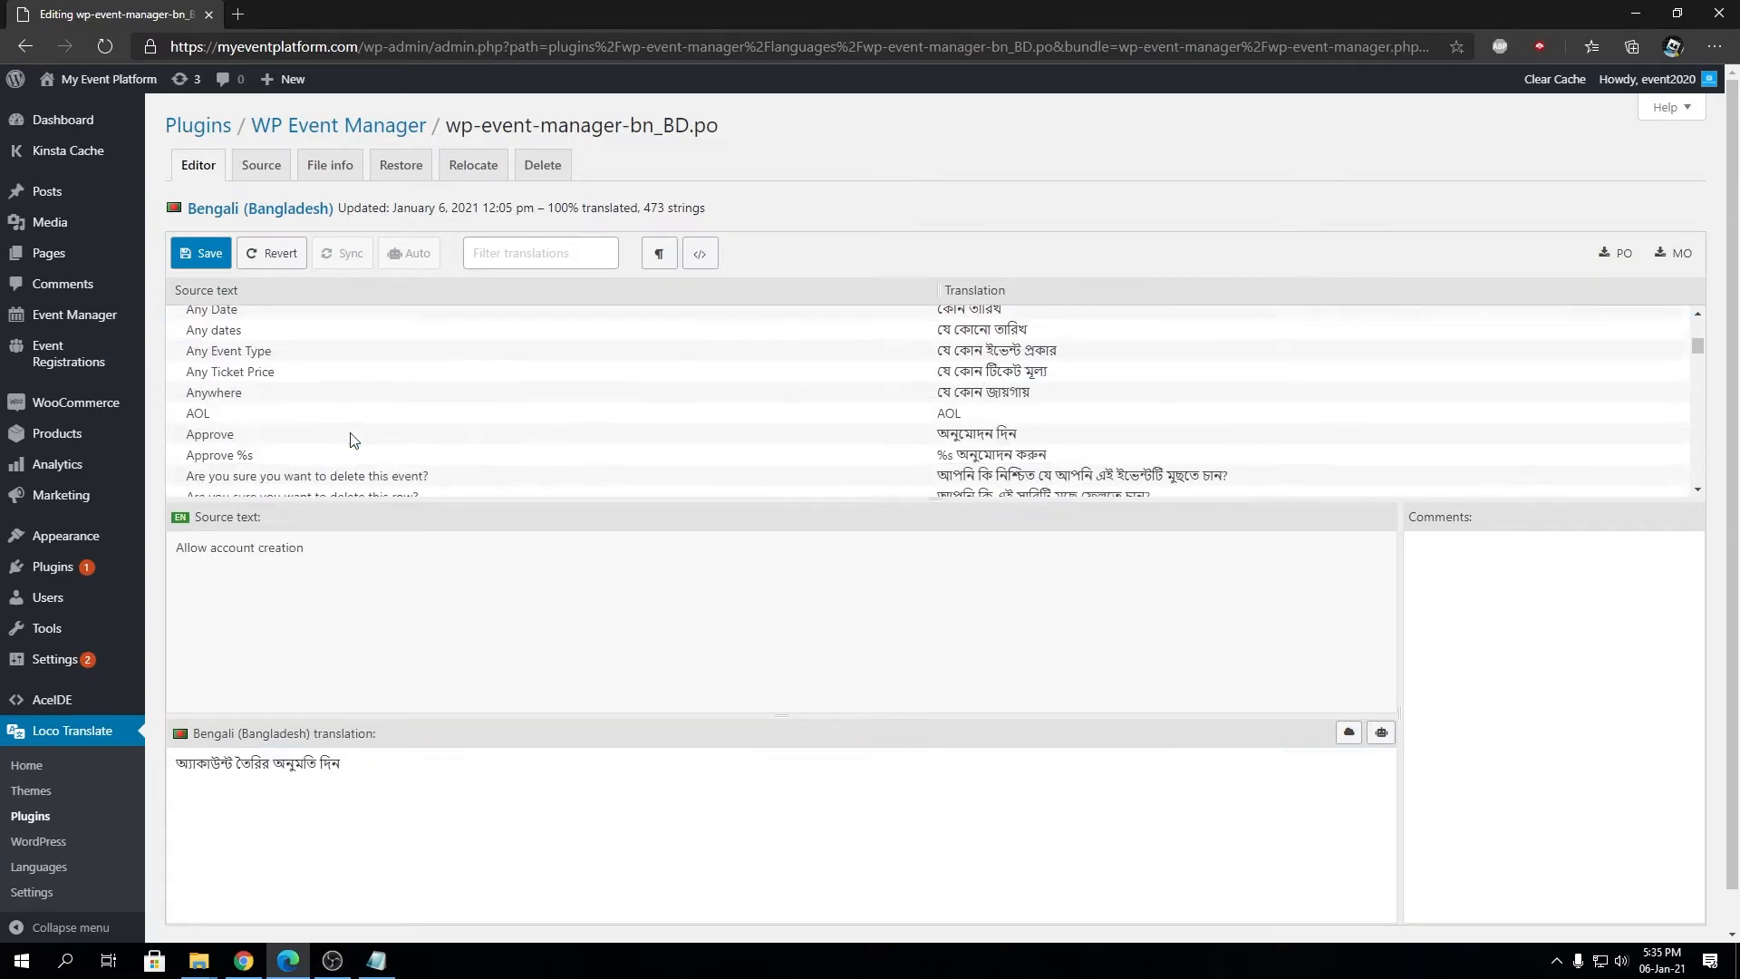
Save the file again, getting the 'PO file saved and MO file compiled' notice at 12:06 pm.
{"action": "scroll", "scroll_direction": "down", "scroll_amount": 3}
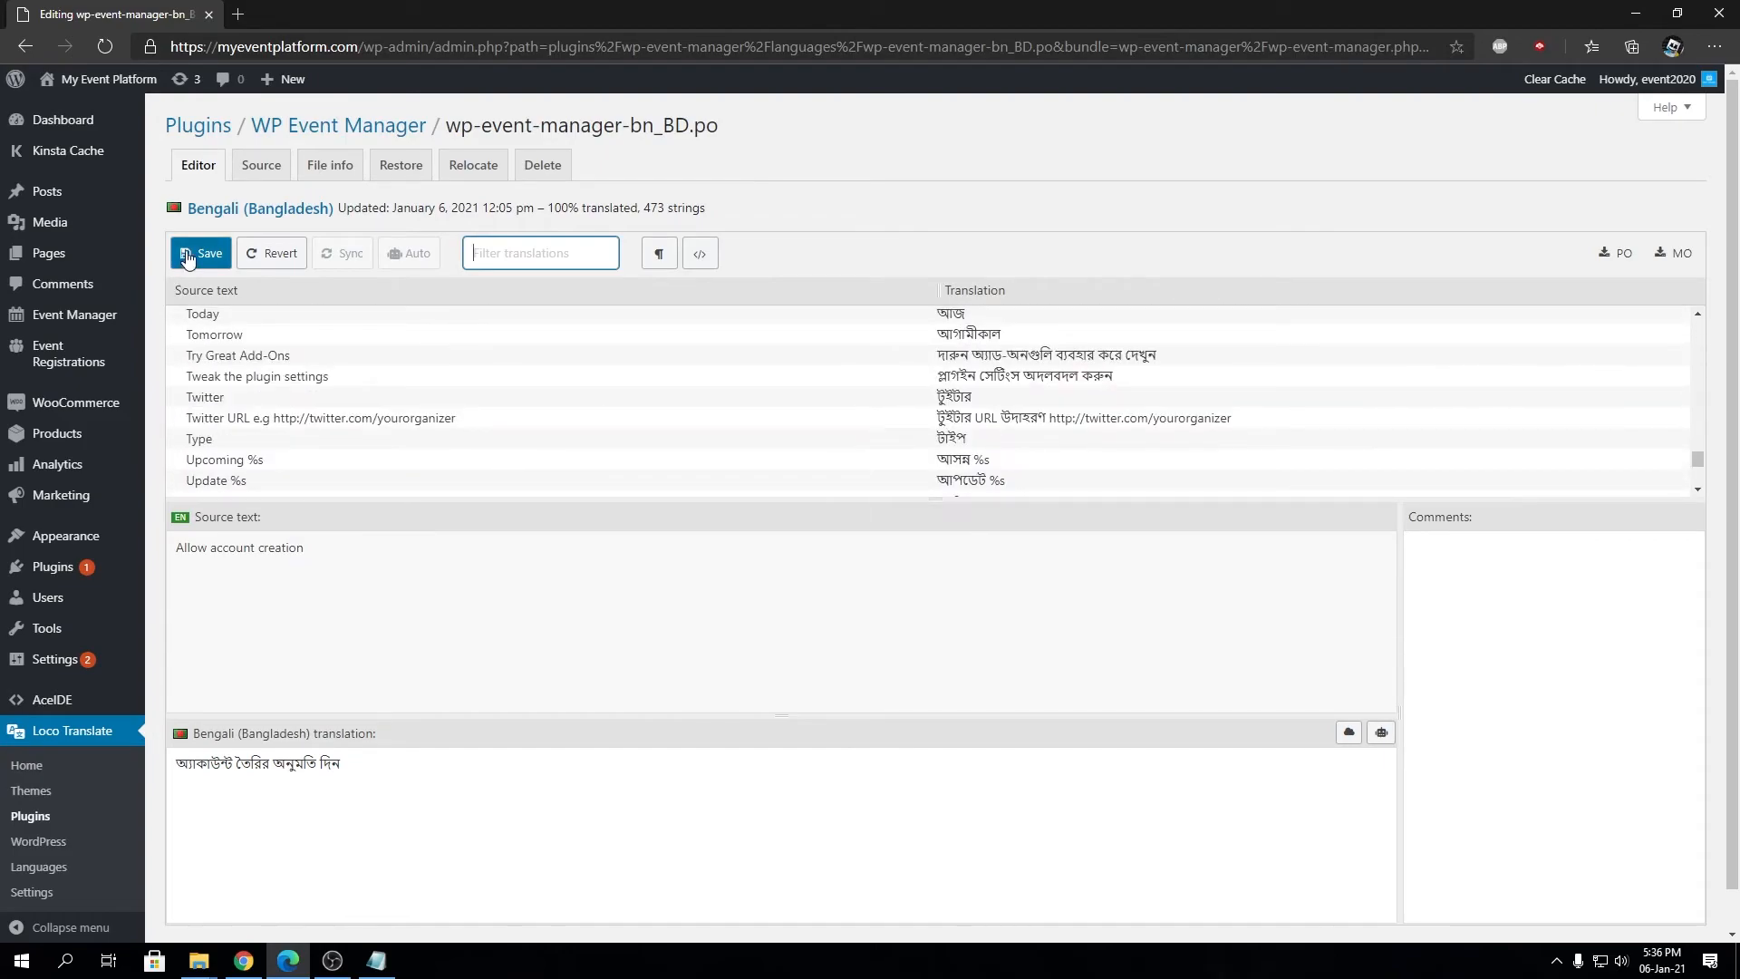
{"action": "left_click", "coordinate": [199, 253]}
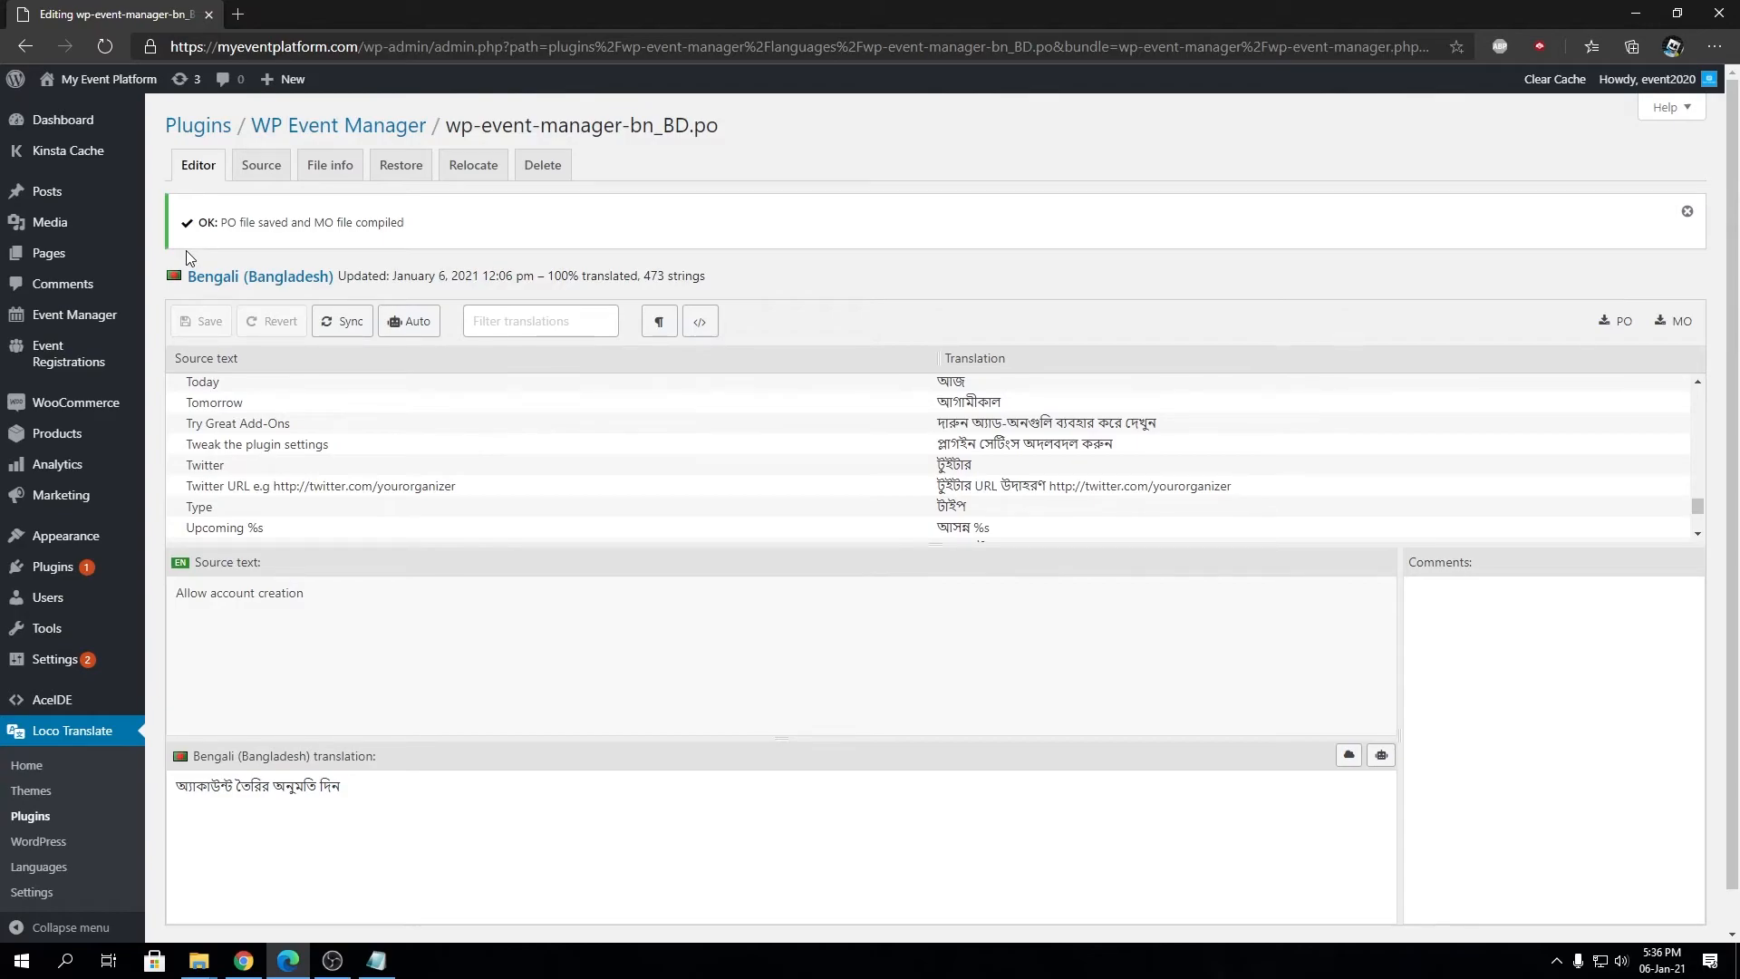
{"action": "mouse_move", "coordinate": [275, 200]}
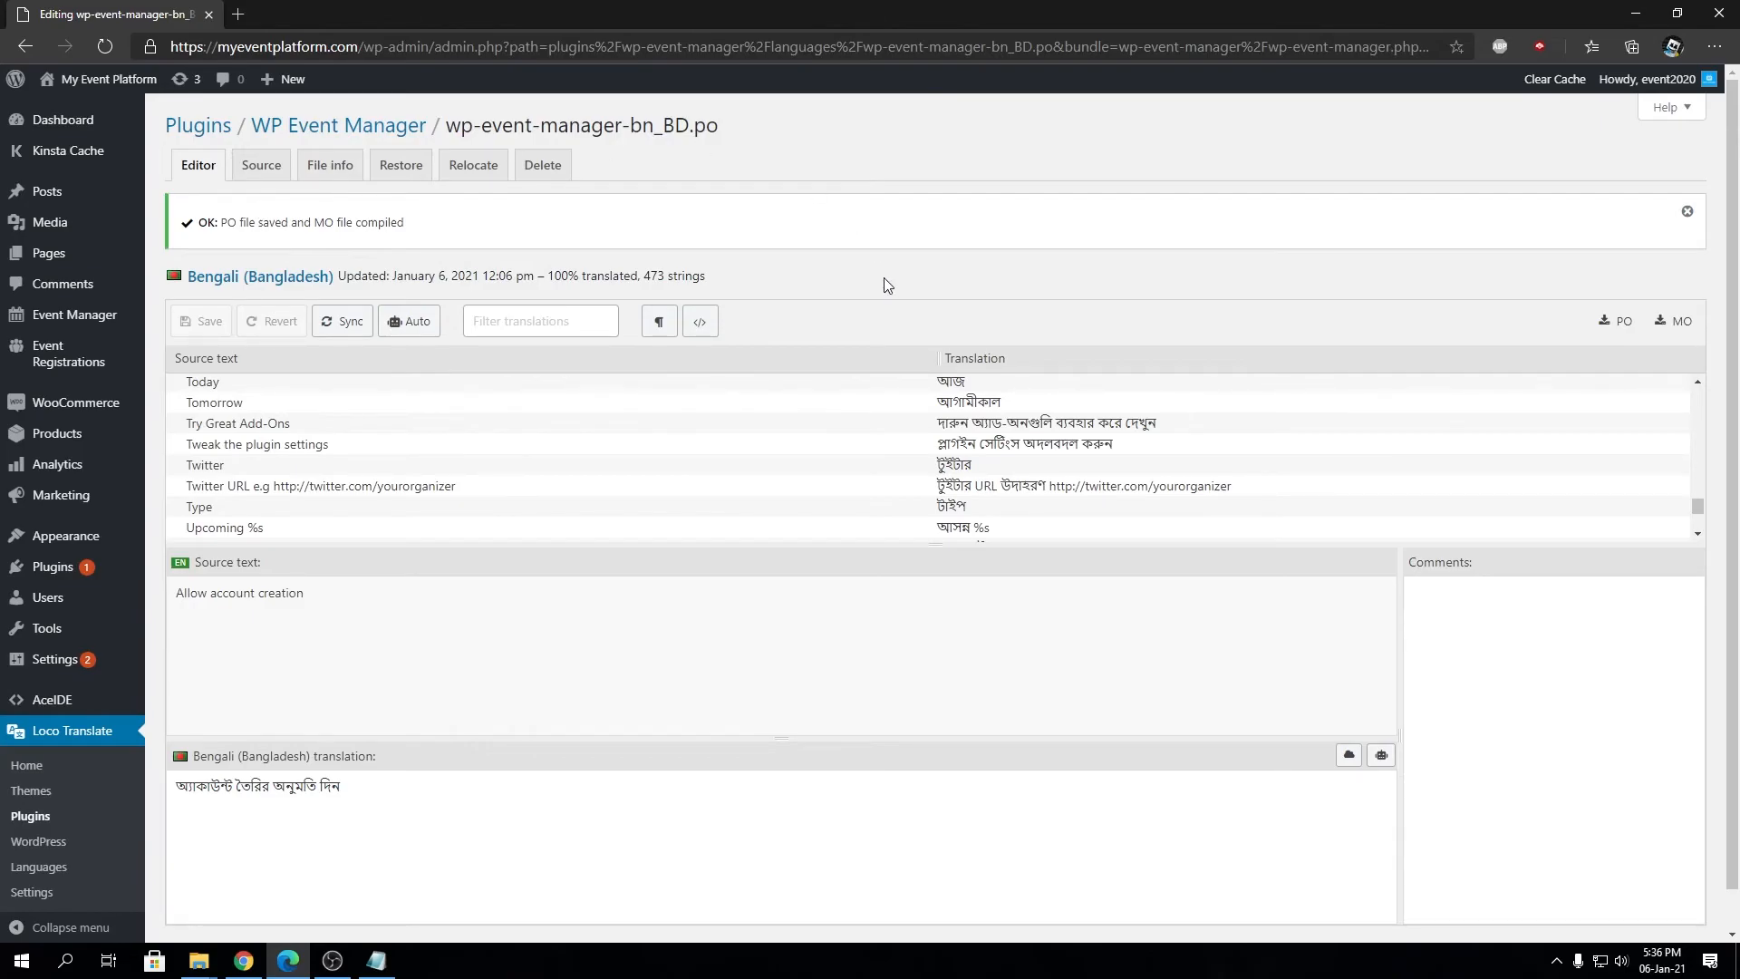
{"action": "mouse_move", "coordinate": [215, 139]}
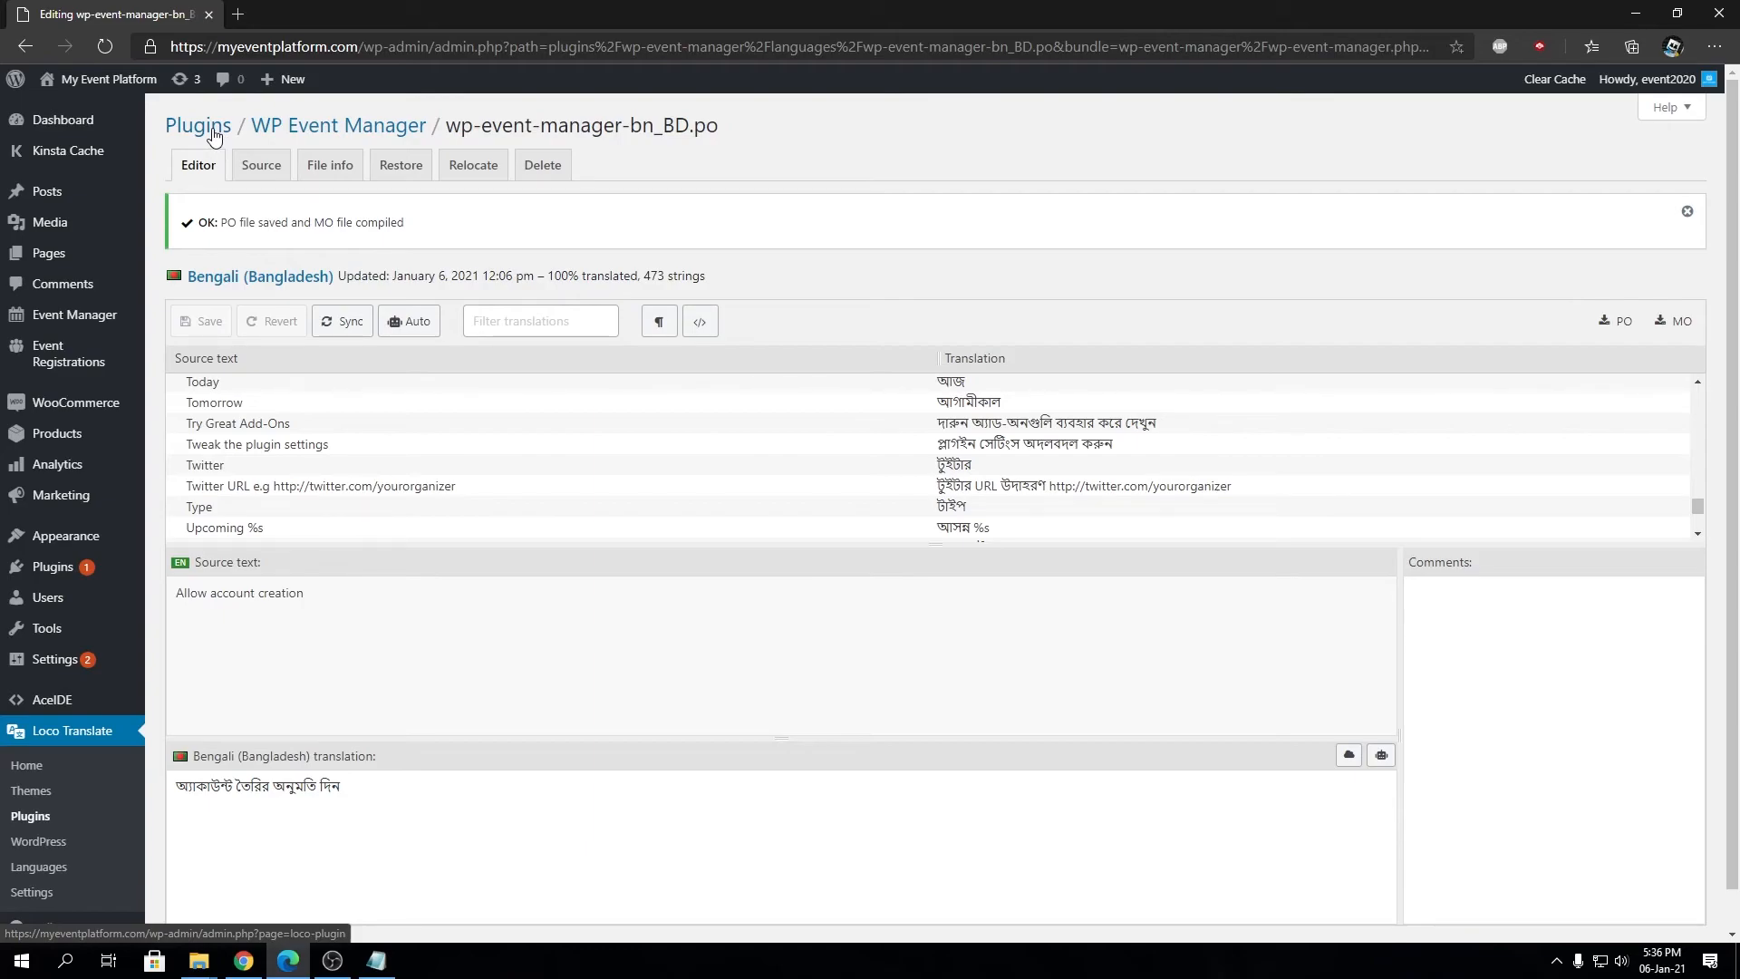
{"action": "left_click", "coordinate": [1687, 210]}
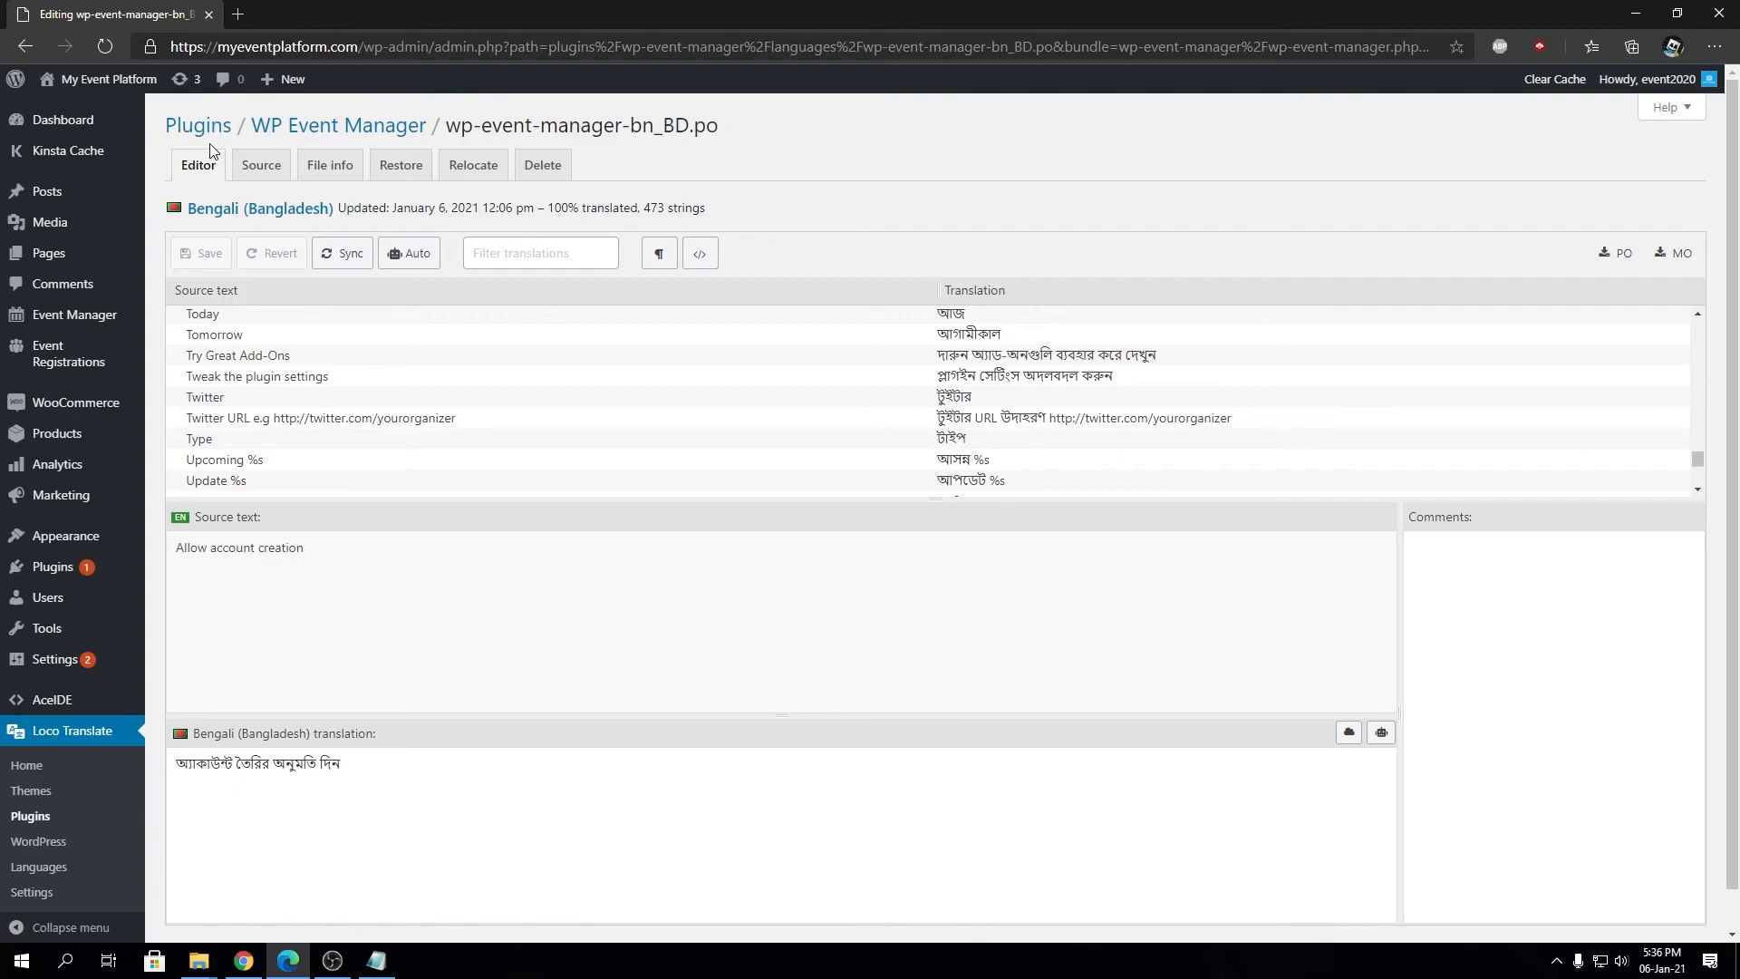
{"action": "mouse_move", "coordinate": [366, 457]}
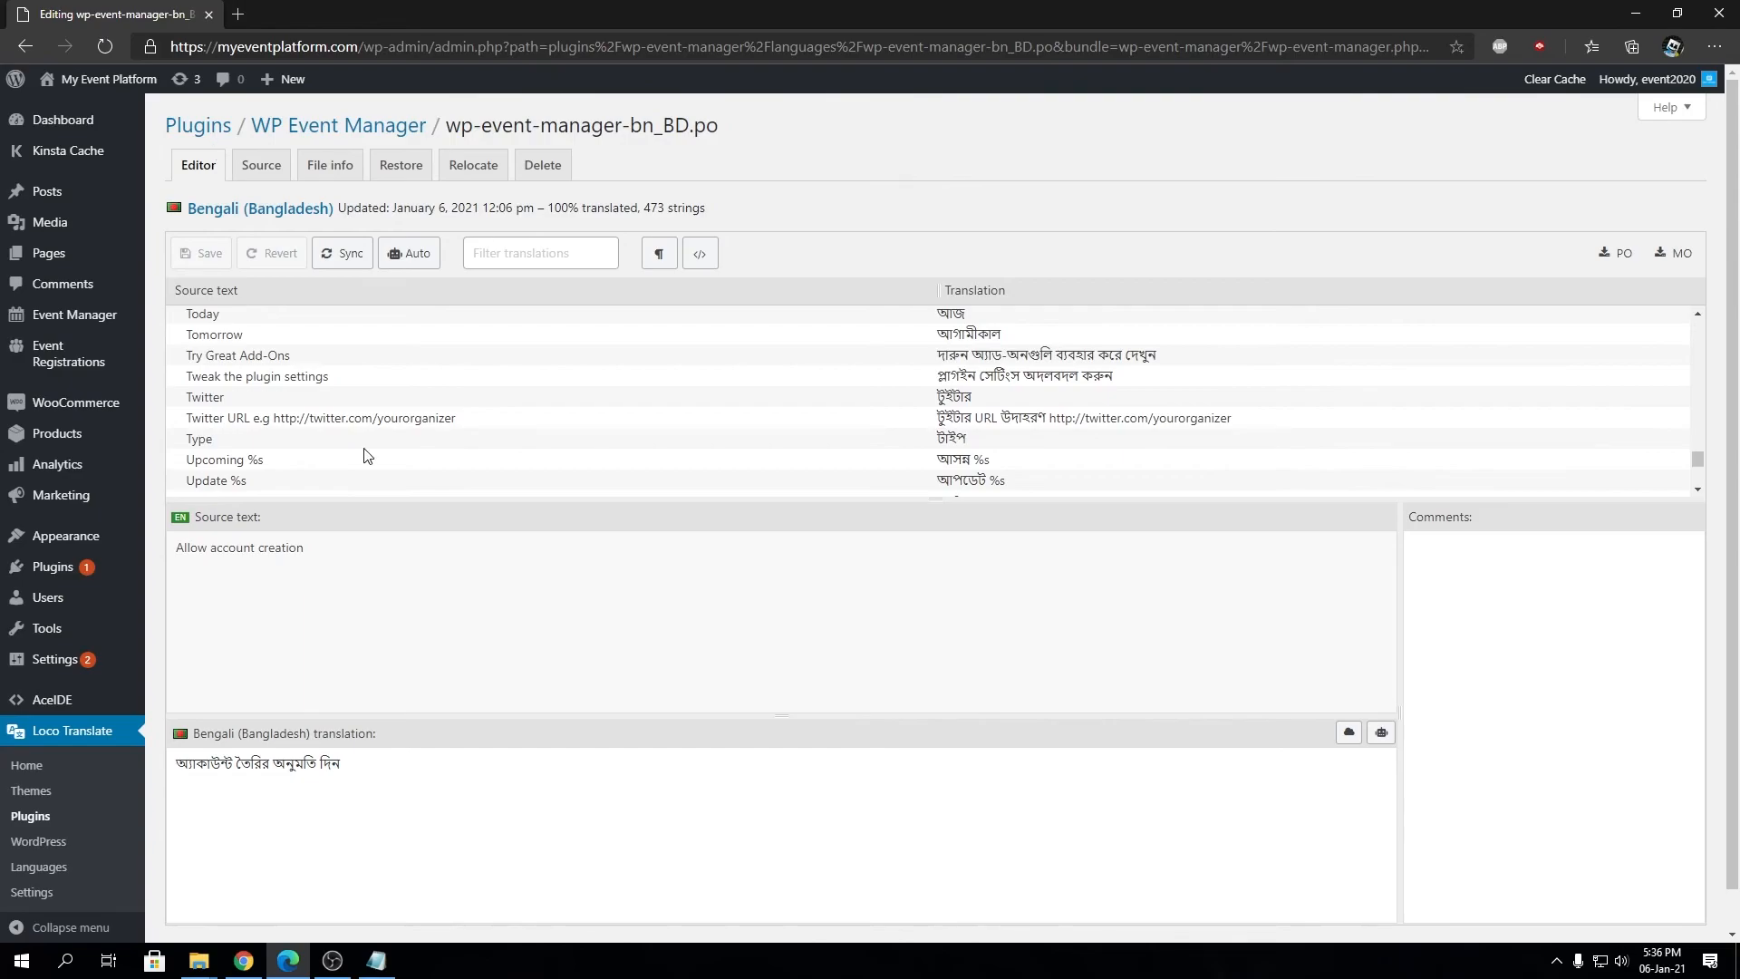